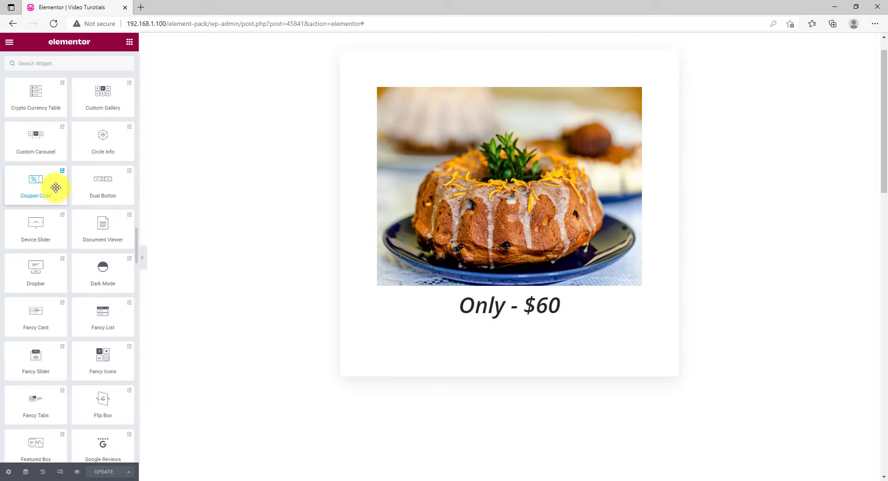
mouse_move(54, 192)
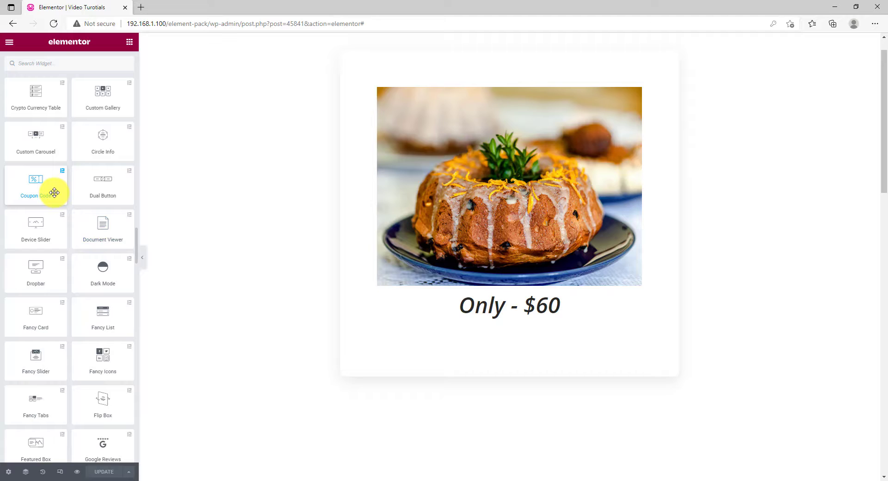
Place a Coupon Code widget below the cake price and try its Get 20% discount reveal
left_click_drag(36, 184, 529, 323)
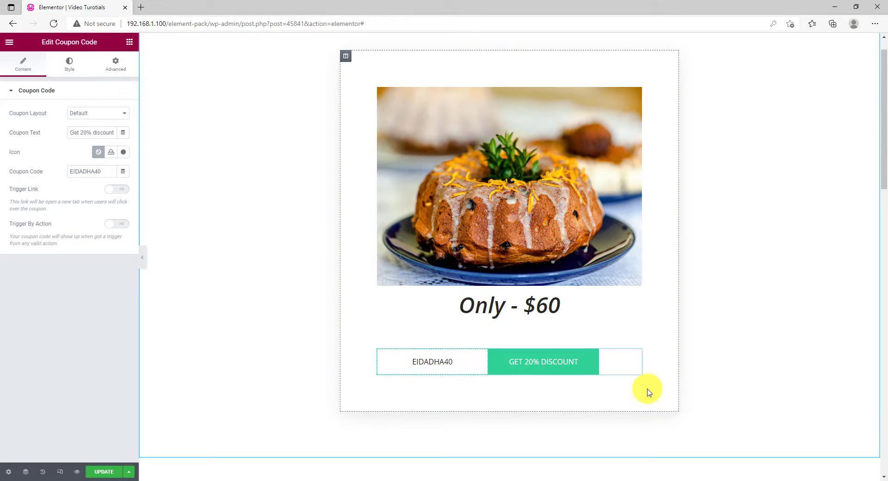
mouse_move(350, 371)
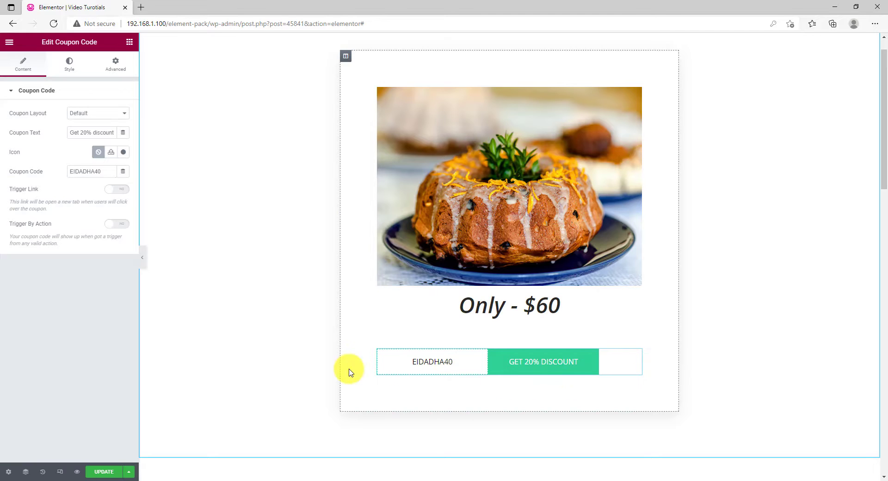
left_click(69, 64)
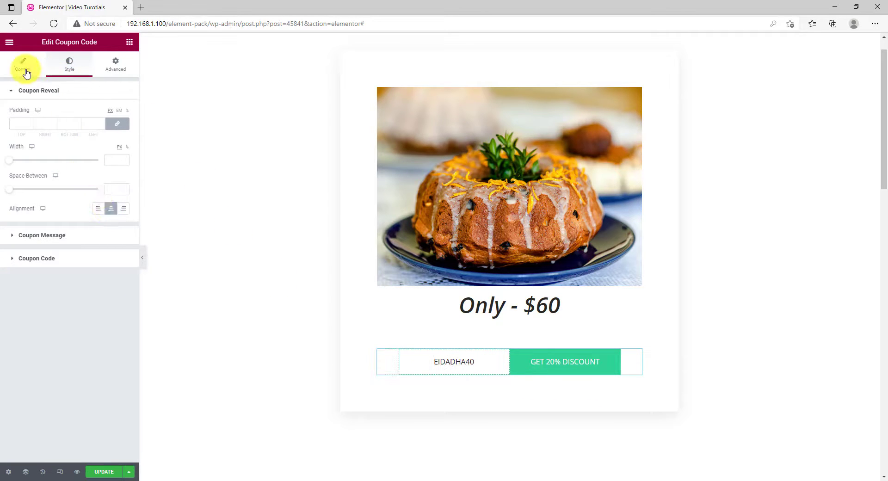
left_click(23, 64)
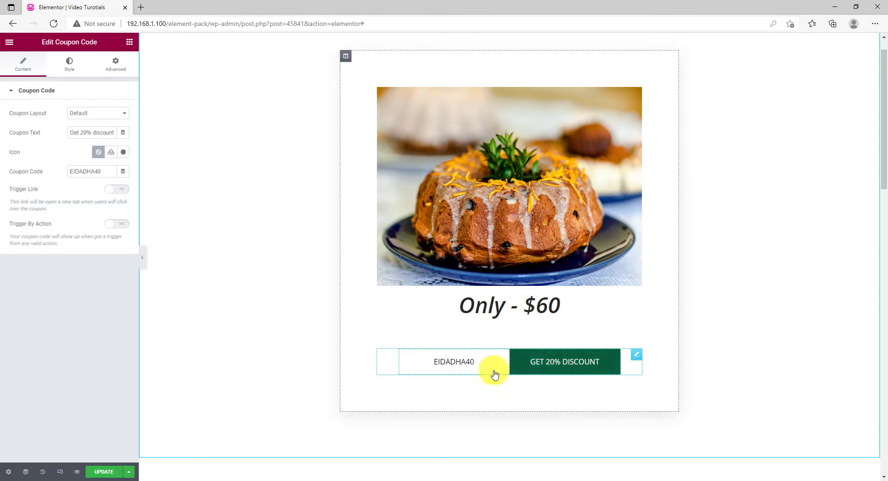
mouse_move(556, 376)
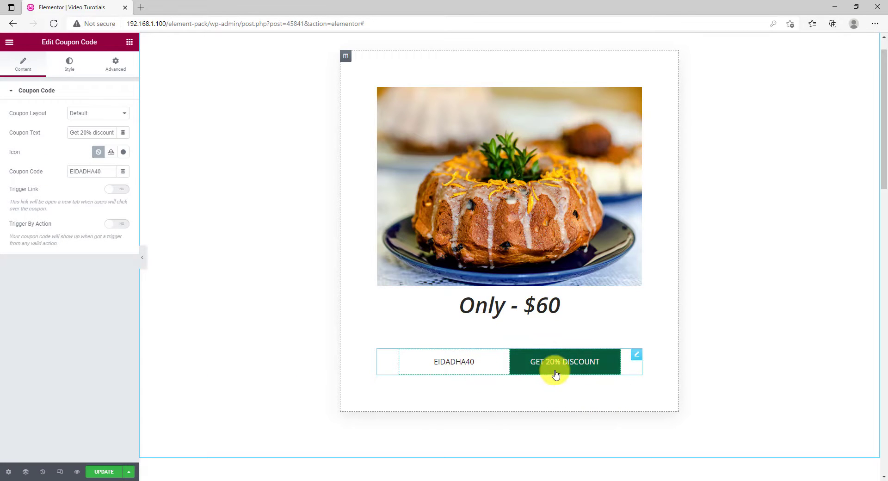
left_click(564, 362)
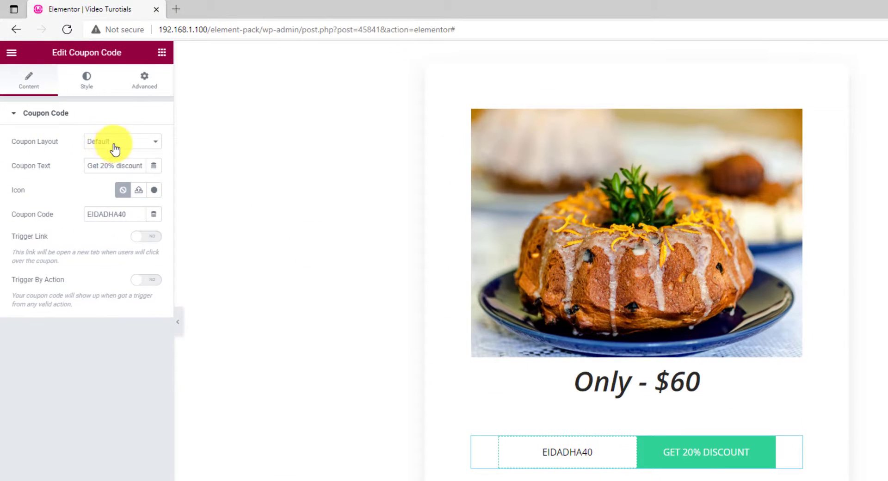
Try the Style 1 and Style 2 coupon layouts, then keep the Default layout
left_click(122, 141)
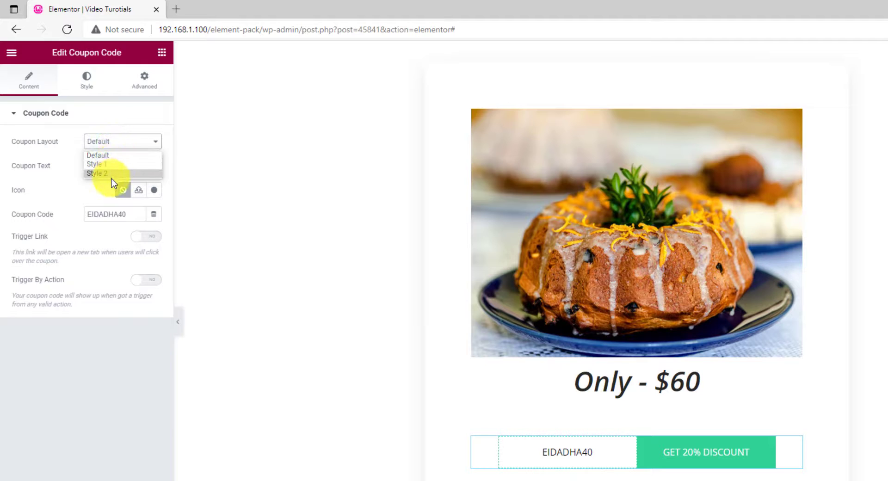
left_click(97, 163)
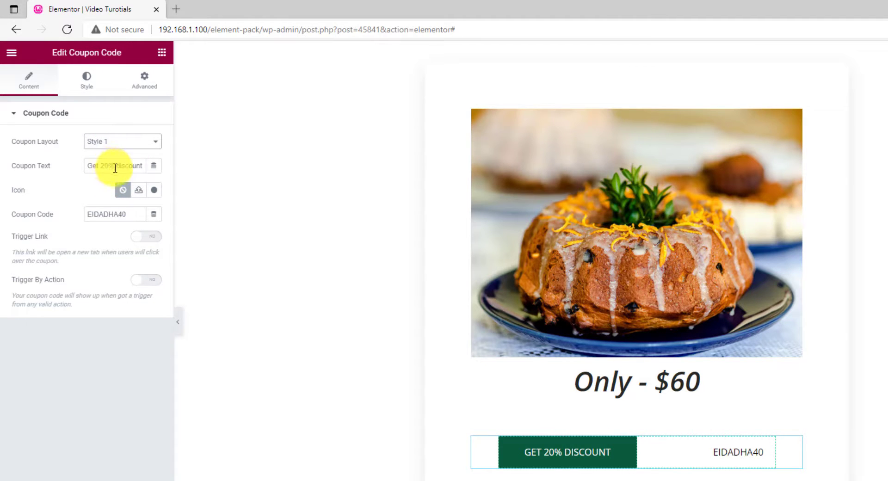
left_click(123, 142)
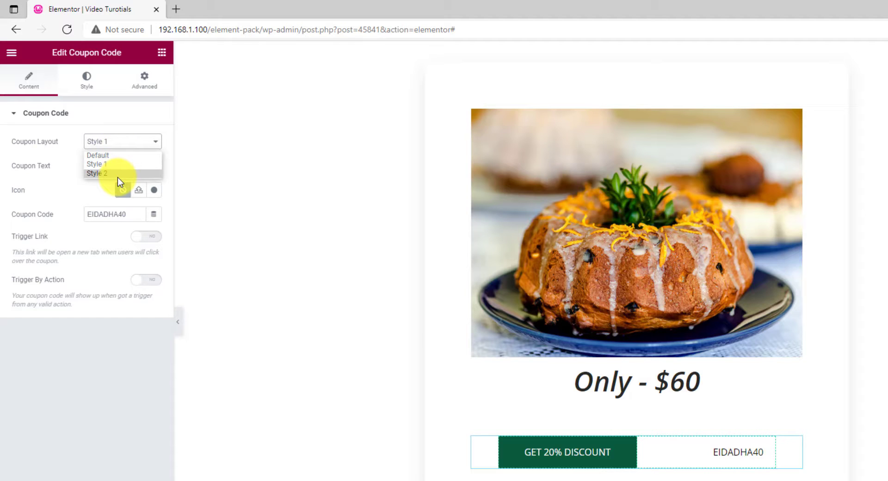
left_click(97, 173)
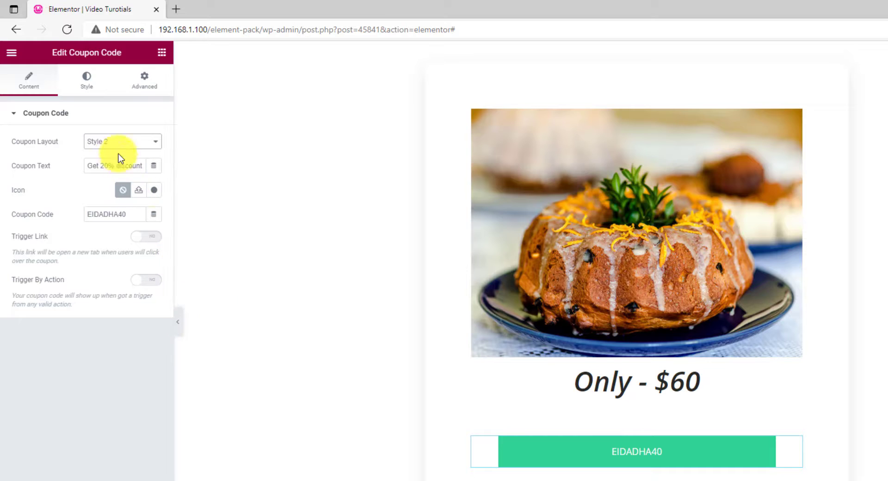
left_click(122, 142)
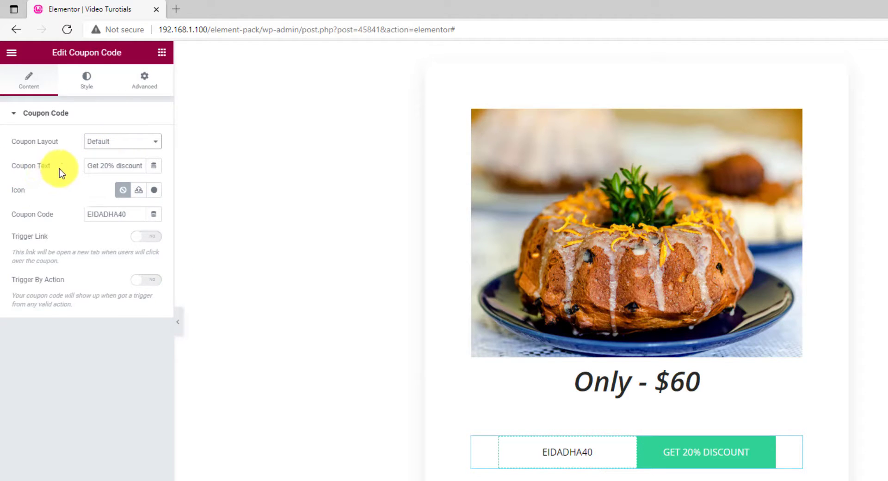
Change the reveal text to 'Get 40% discount' and replace the coupon code with SUMM
left_click(107, 166)
type("4")
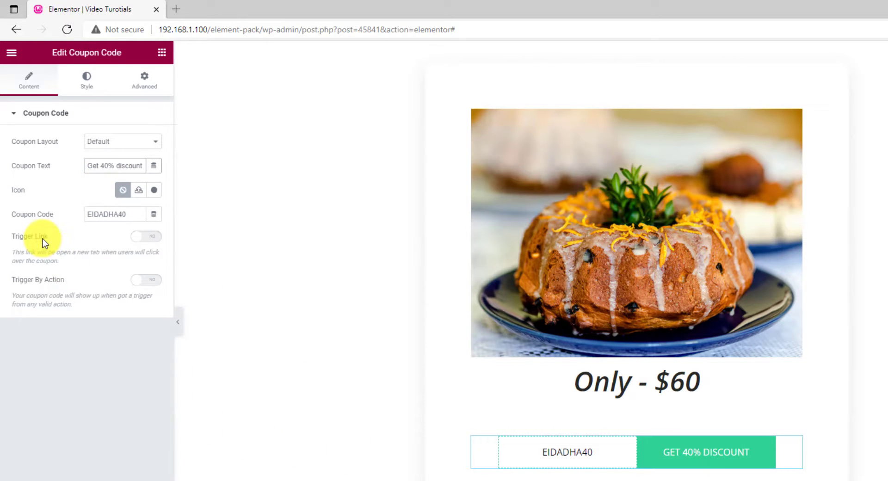
mouse_move(139, 190)
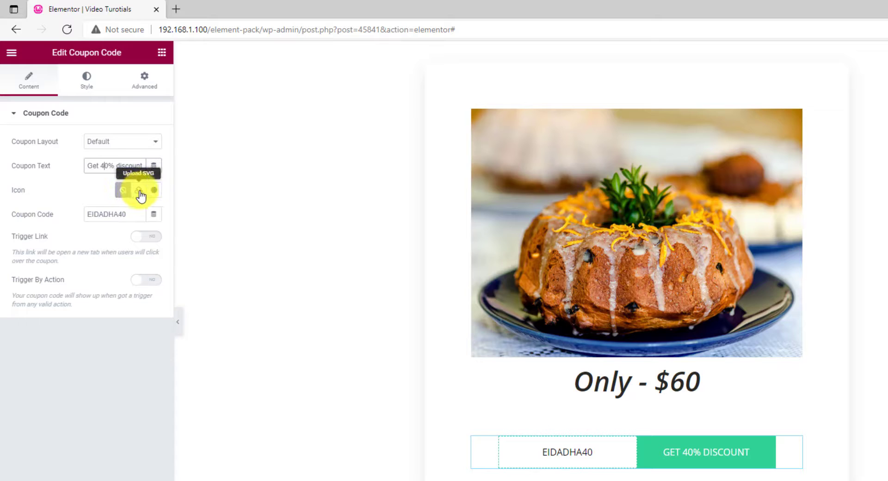
mouse_move(63, 221)
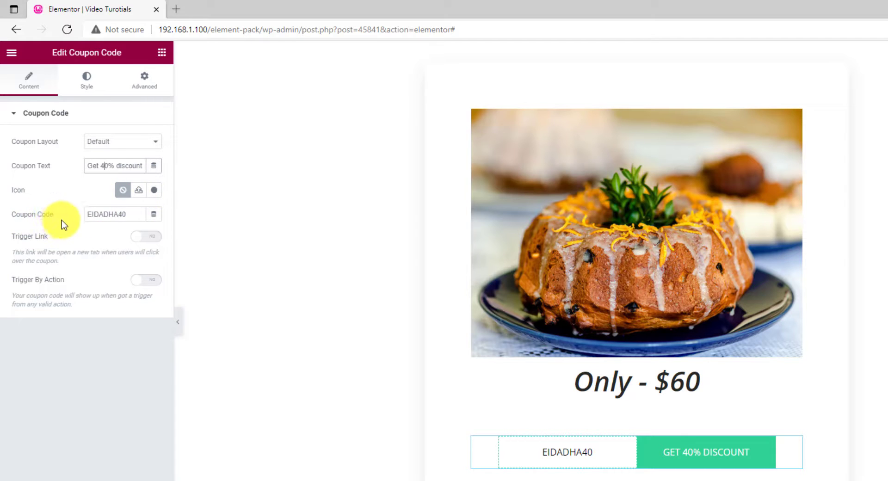
double_click(107, 215)
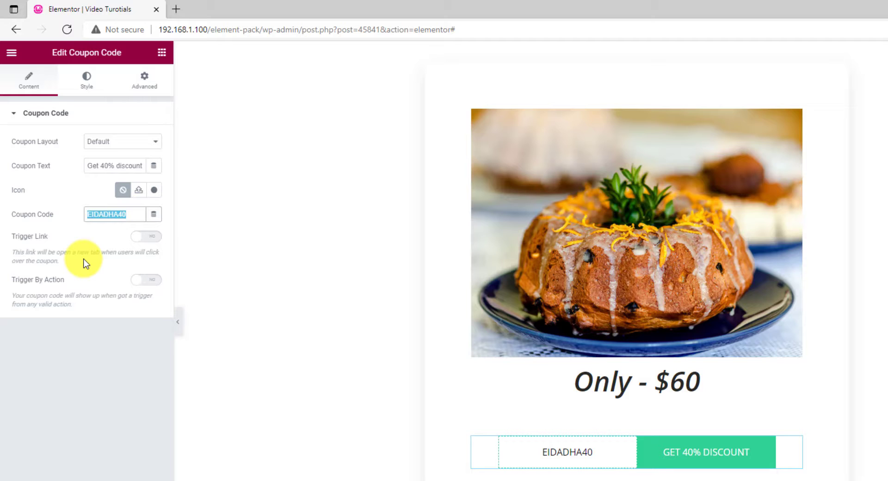
type("SUMM")
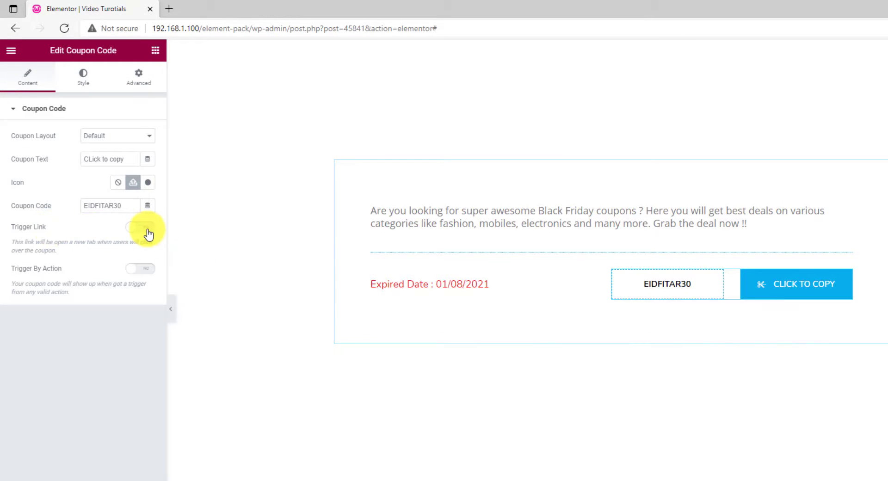
Enable Trigger Link so clicking the coupon opens a link, and edit its URL
left_click(141, 226)
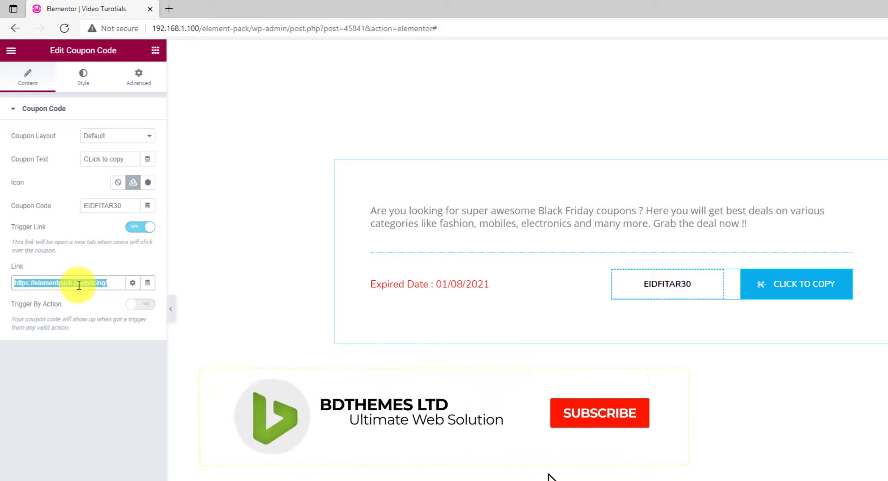
left_click(599, 426)
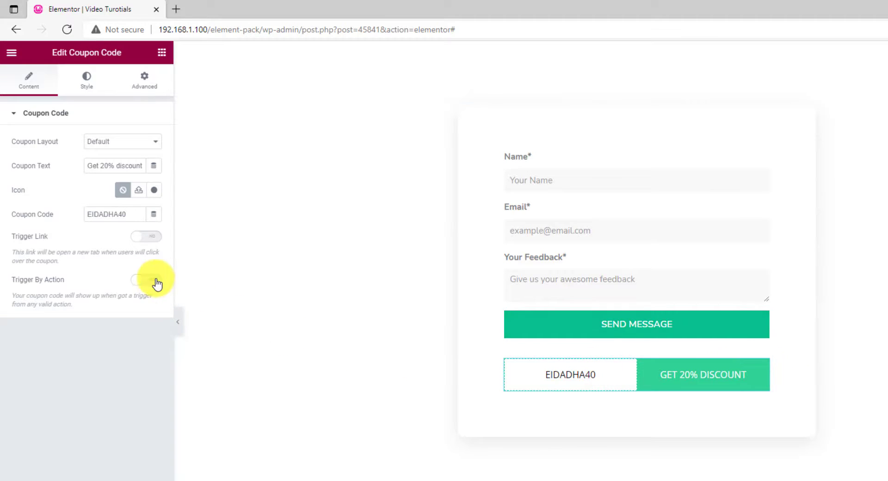
Enable Trigger By Action with form selector contact-from so the coupon stays hidden as XX-XX-XX
left_click(146, 281)
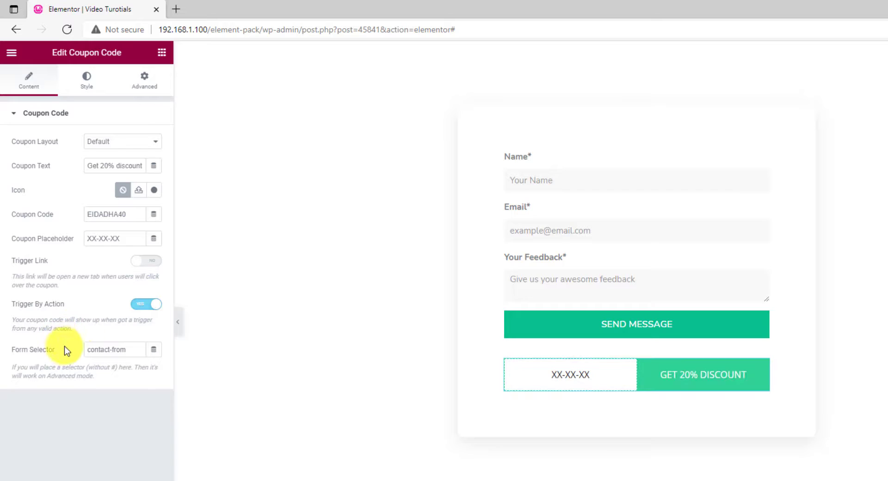
left_click(116, 350)
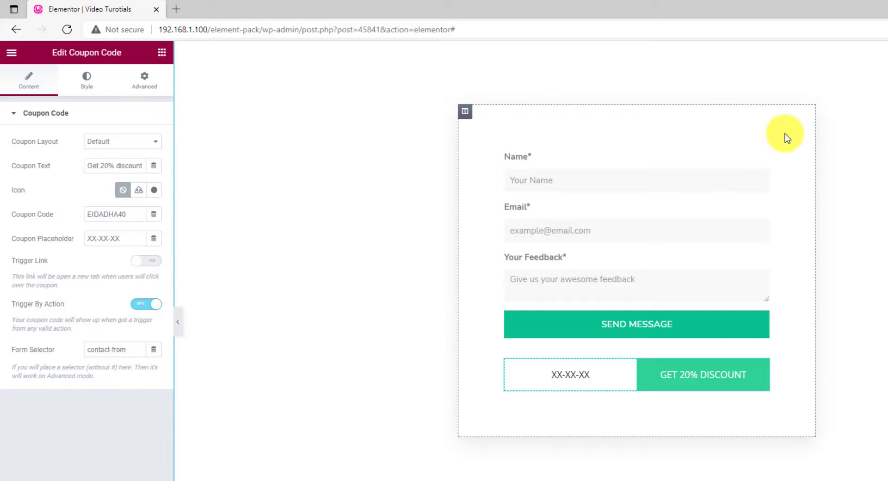
left_click(143, 84)
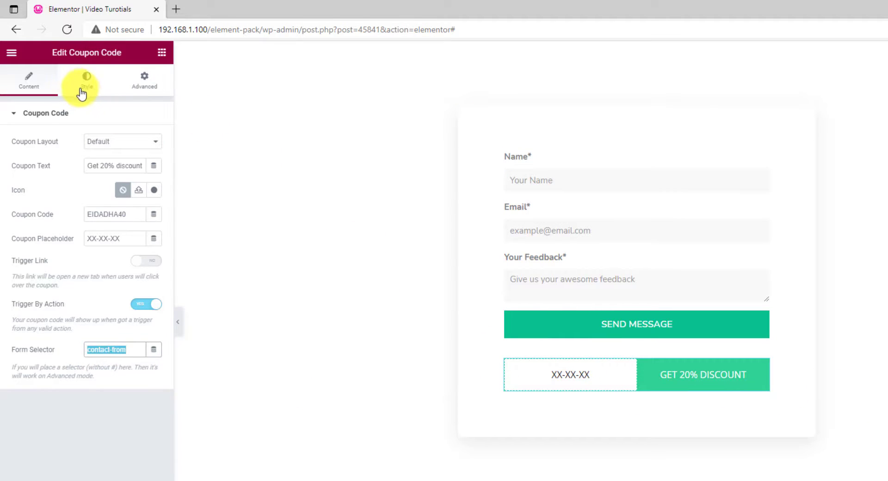
left_click(86, 80)
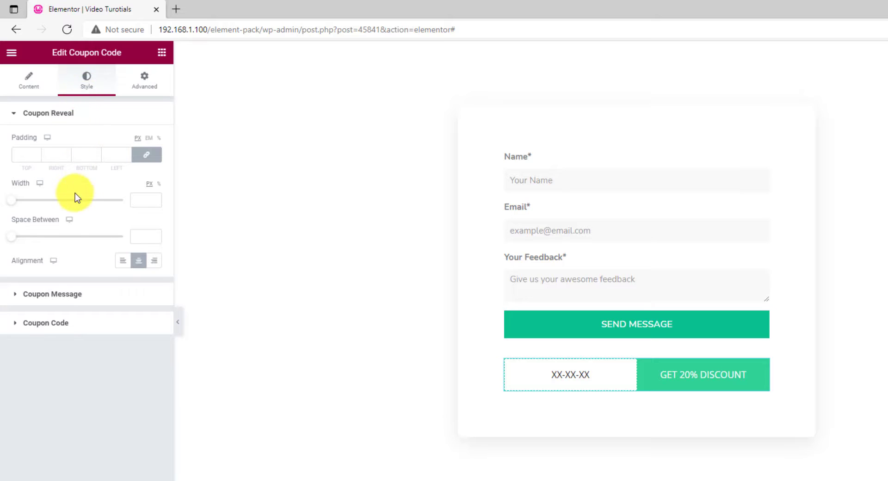
mouse_move(88, 289)
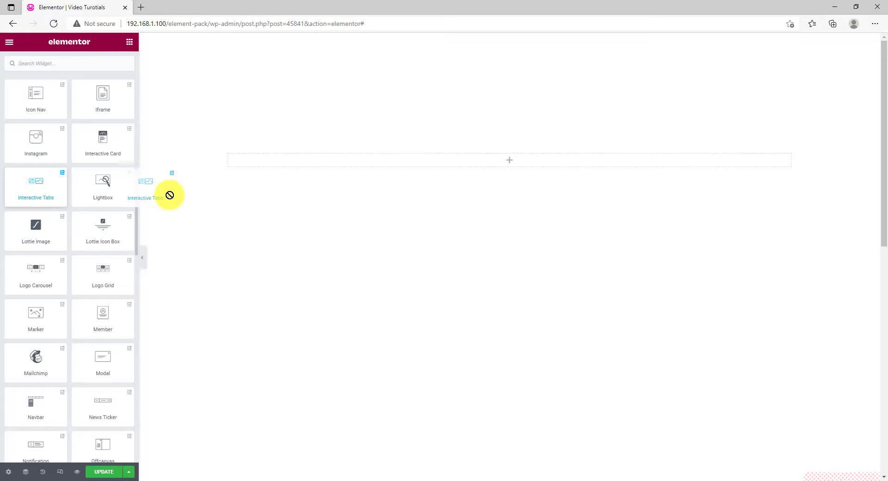
Place an Interactive Tabs widget on the empty section and step the slider through its images
left_click_drag(36, 187, 509, 163)
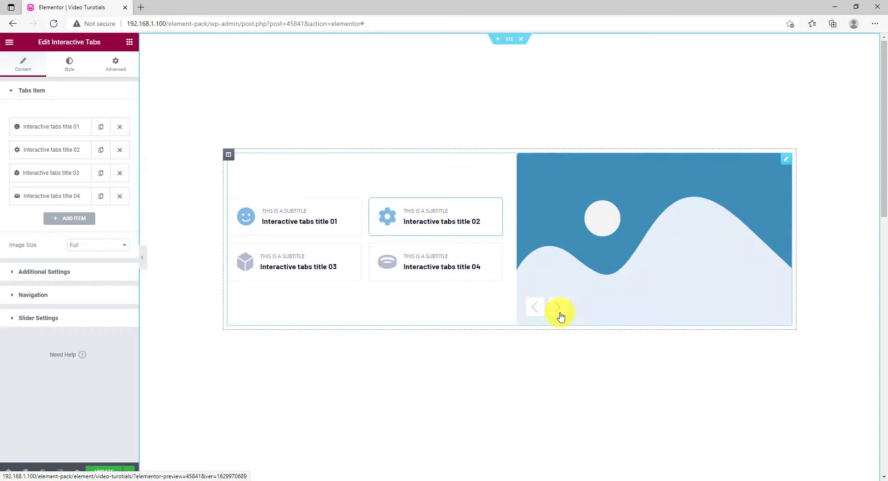
left_click(557, 307)
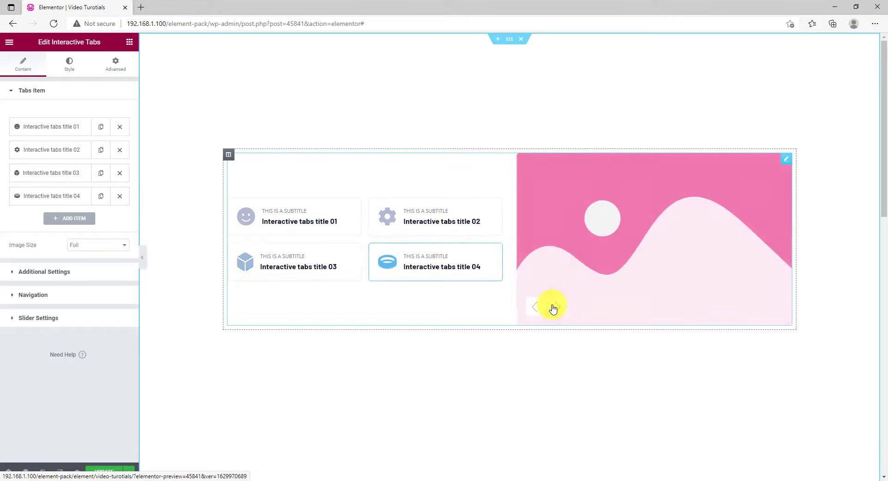
left_click(311, 261)
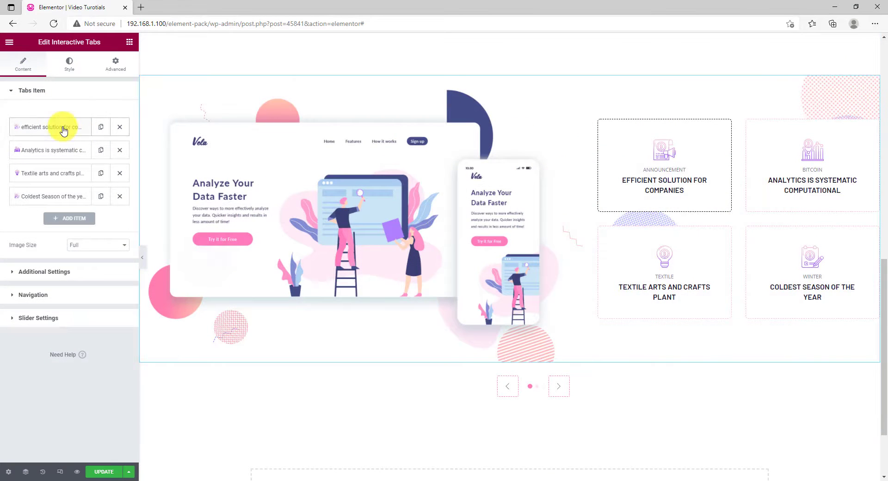
Switch the first tab's content background to a YouTube video, then back to Image
left_click(51, 127)
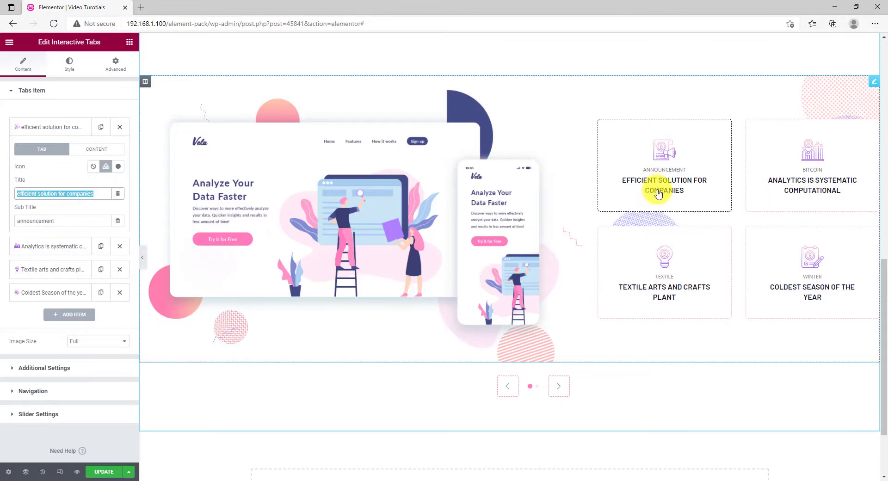
left_click(71, 221)
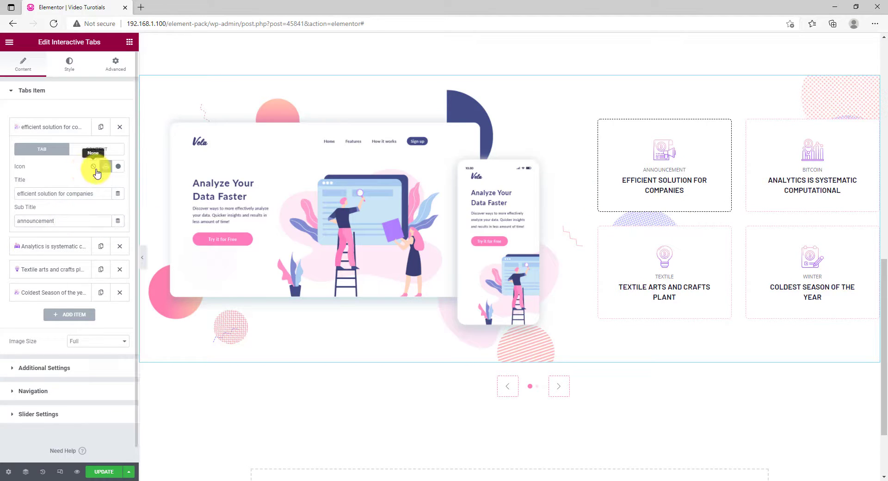
mouse_move(107, 167)
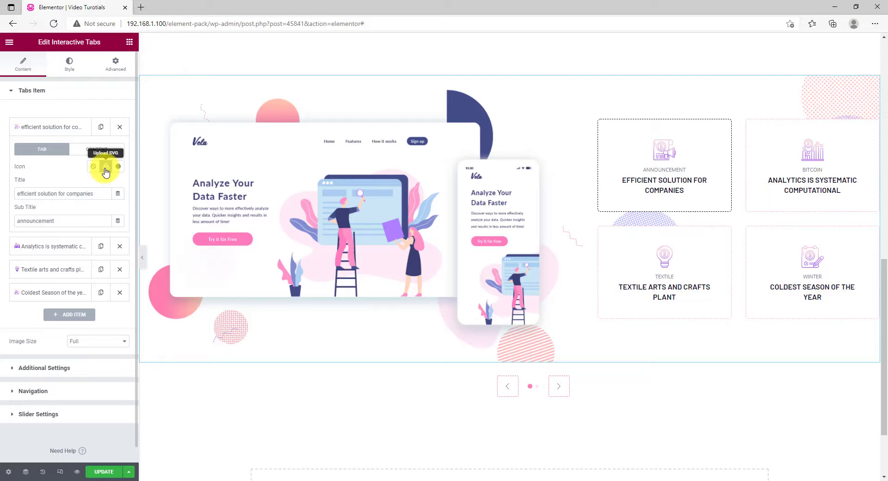
mouse_move(119, 170)
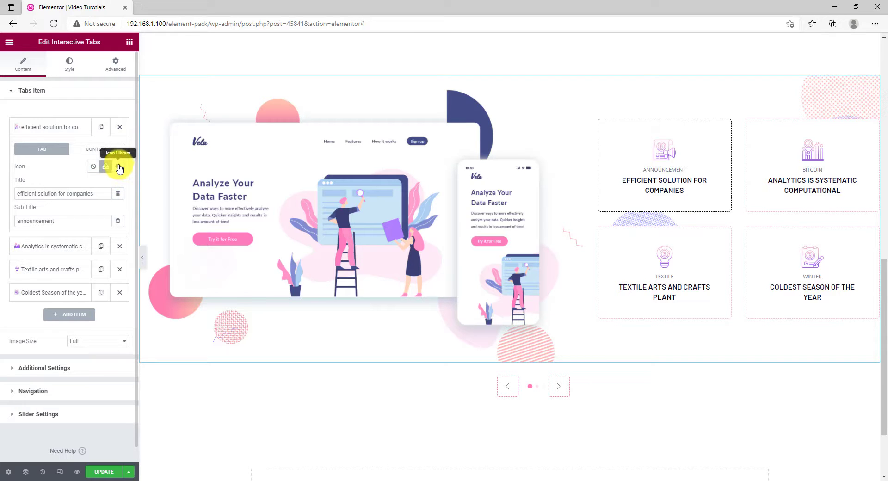
left_click(96, 149)
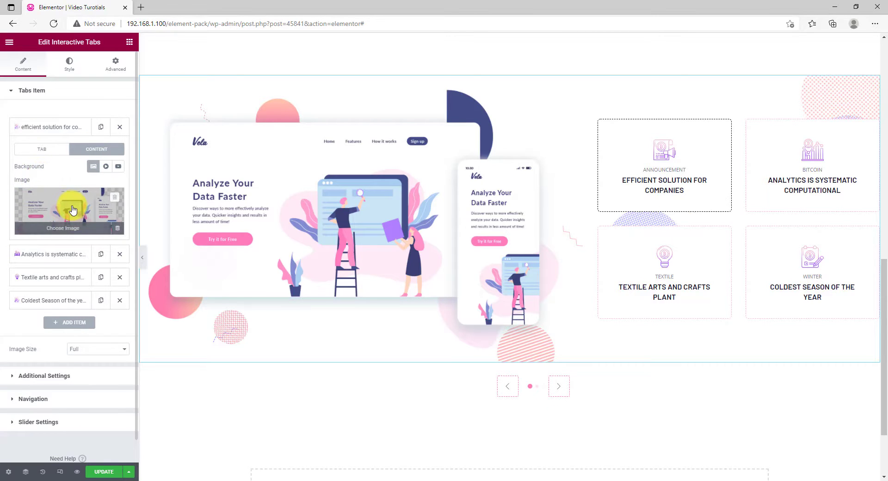
left_click(105, 166)
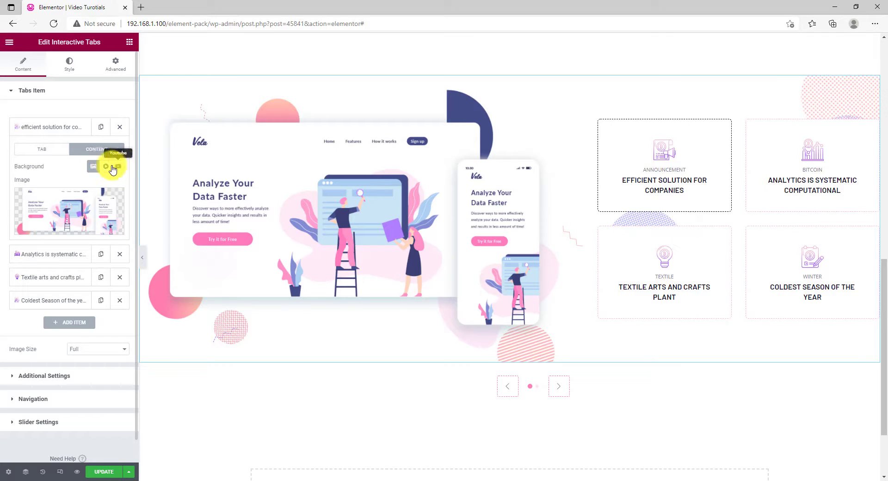
left_click(106, 166)
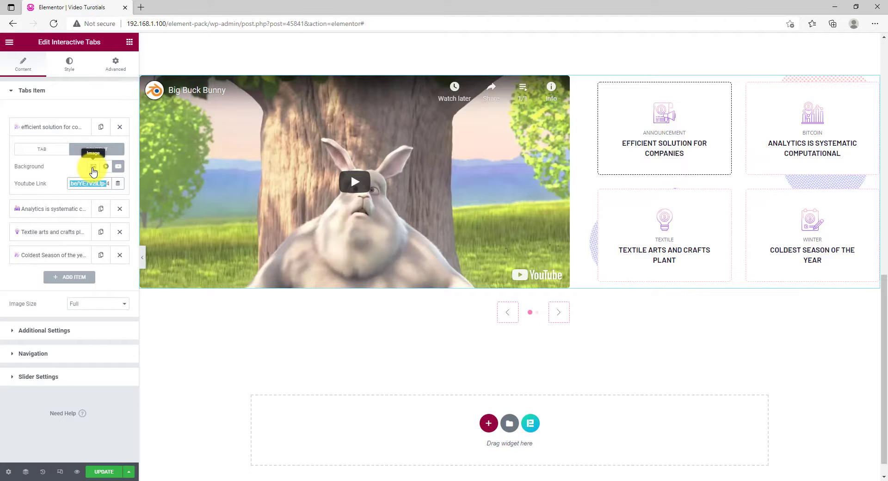
left_click(94, 166)
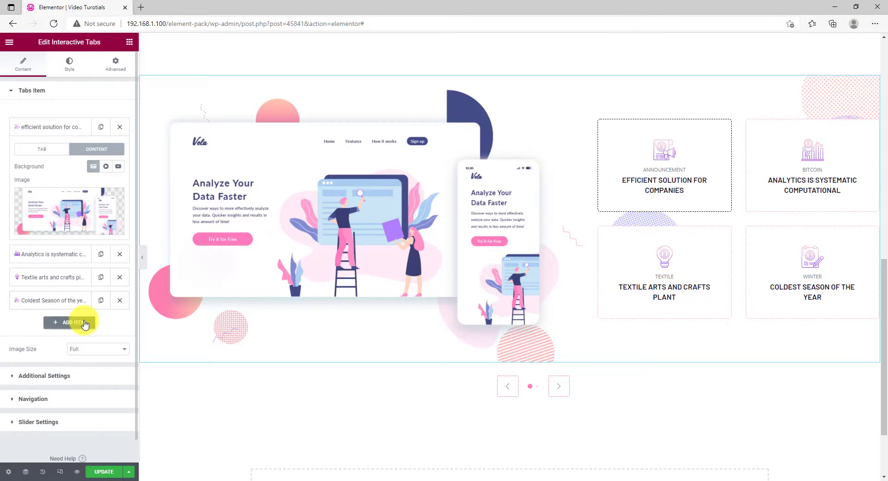
mouse_move(88, 348)
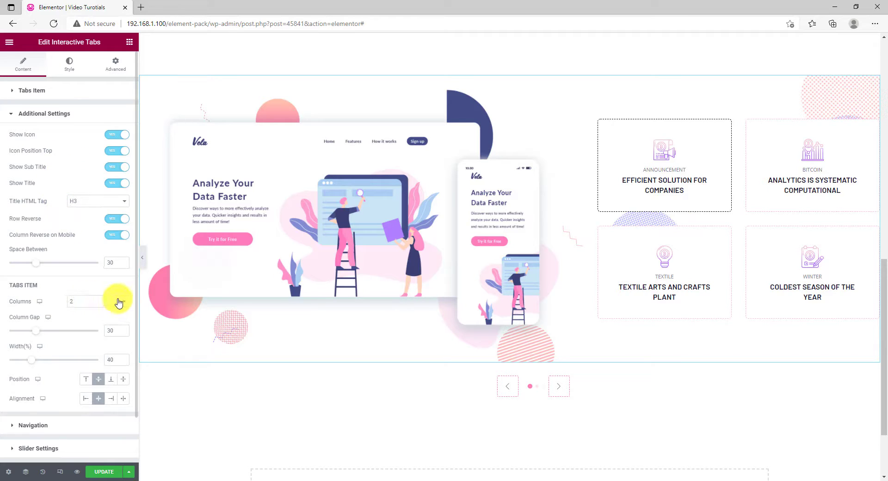
Expand the Additional Settings showing icon, title, subtitle enabled and 2 columns
left_click(97, 302)
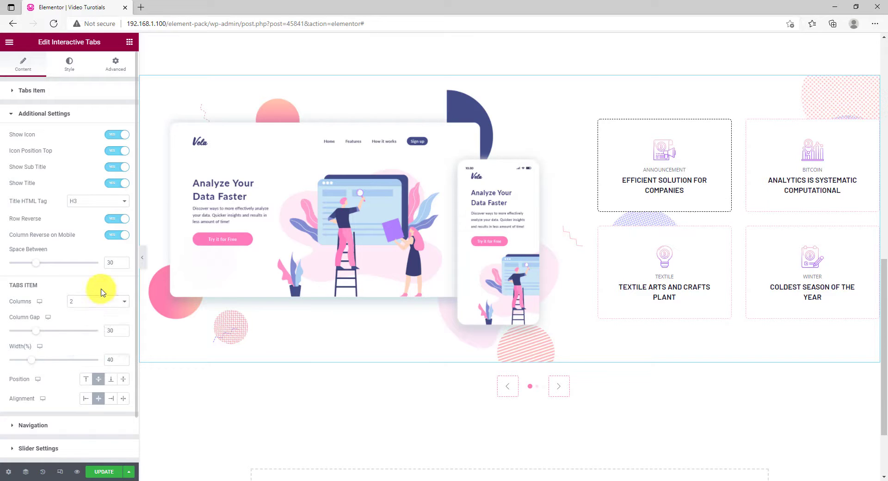
mouse_move(59, 401)
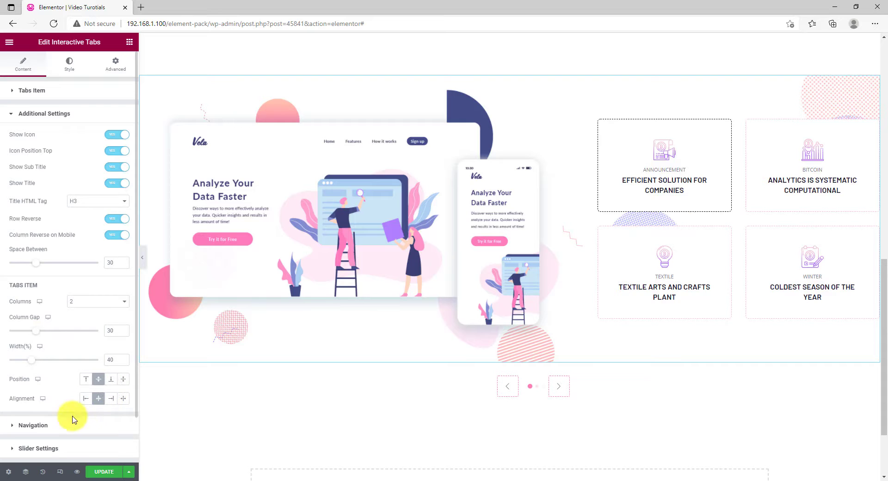
Keep arrows-and-dots navigation and toggle dynamic bullets off and back on
left_click(33, 426)
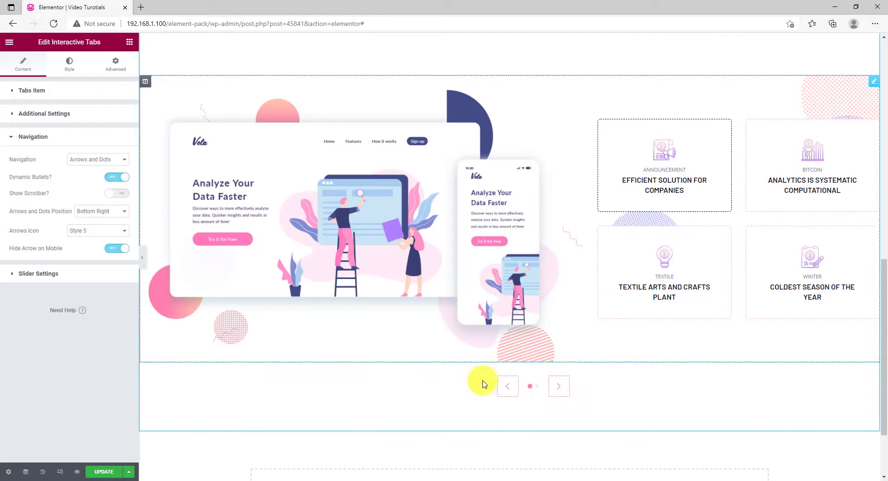
left_click(98, 159)
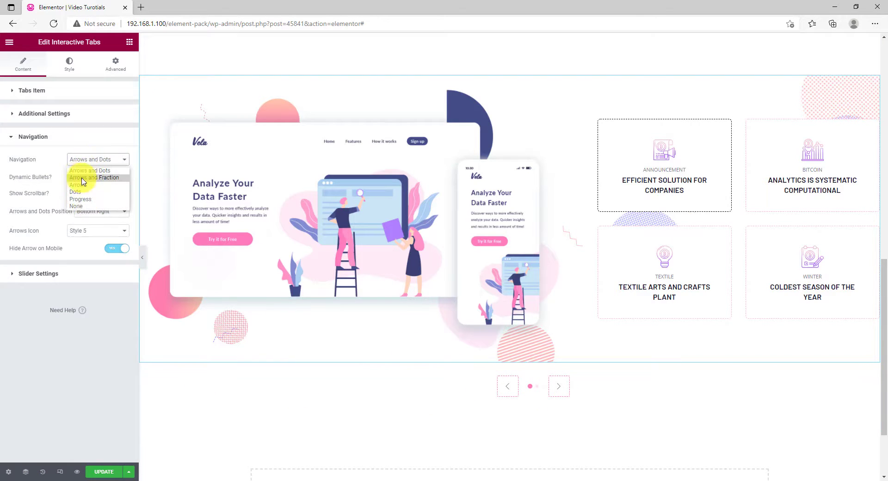
left_click(89, 170)
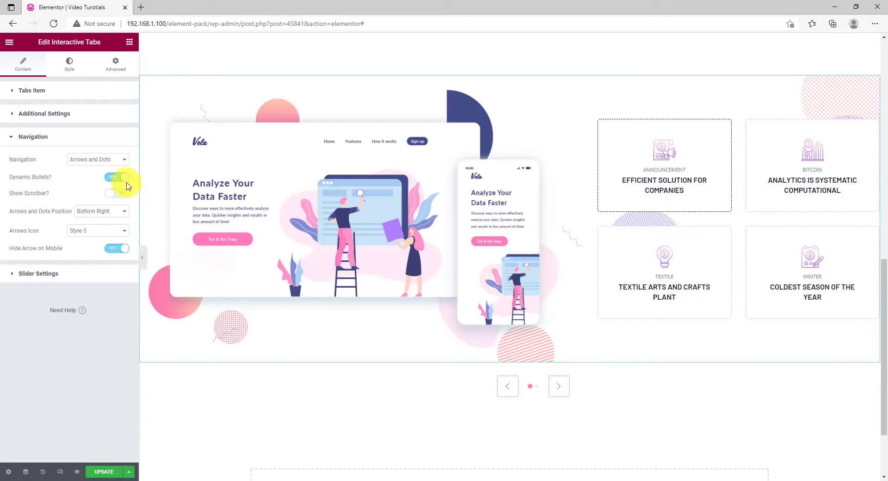
left_click(116, 177)
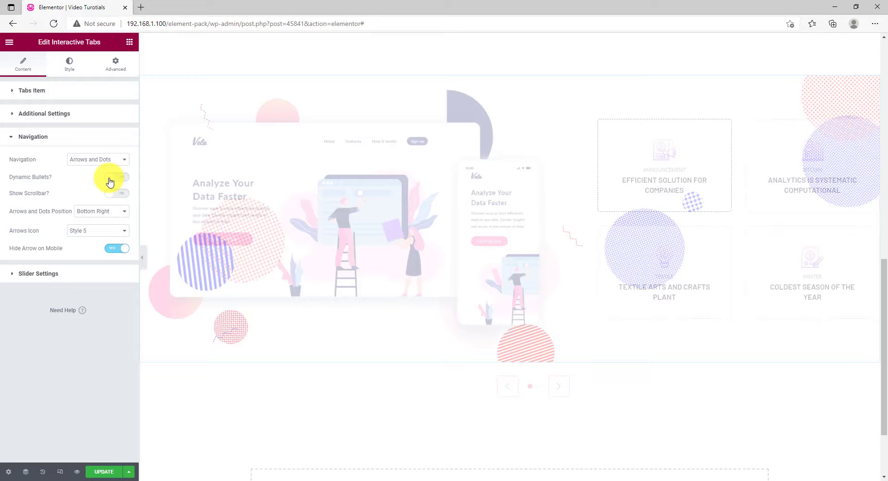
left_click(121, 177)
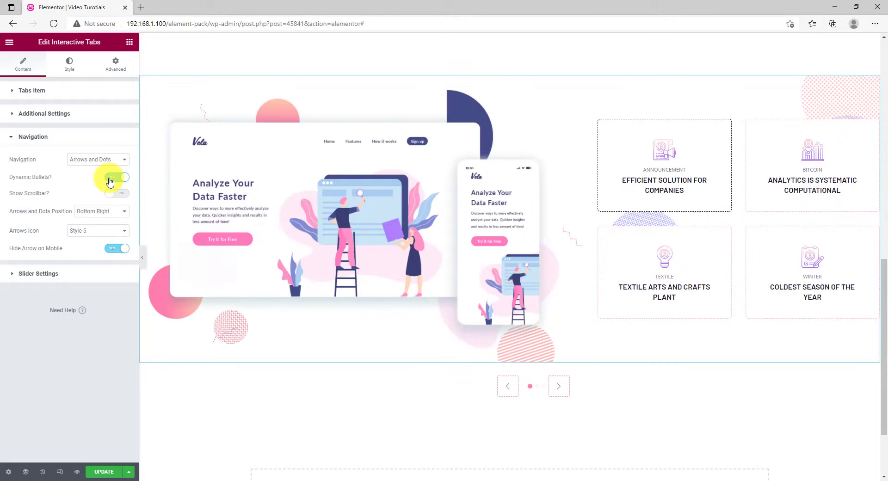
Set the carousel arrows icon to Style 15 and expand the slider settings
left_click(101, 211)
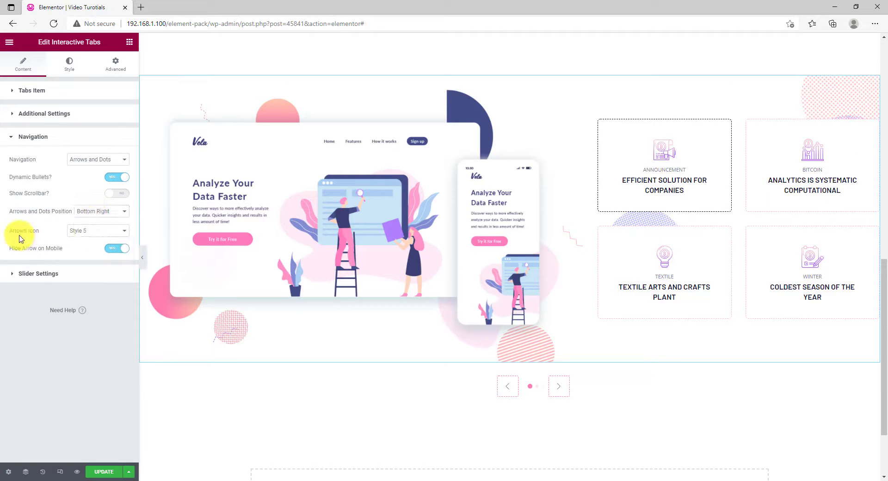
left_click(97, 230)
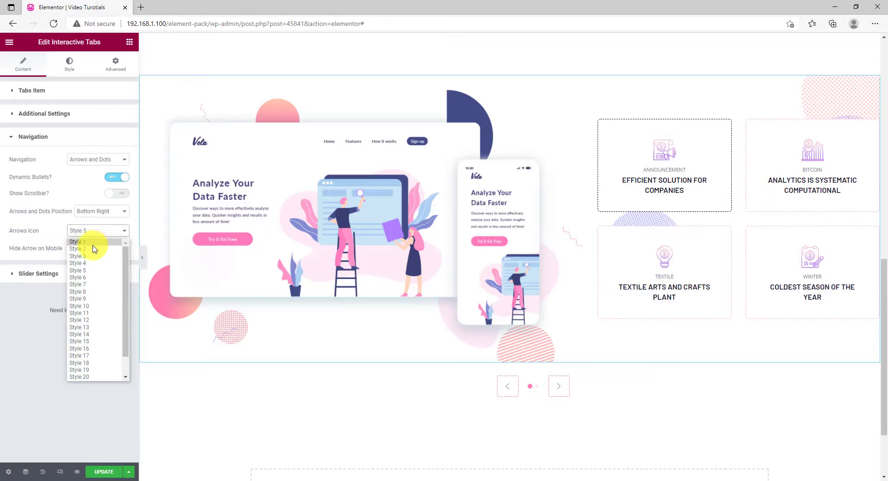
scroll("down", 3)
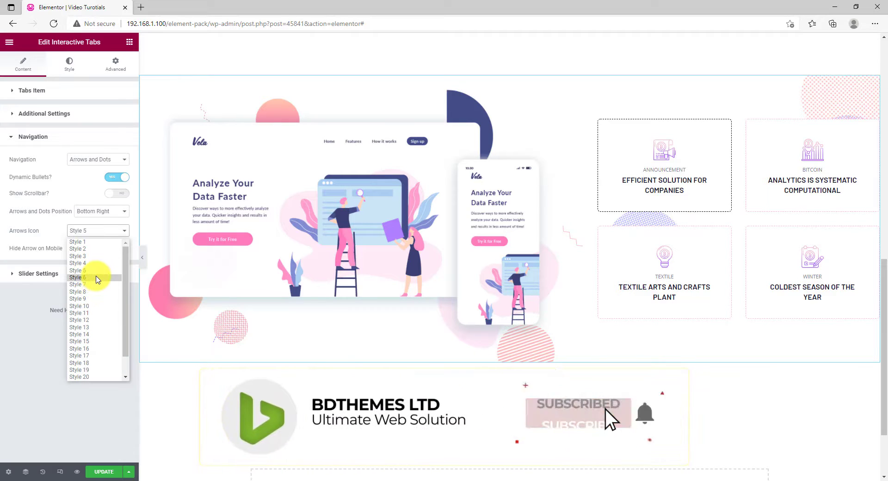
left_click(80, 342)
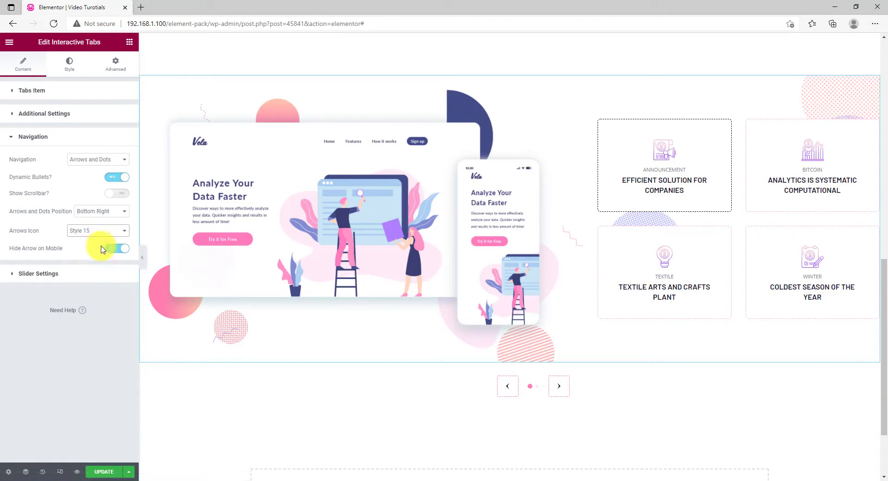
left_click(39, 274)
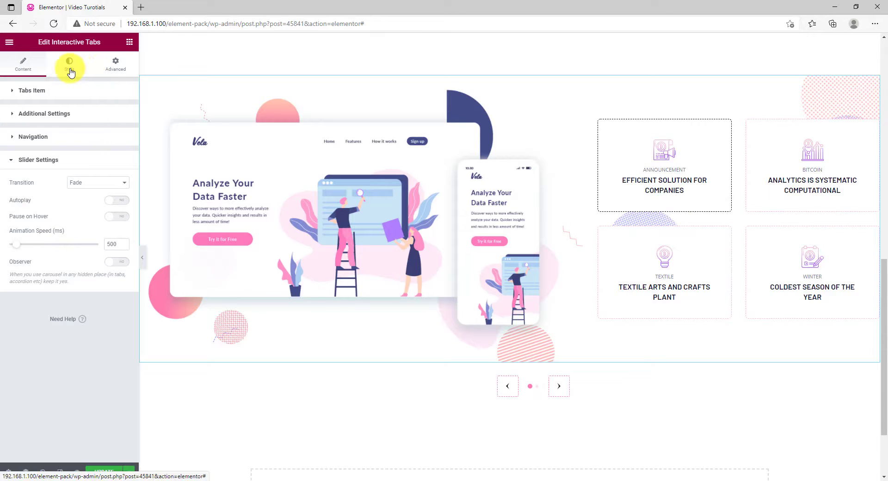
Enable glassmorphism with blur level 5 on the tab items' background
left_click(68, 64)
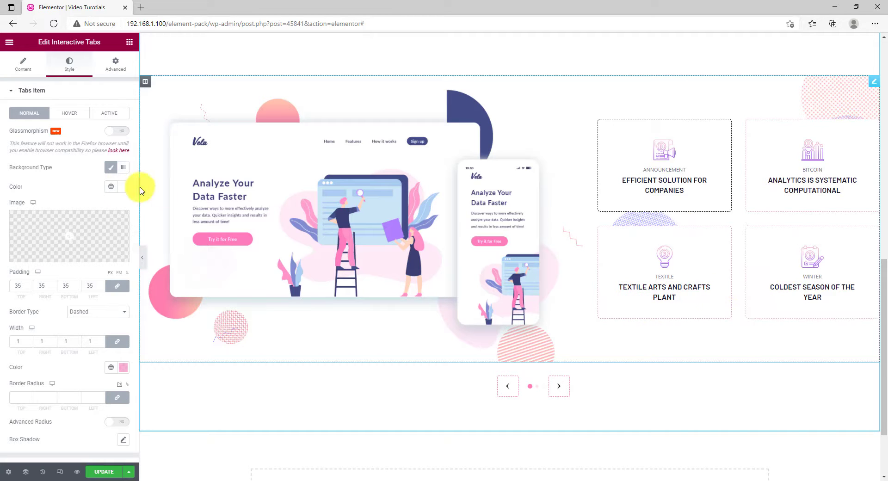
left_click(111, 187)
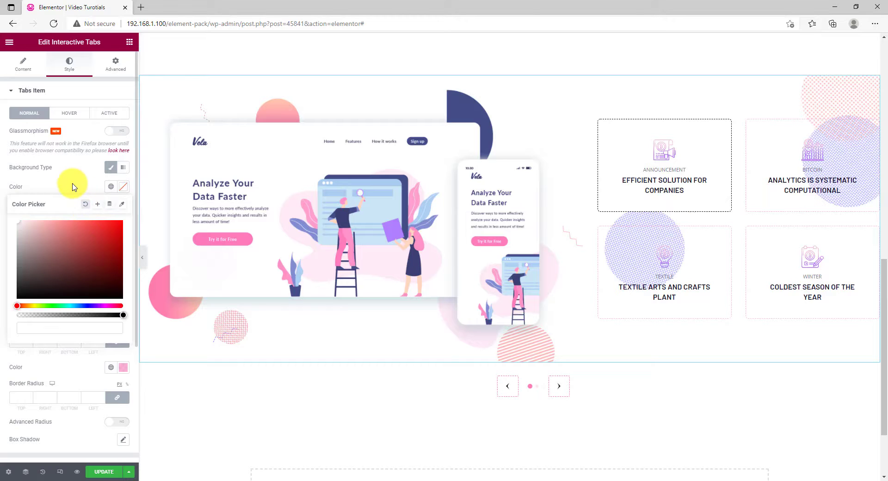
left_click(116, 130)
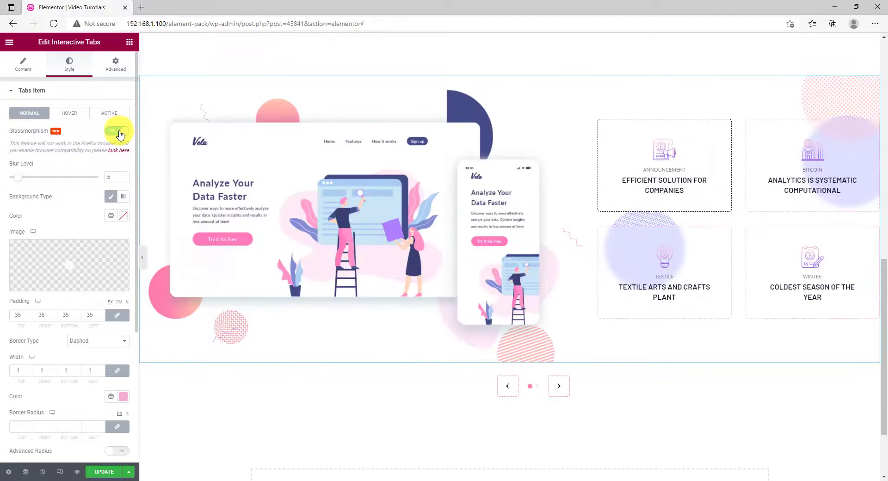
left_click(116, 131)
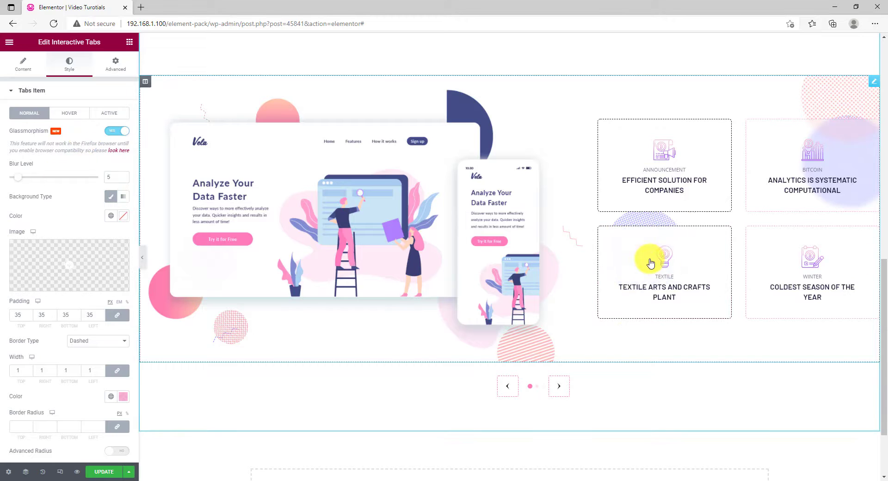
mouse_move(394, 331)
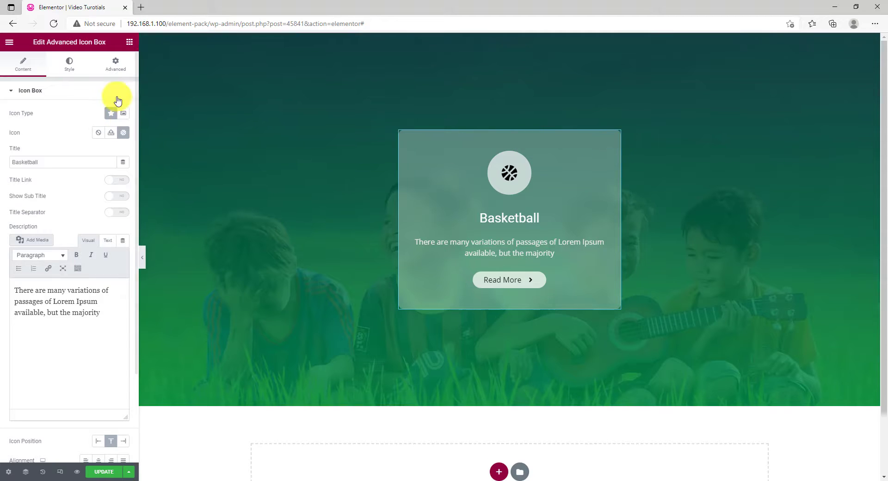
Turn on Floating Effects under Motion Effects for the Basketball icon box
left_click(115, 64)
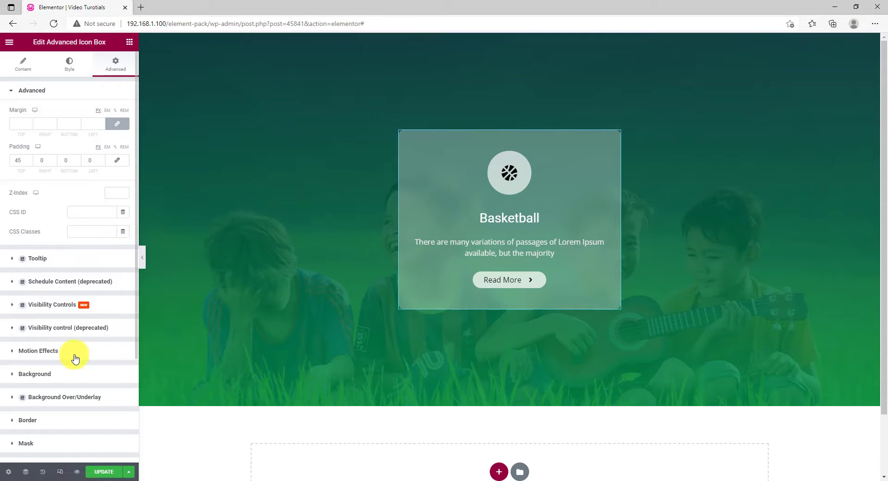
left_click(38, 351)
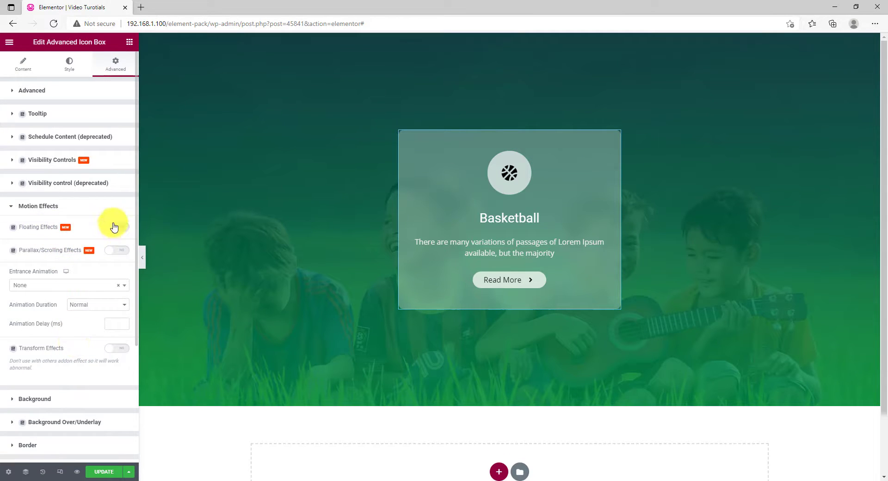
left_click(117, 228)
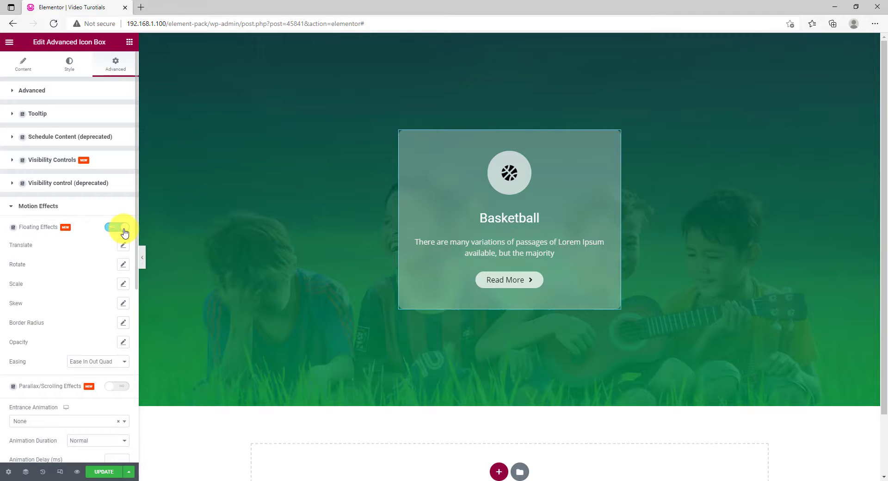
left_click(117, 228)
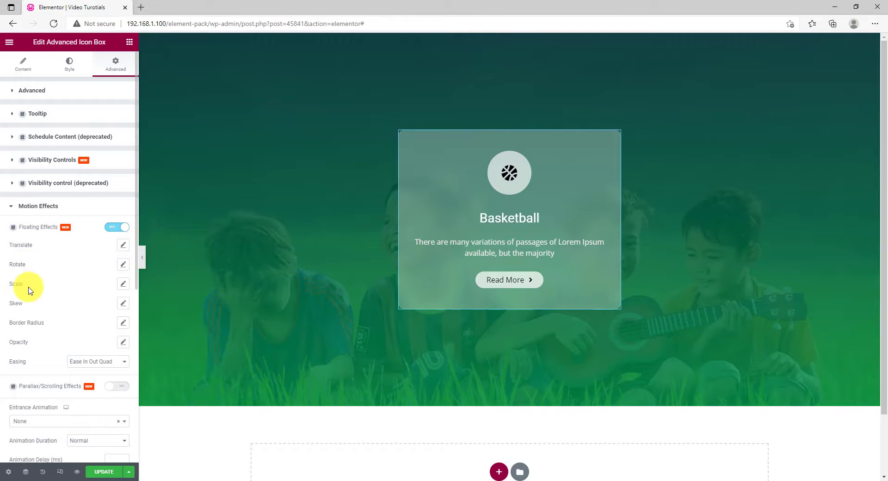
mouse_move(46, 338)
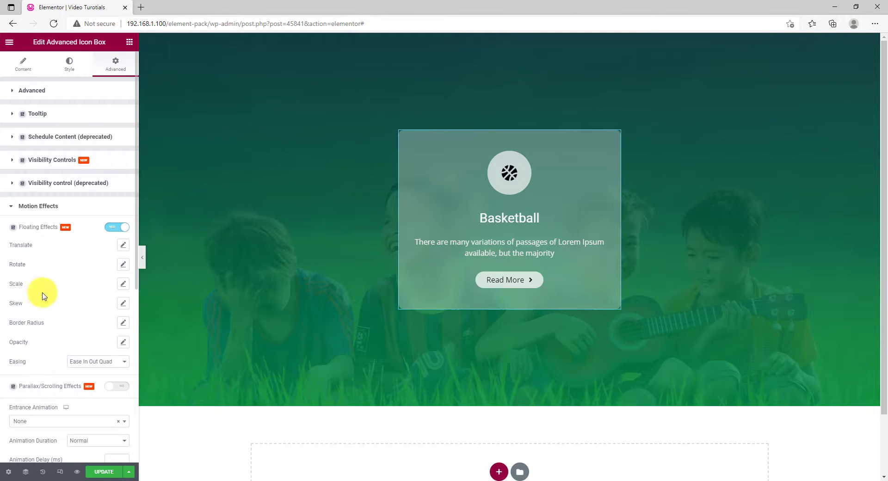
Set the vertical Translate Y float range to 0–30px
left_click(122, 245)
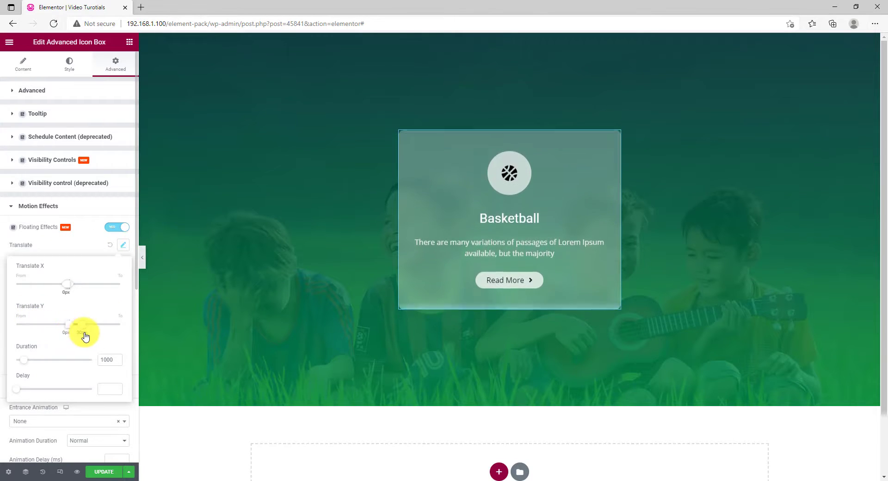
left_click_drag(85, 324, 66, 324)
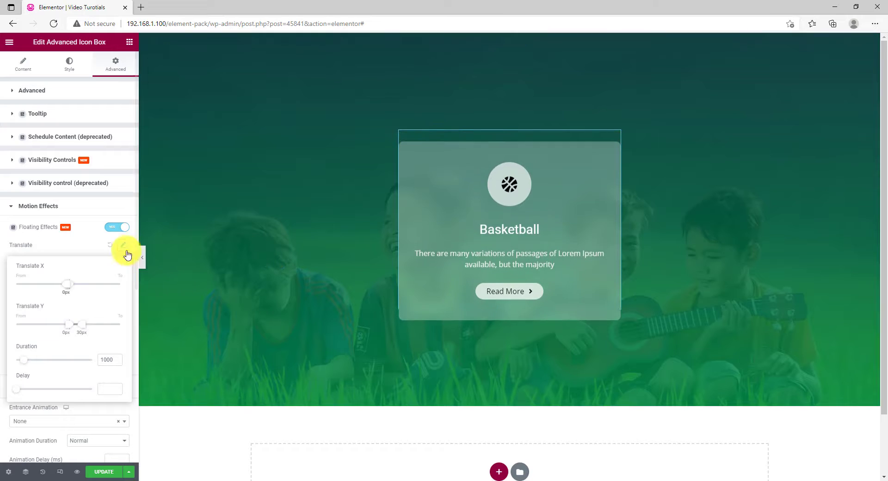
left_click(122, 245)
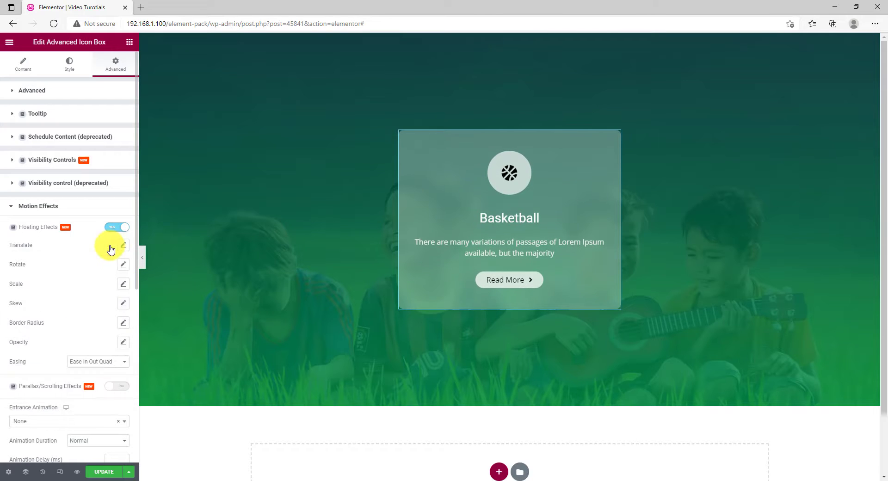
mouse_move(122, 267)
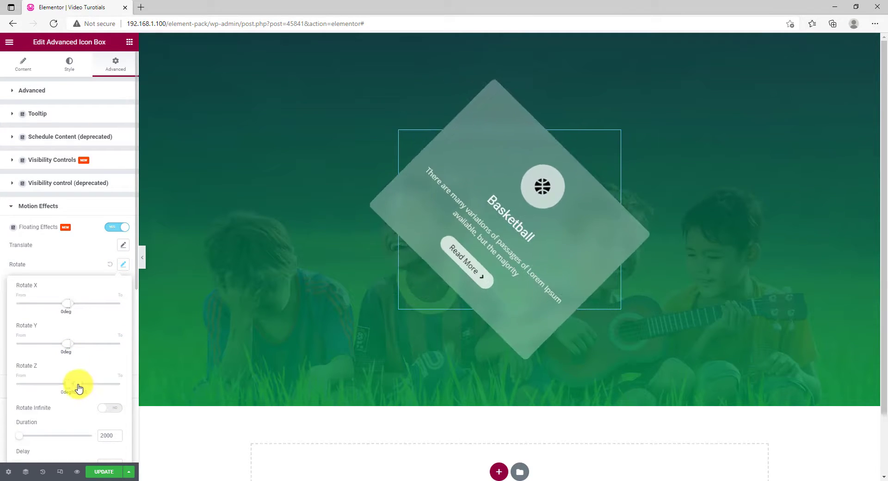
Set the Basketball card's Rotate Z range to a small angle so it tilts slightly while floating
left_click_drag(78, 389, 74, 388)
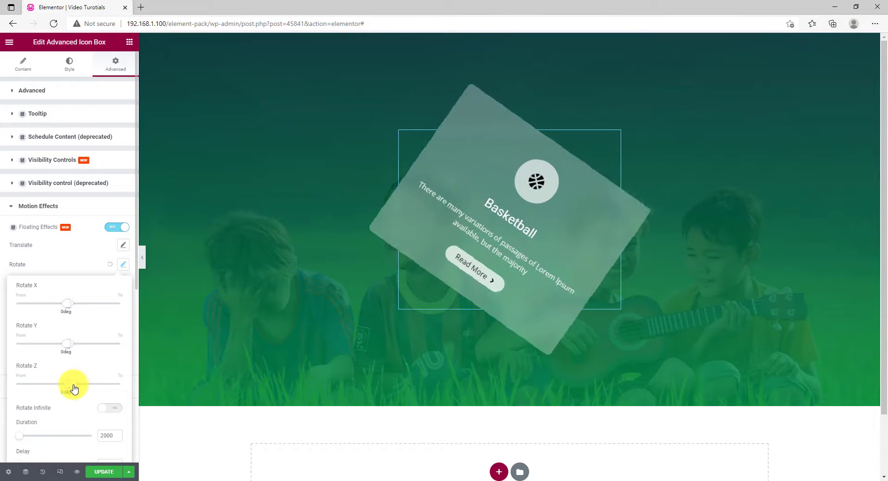
left_click_drag(74, 389, 86, 389)
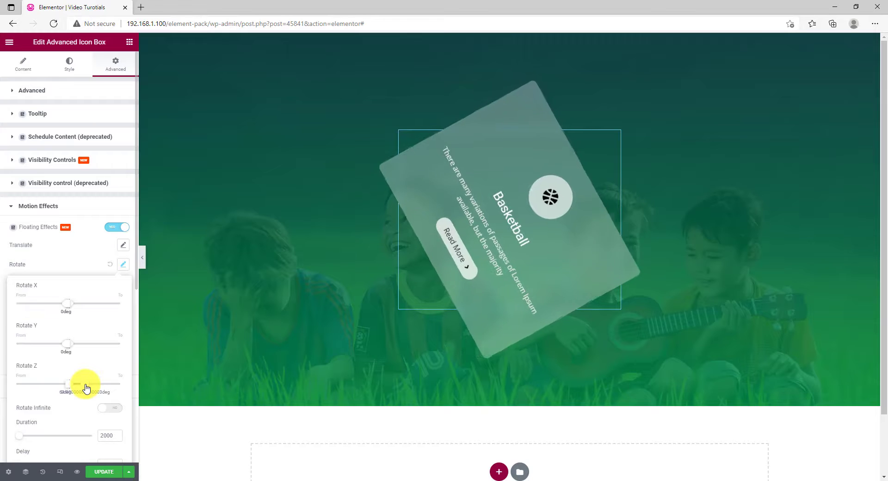
left_click_drag(86, 384, 67, 384)
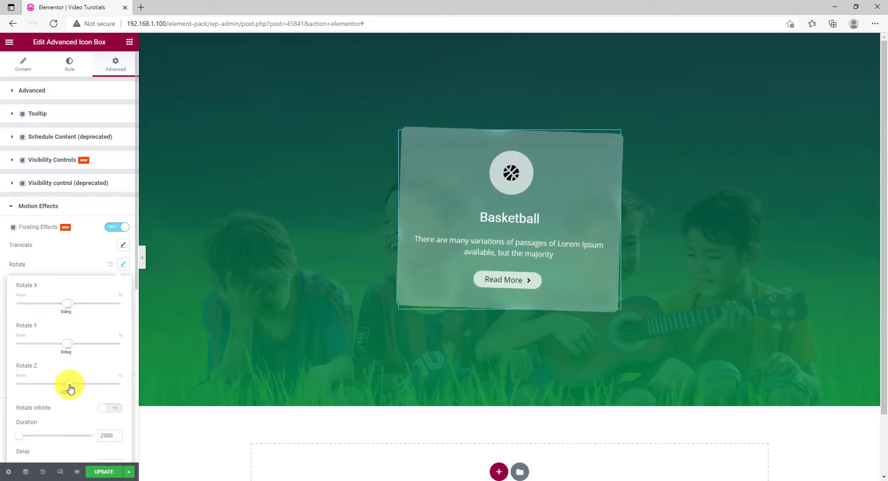
left_click_drag(62, 390, 70, 383)
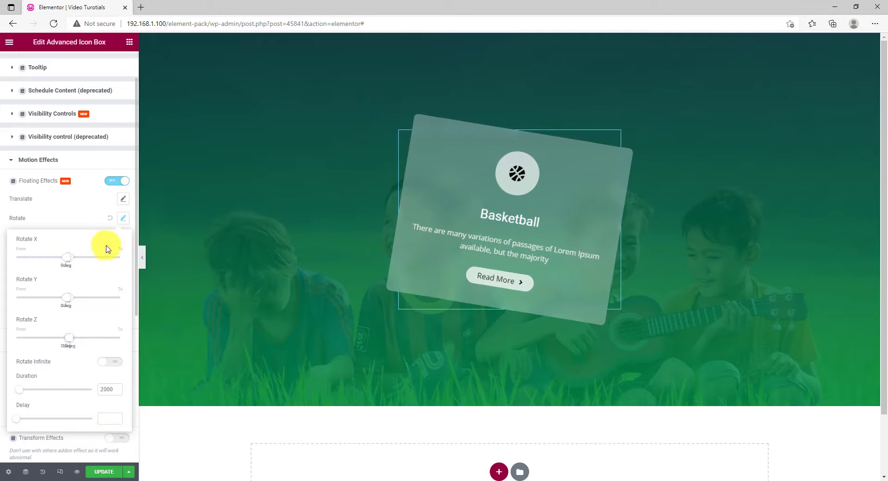
left_click(123, 218)
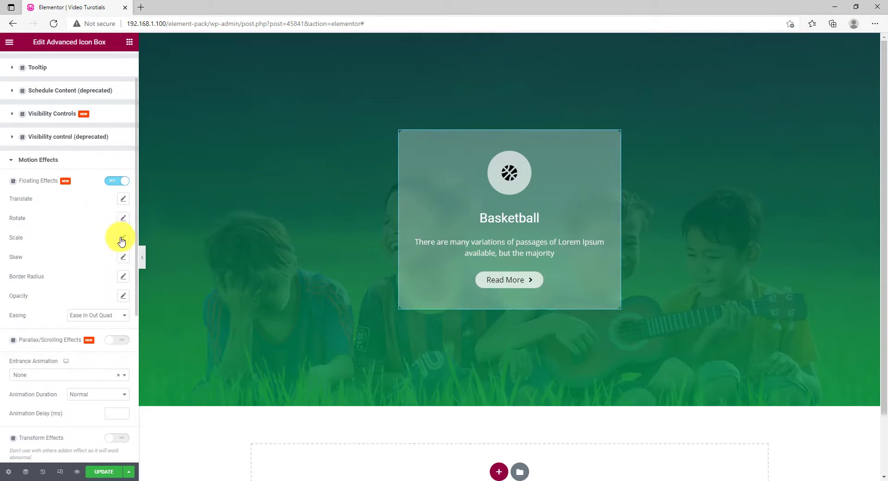
Reset the card's Scale effect to default and enable the Border Radius floating animation
left_click(123, 238)
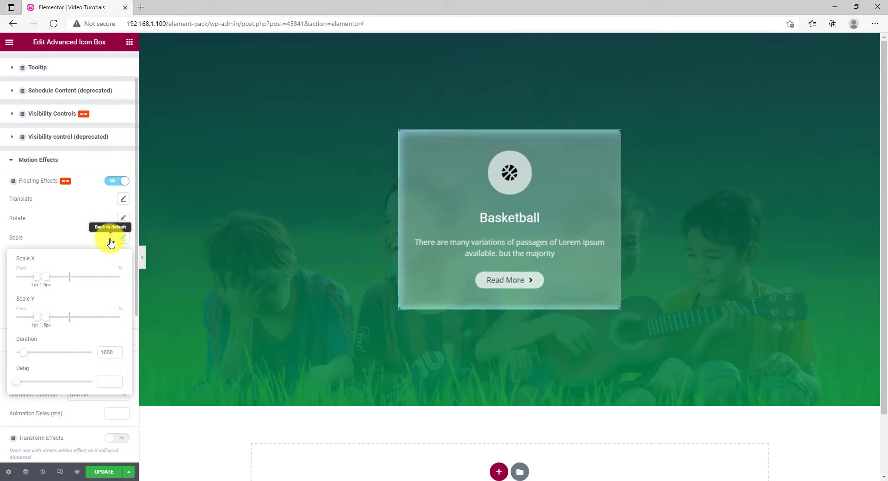
left_click(122, 238)
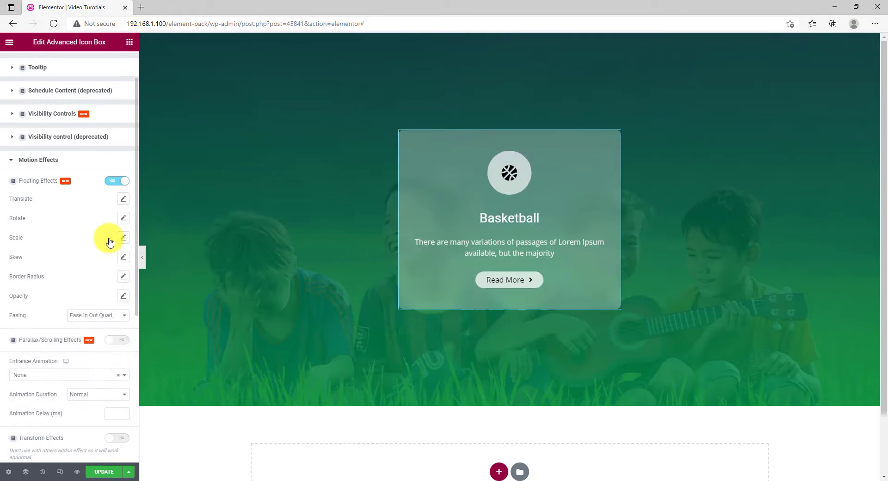
mouse_move(122, 278)
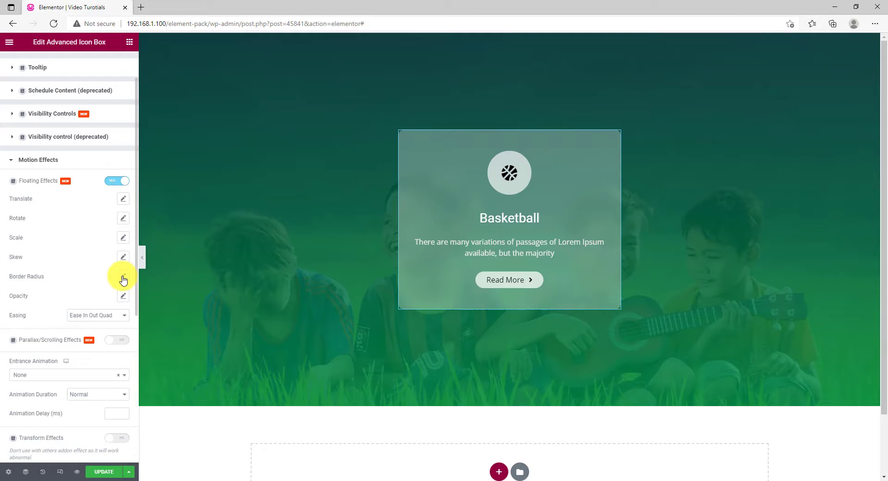
left_click(123, 276)
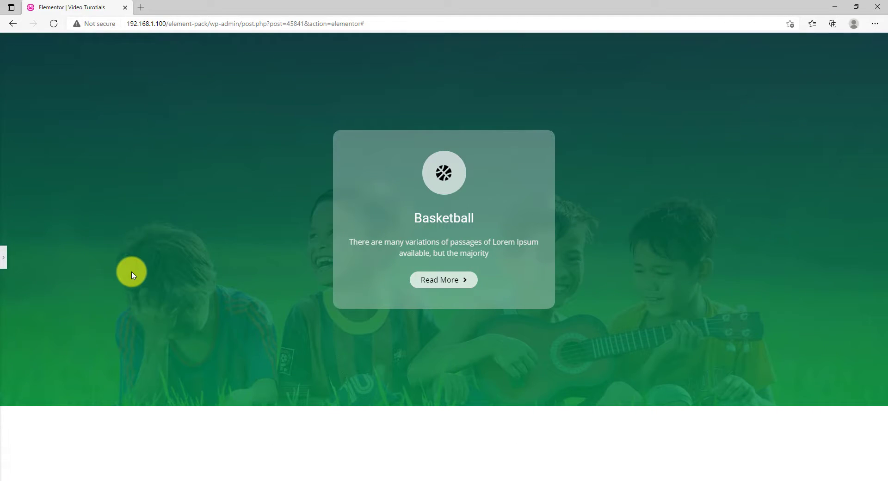
mouse_move(209, 293)
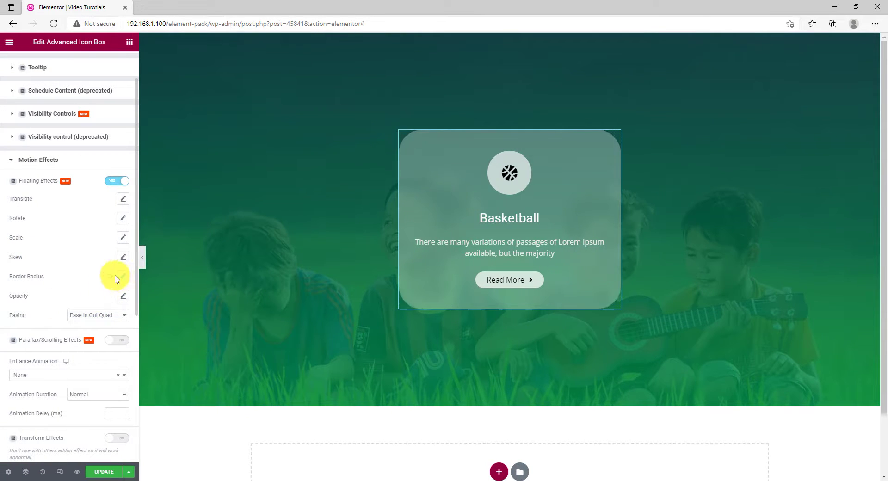
Set the card's Opacity effect End value to 0.8 and list the Easing curve choices
left_click(123, 296)
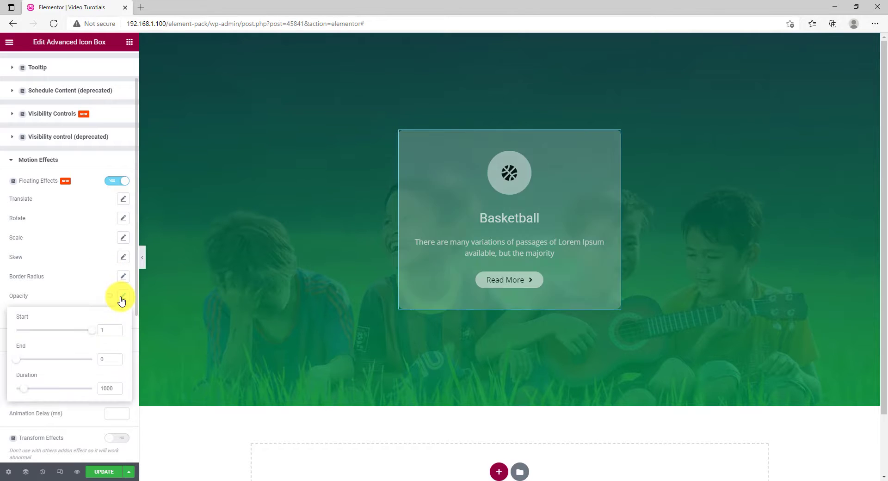
left_click_drag(17, 359, 45, 359)
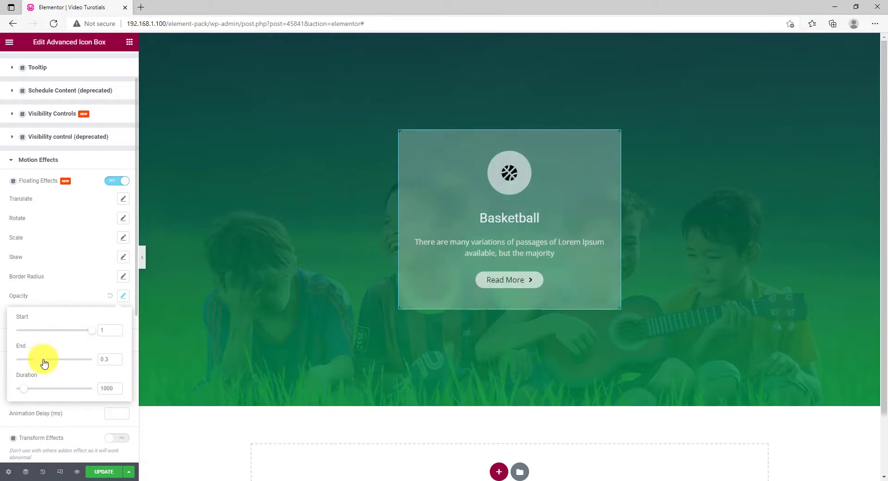
left_click_drag(45, 359, 72, 359)
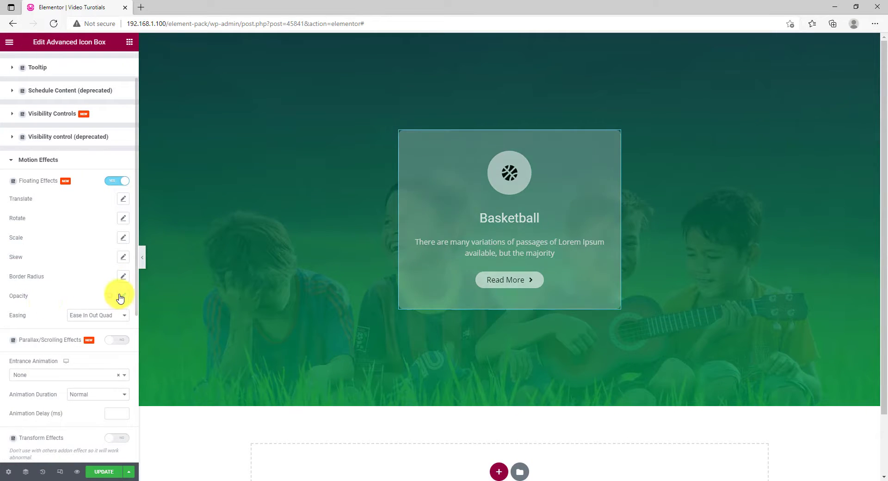
left_click(123, 296)
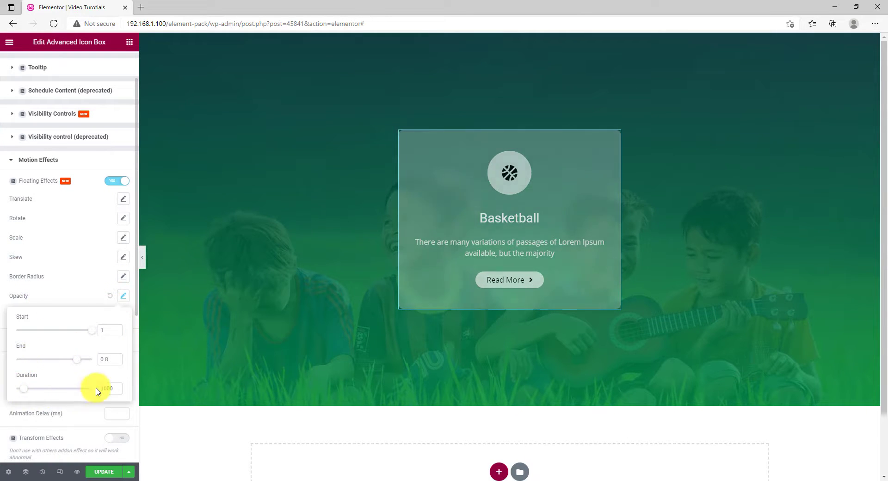
left_click(123, 296)
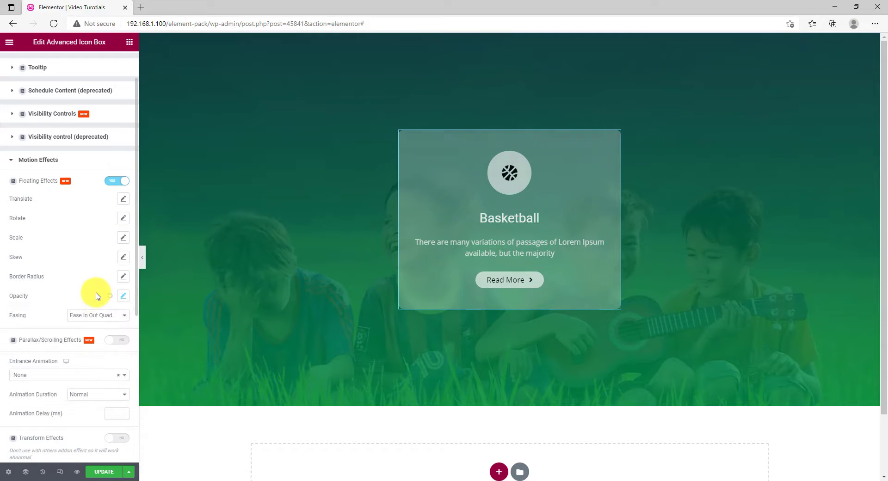
left_click(98, 315)
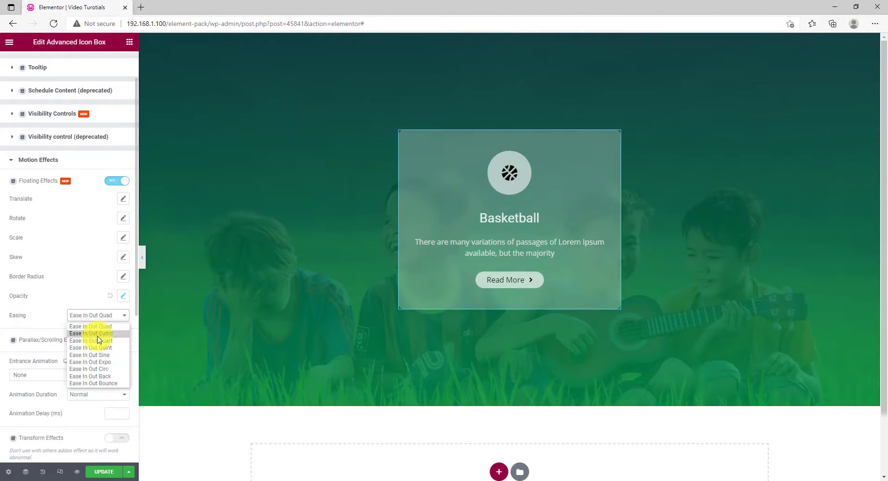
mouse_move(104, 328)
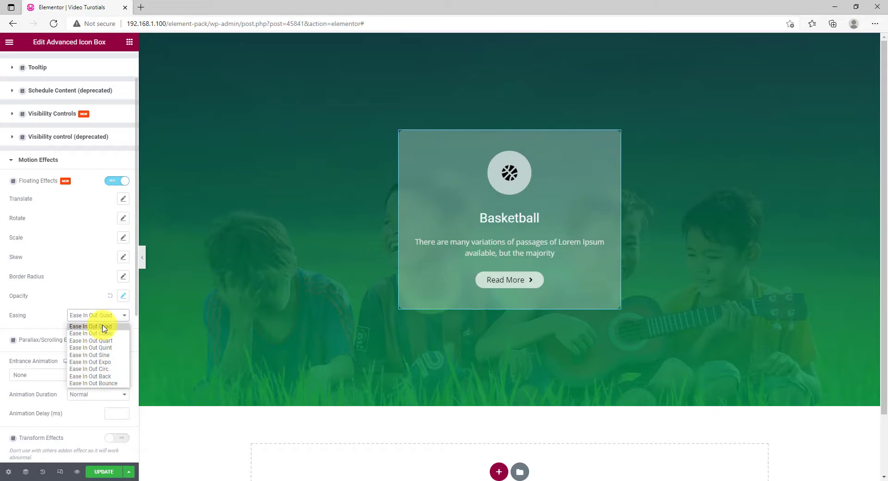
mouse_move(111, 380)
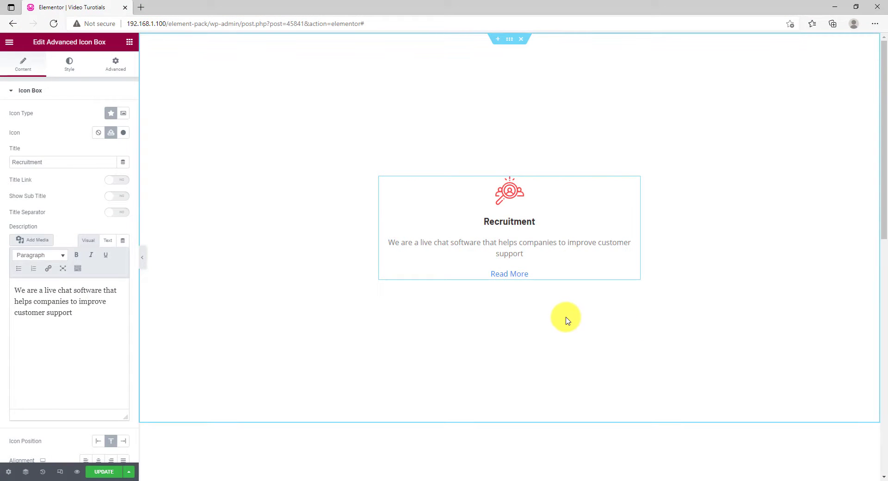
mouse_move(697, 285)
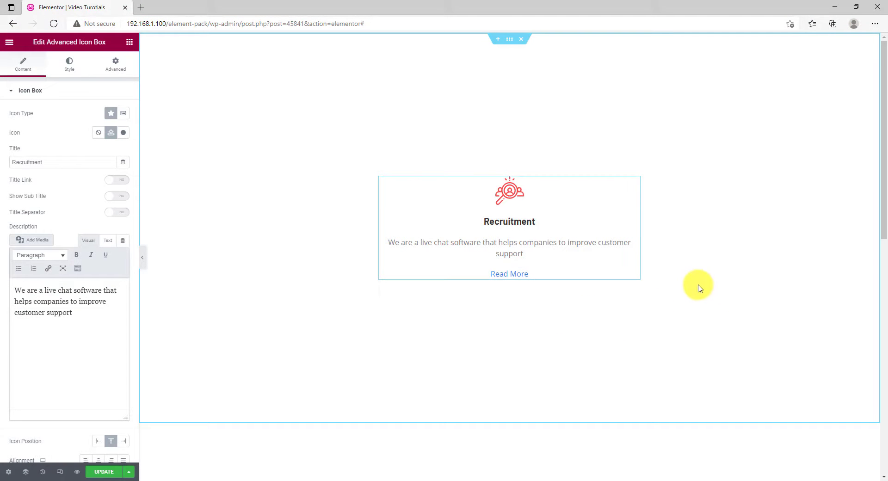
mouse_move(636, 249)
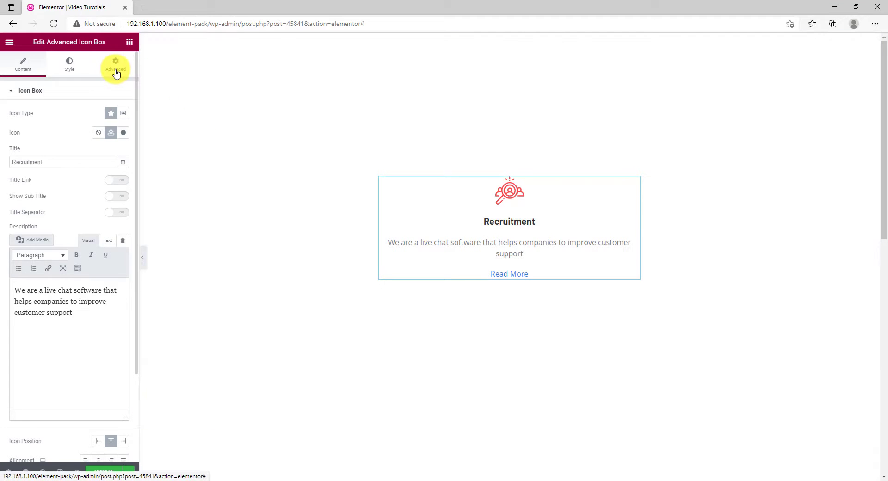
Give the Recruitment box a classic background with a blue-to-pink gradient over/underlay
left_click(115, 64)
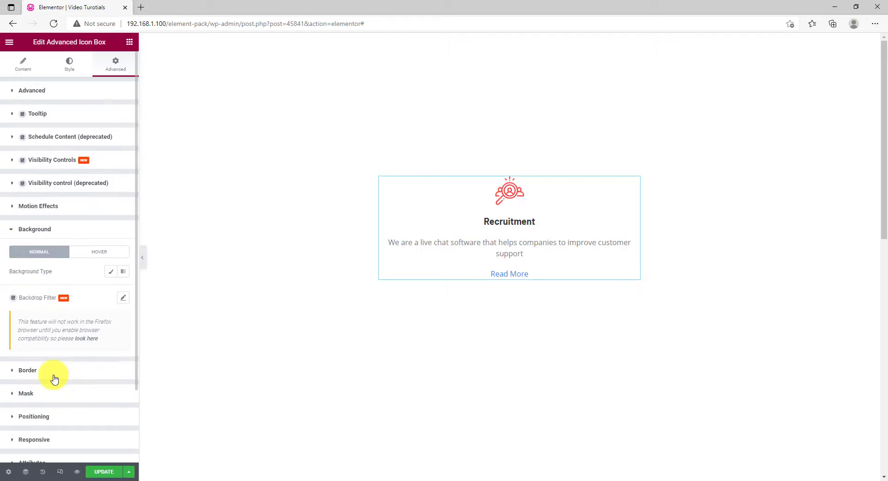
mouse_move(111, 272)
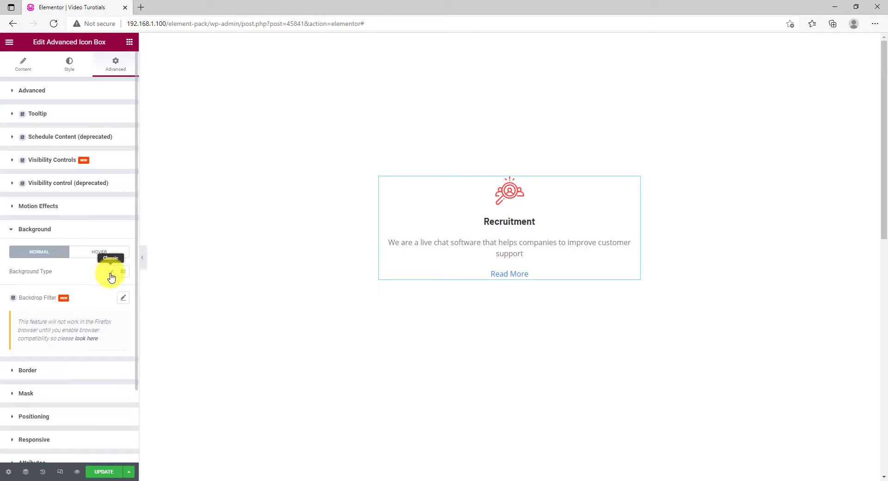
left_click(122, 272)
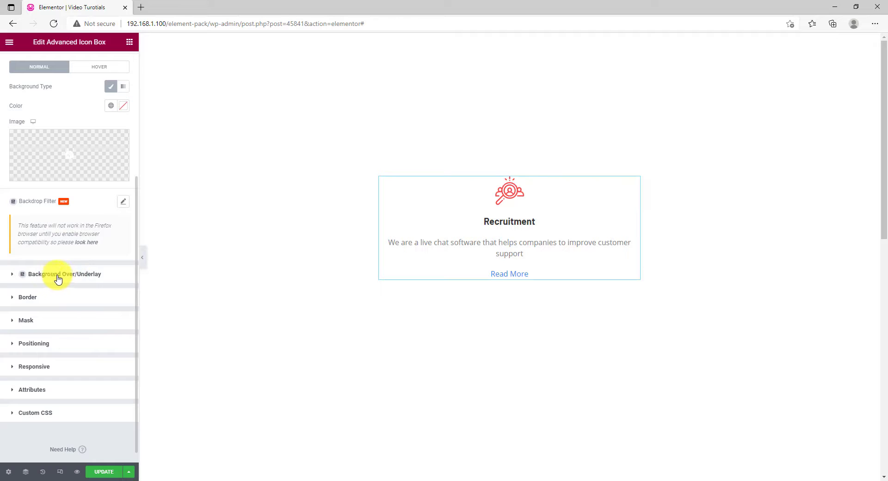
mouse_move(88, 280)
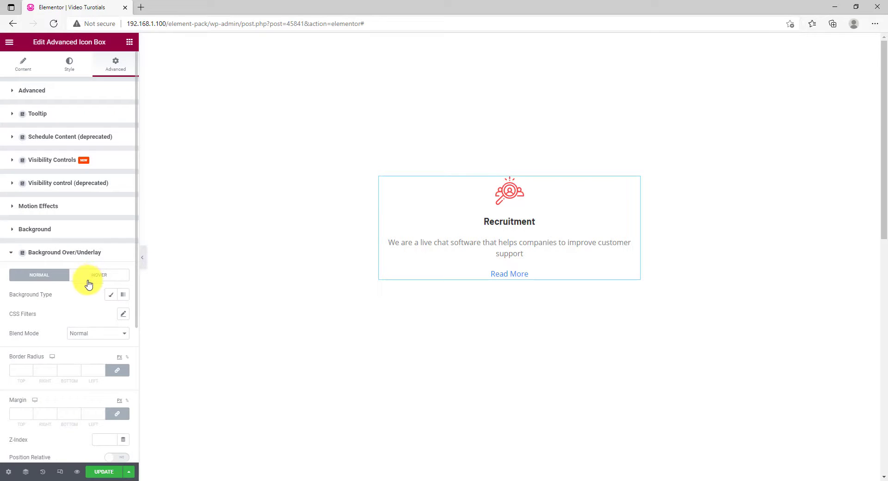
scroll("down", 3)
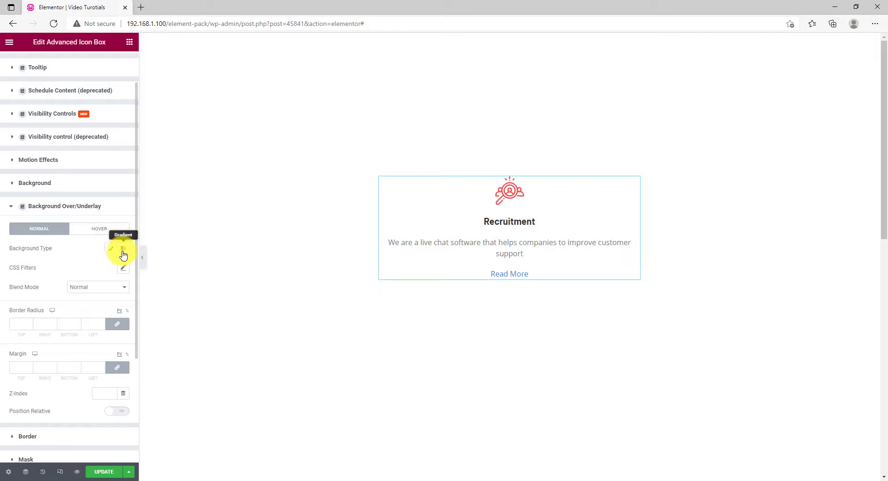
left_click(123, 250)
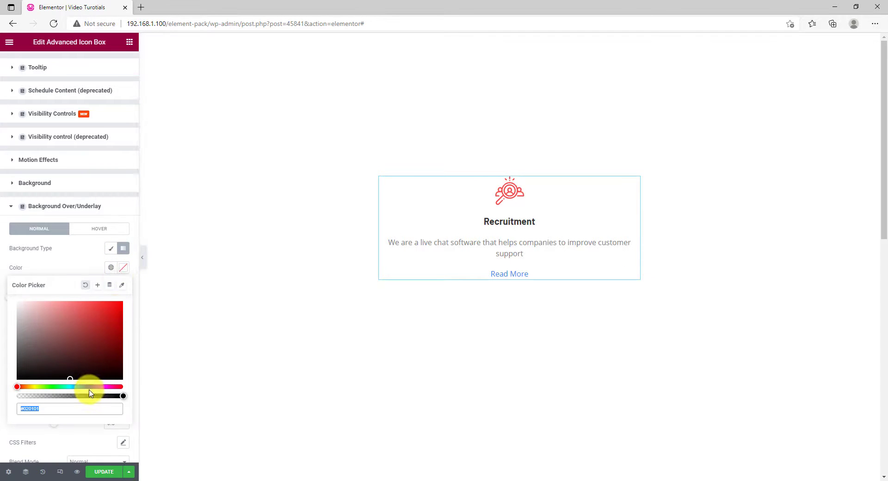
left_click_drag(91, 387, 85, 387)
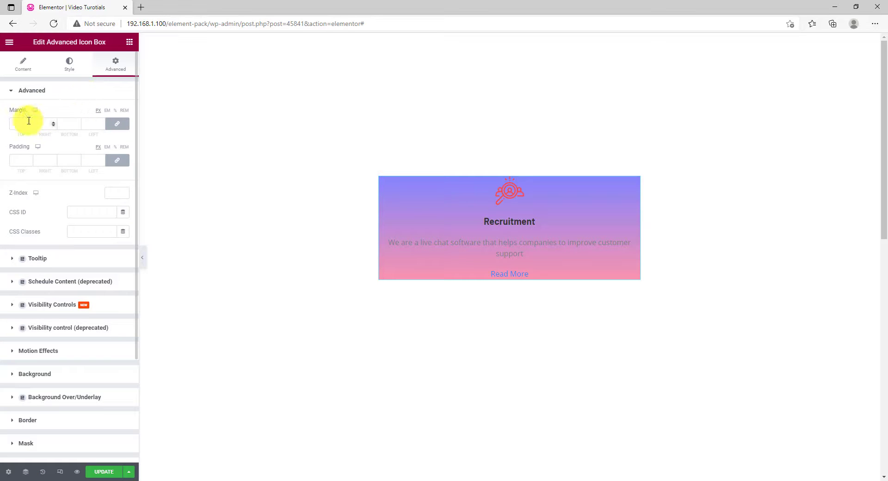
Set the card's margin to 5 and padding to 50, and make its background solid white
left_click(18, 124)
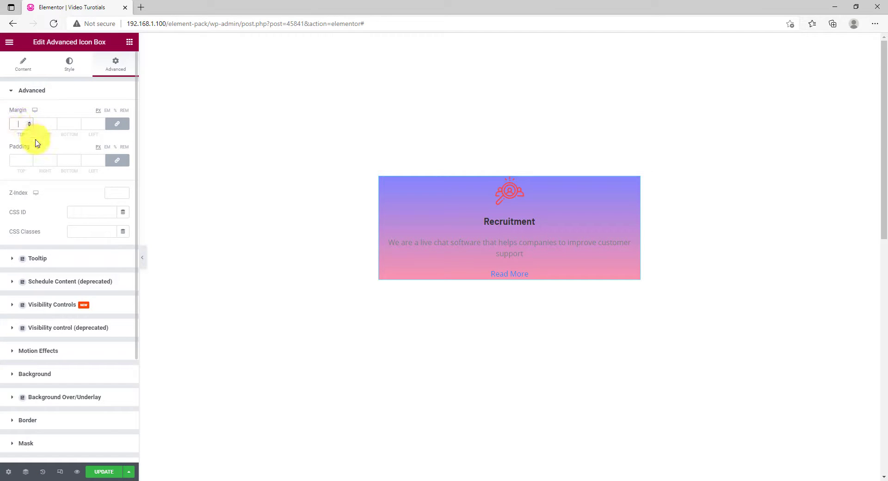
type("5")
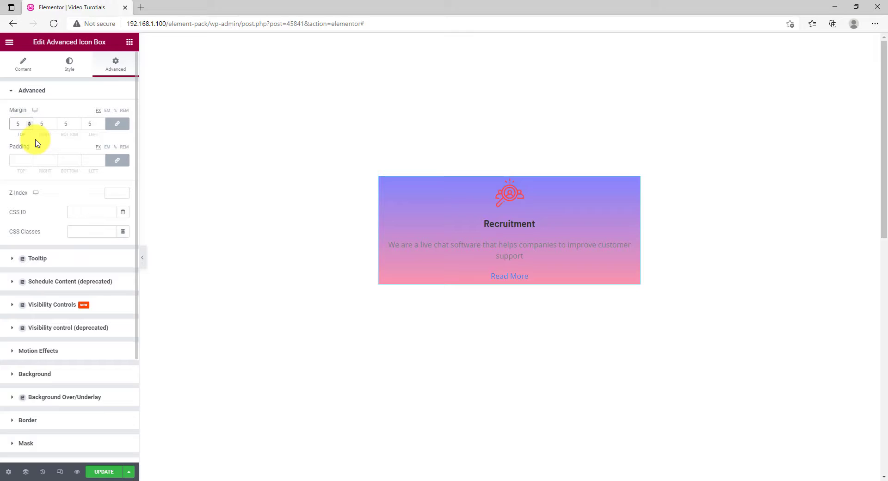
left_click(20, 161)
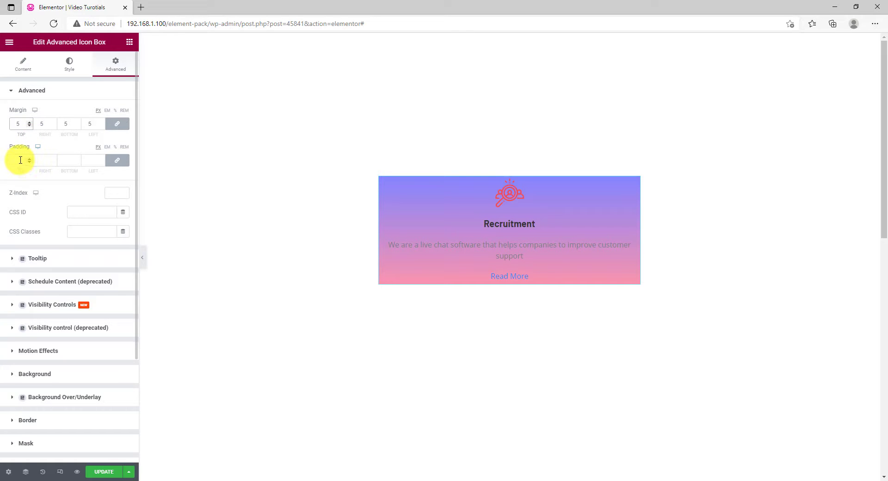
left_click(18, 160)
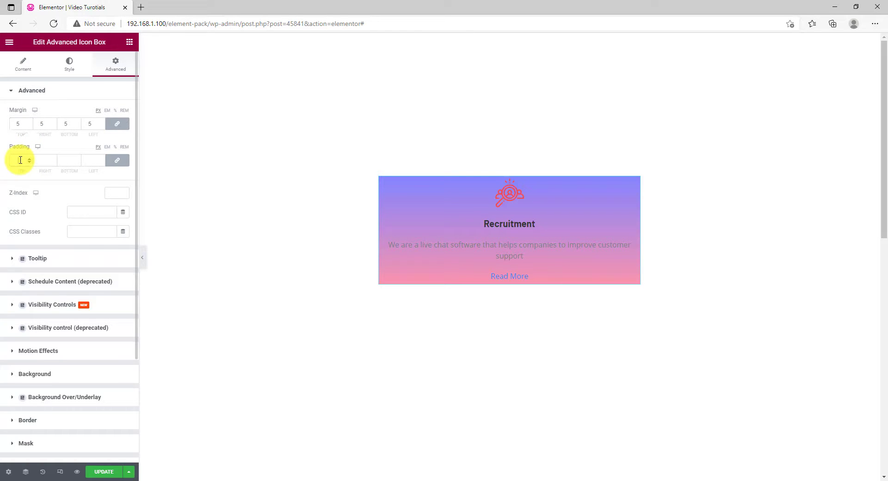
type("50")
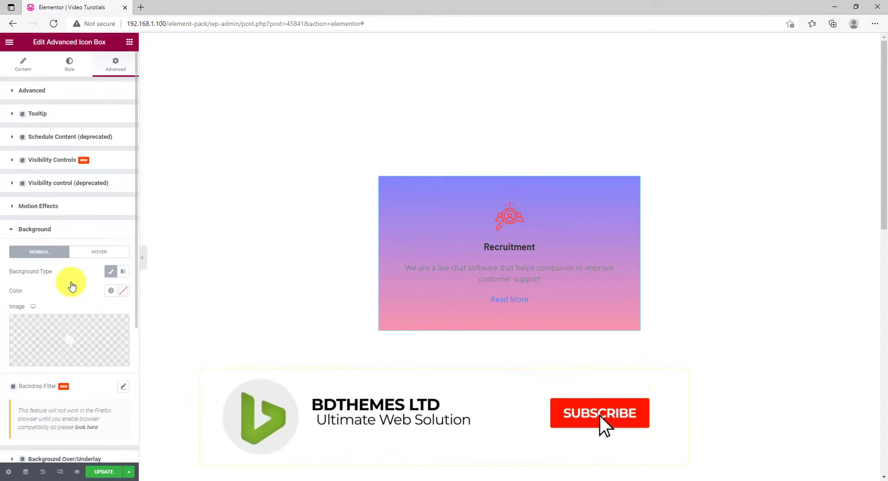
left_click(123, 290)
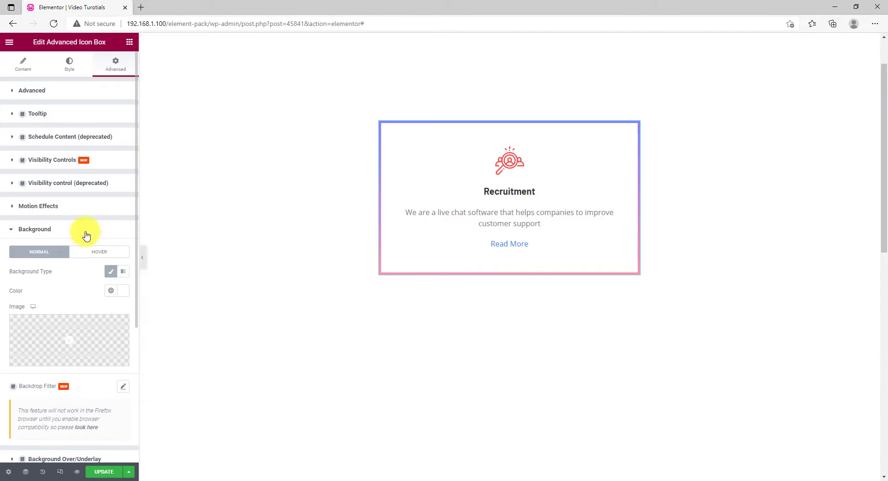
Set the overlay's hover gradient to red and blue, then return to the normal state
left_click(69, 253)
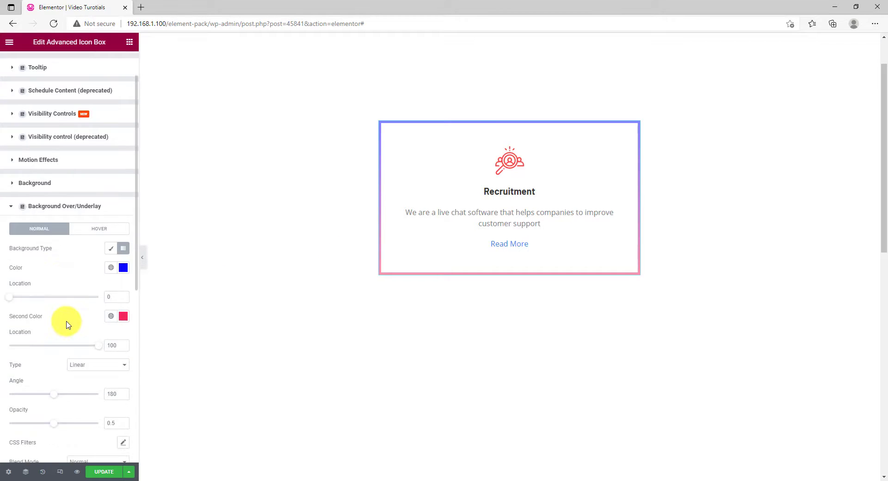
mouse_move(102, 231)
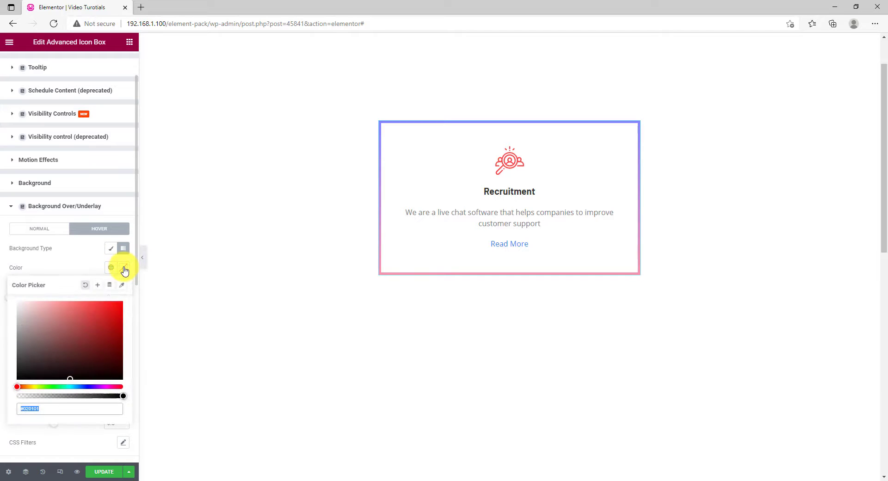
left_click(123, 248)
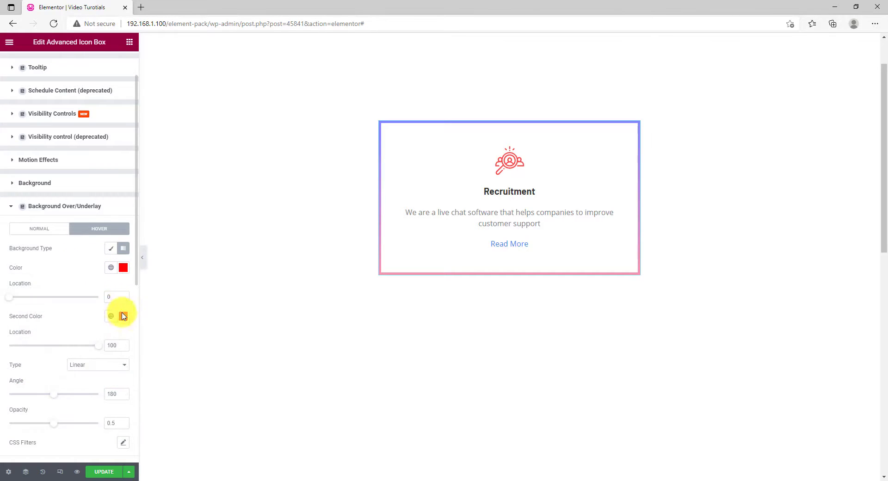
left_click(123, 317)
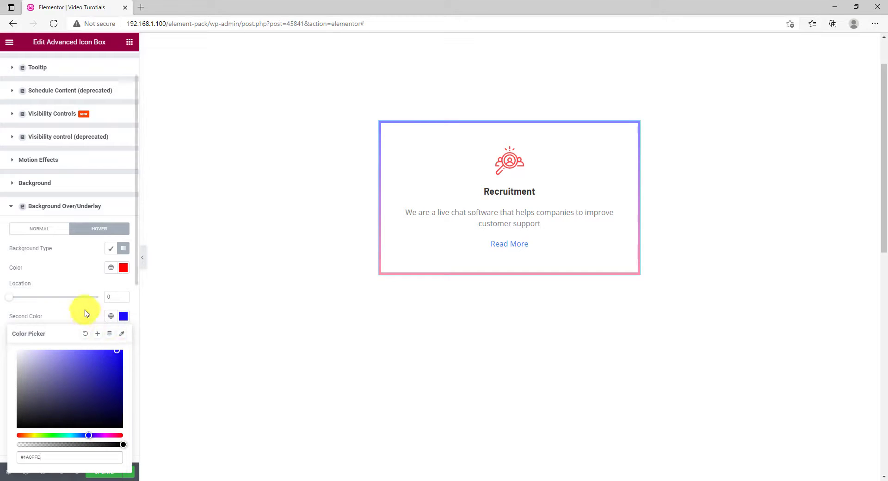
left_click(387, 289)
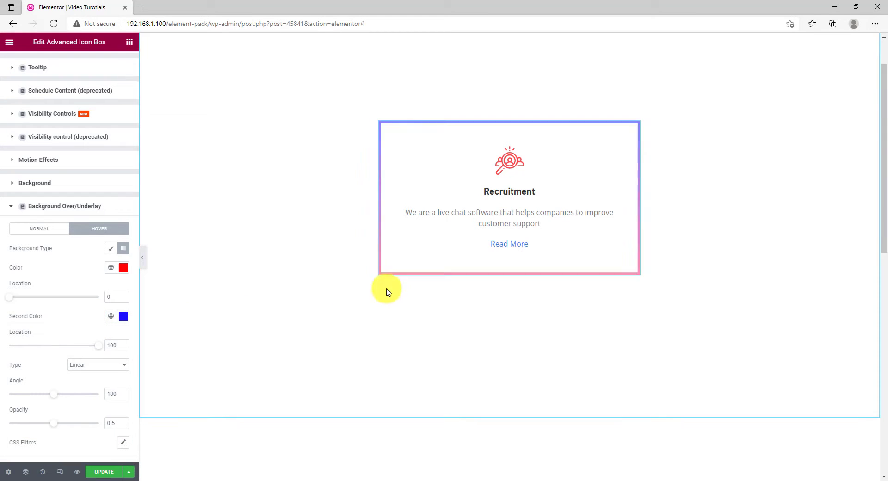
mouse_move(250, 271)
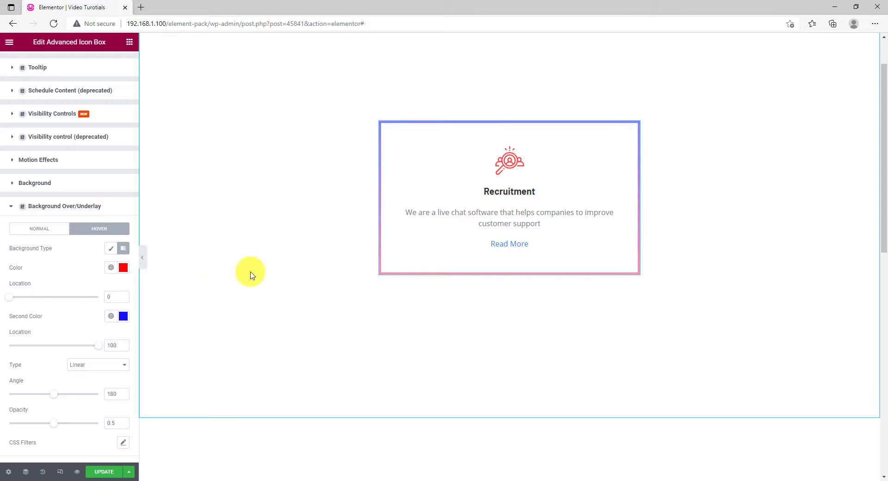
left_click(39, 229)
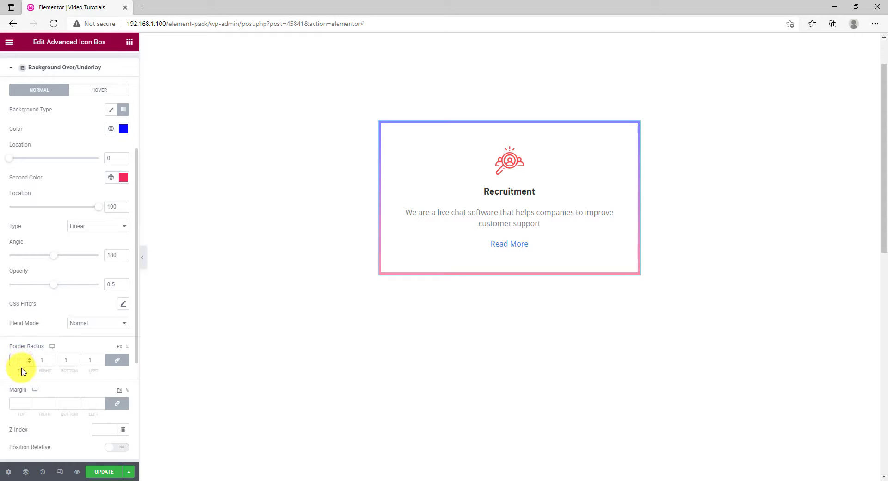
Set the card's Border Radius to 10 and the gradient Angle to 100 degrees
type("10")
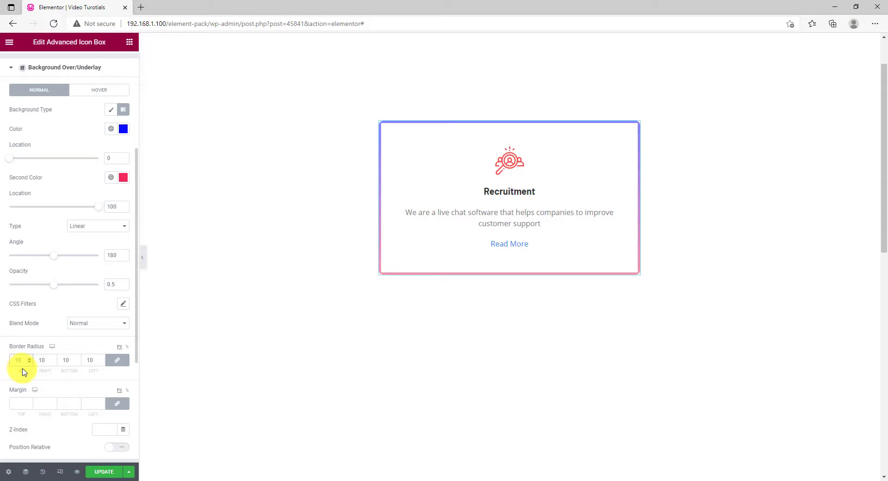
mouse_move(53, 317)
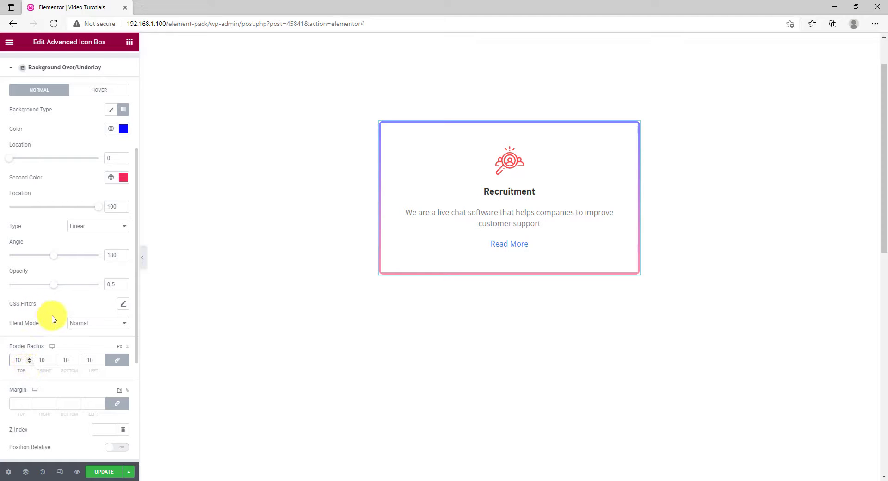
mouse_move(61, 260)
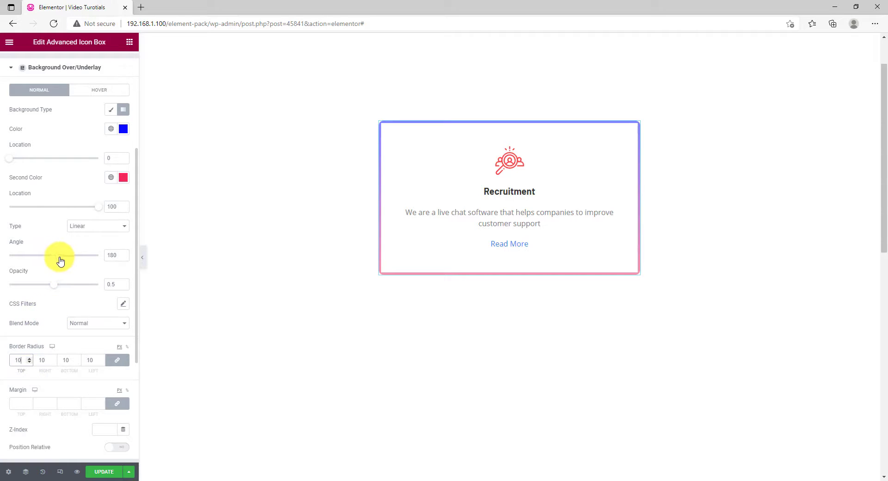
mouse_move(56, 261)
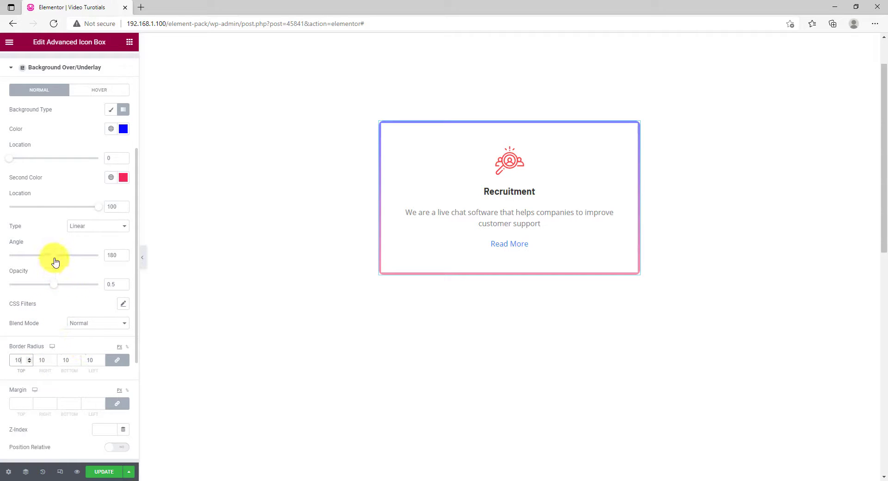
left_click_drag(53, 256, 71, 255)
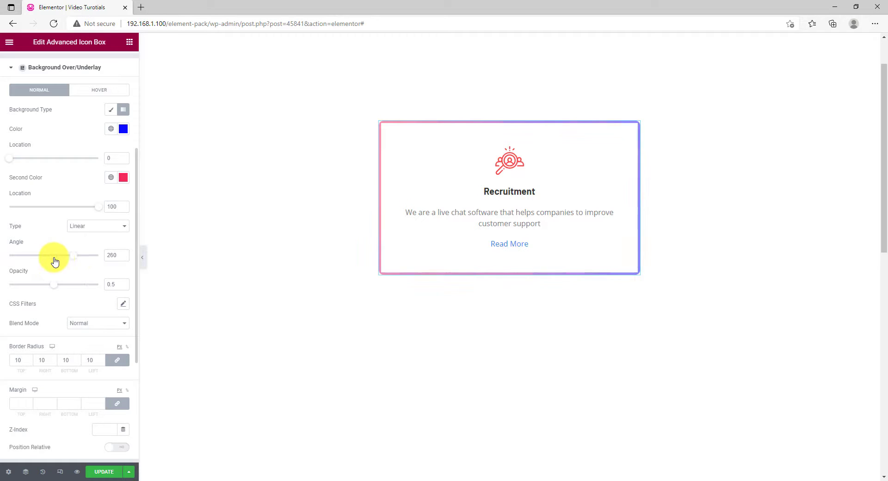
left_click_drag(74, 255, 35, 255)
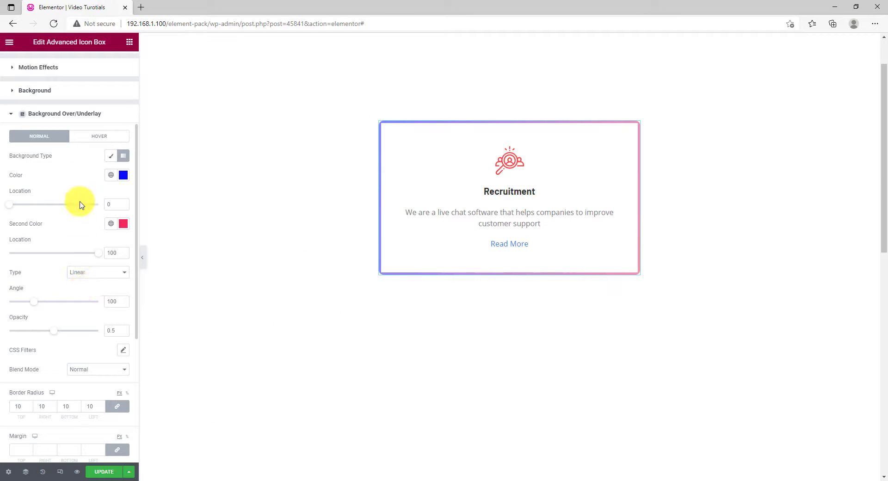
left_click(99, 136)
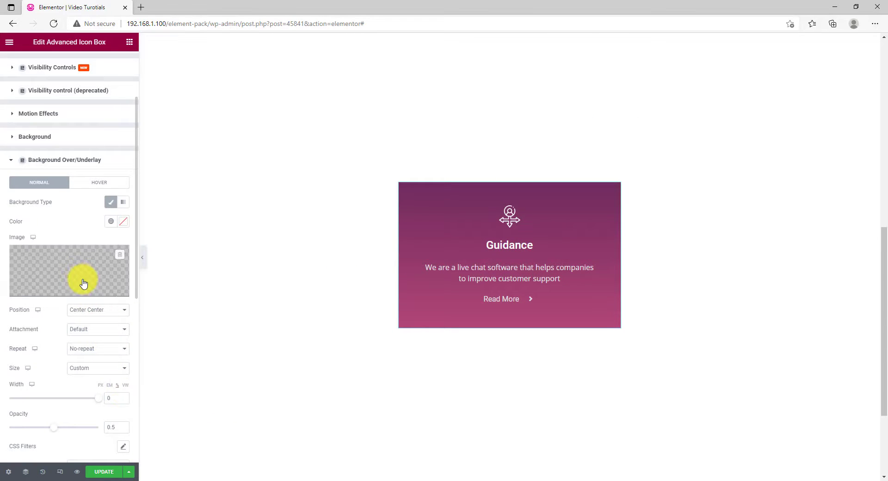
mouse_move(62, 267)
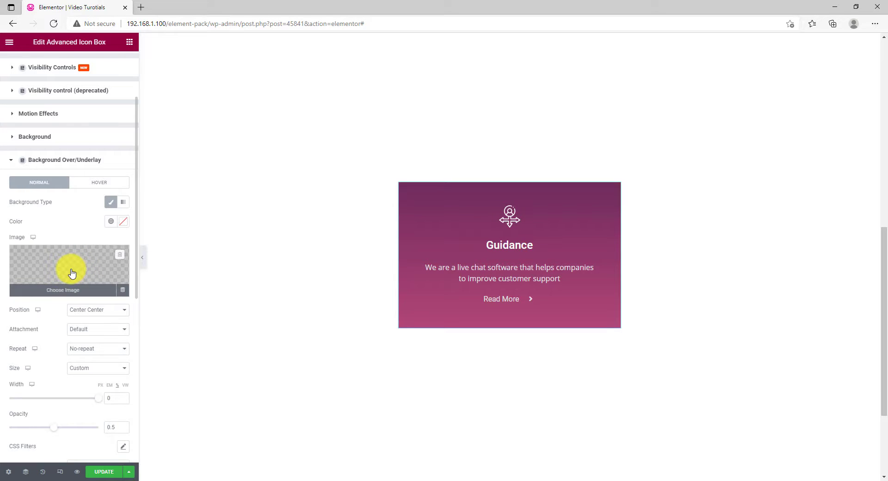
mouse_move(71, 269)
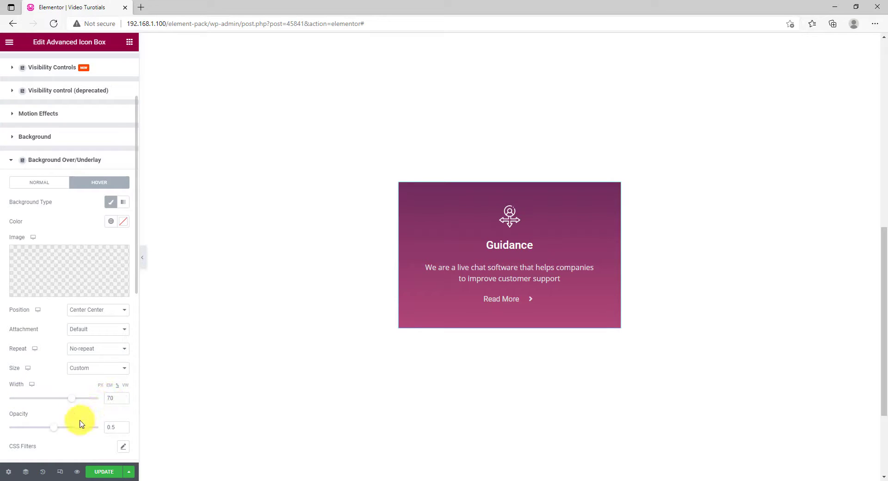
mouse_move(54, 429)
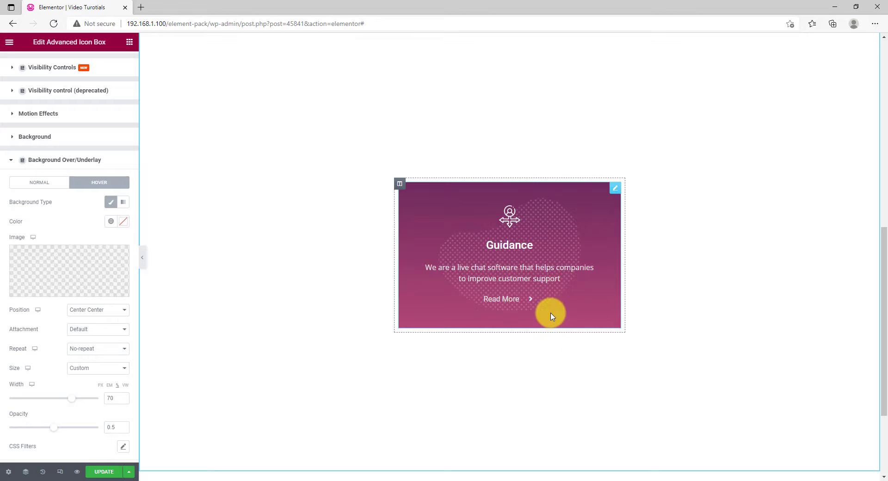
mouse_move(557, 348)
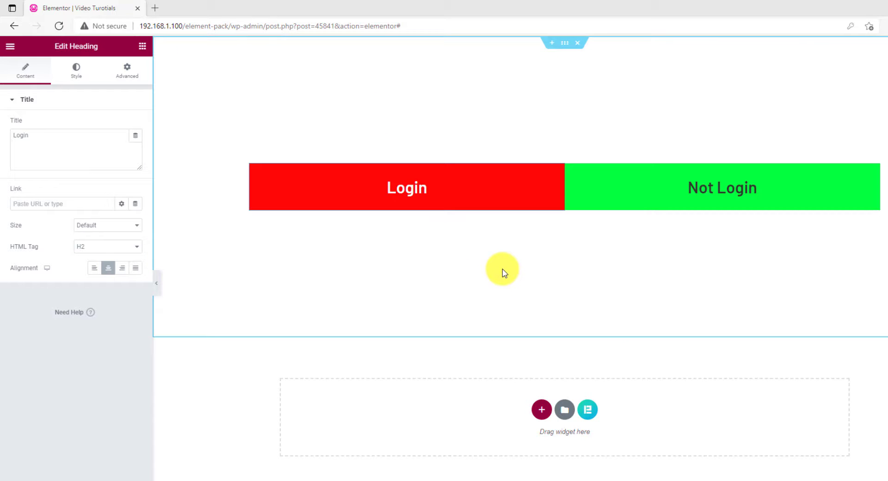
mouse_move(528, 286)
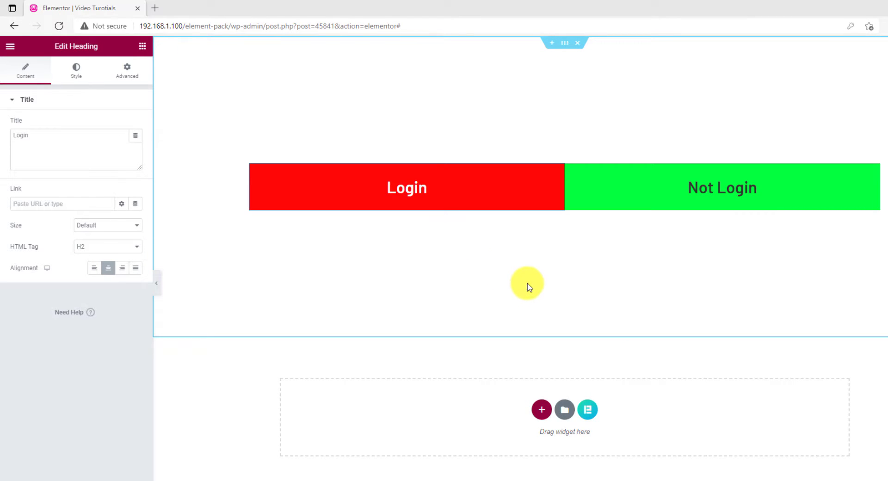
mouse_move(532, 286)
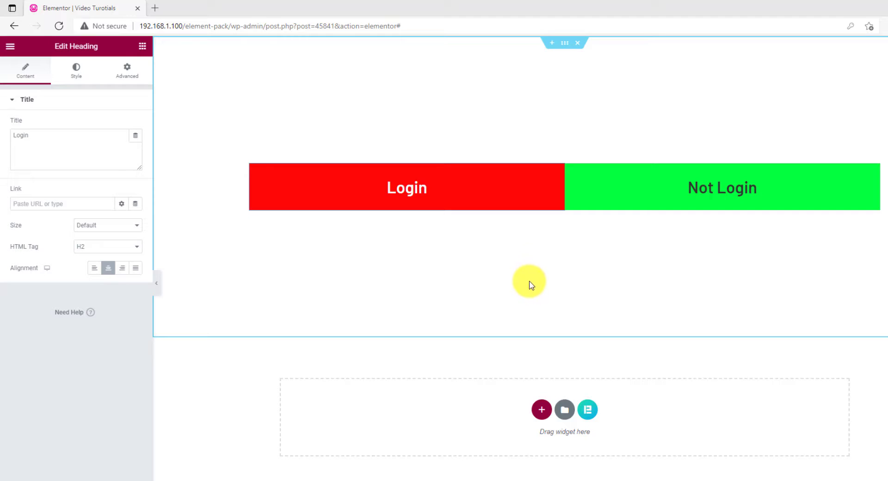
mouse_move(524, 251)
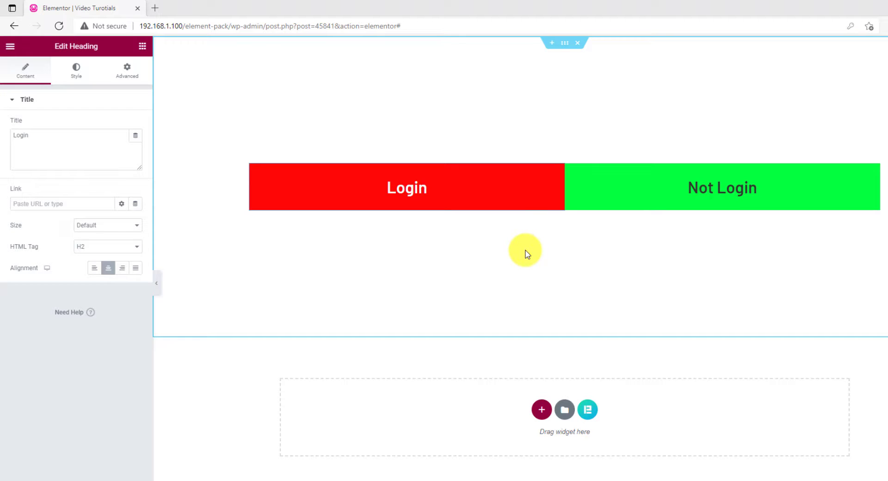
mouse_move(557, 174)
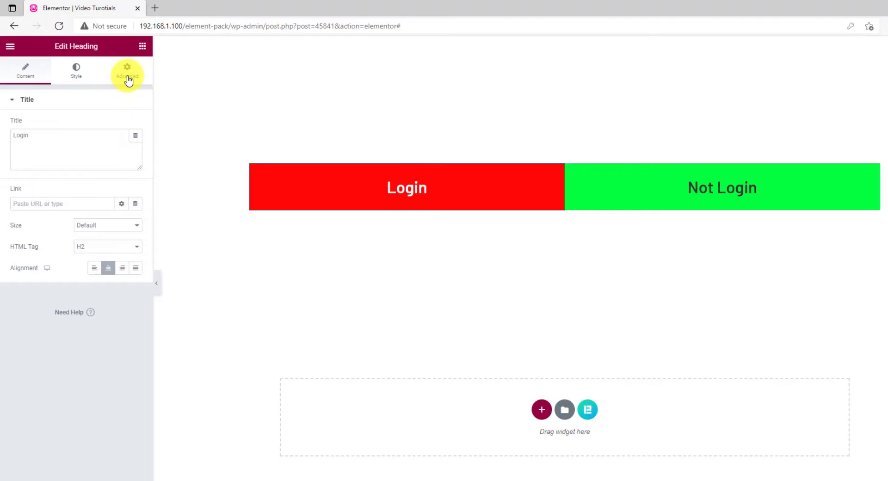
Enable Display Conditions on the Login heading with Login Status as the condition type
left_click(126, 72)
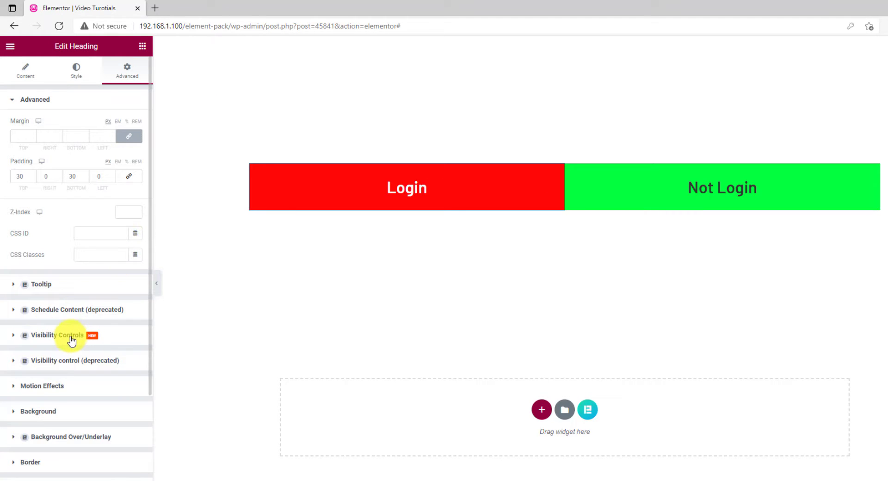
left_click(58, 335)
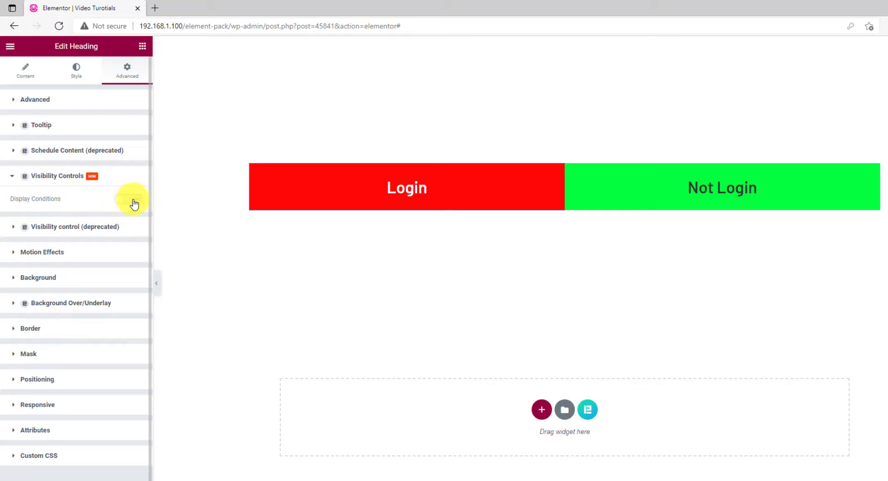
left_click(128, 199)
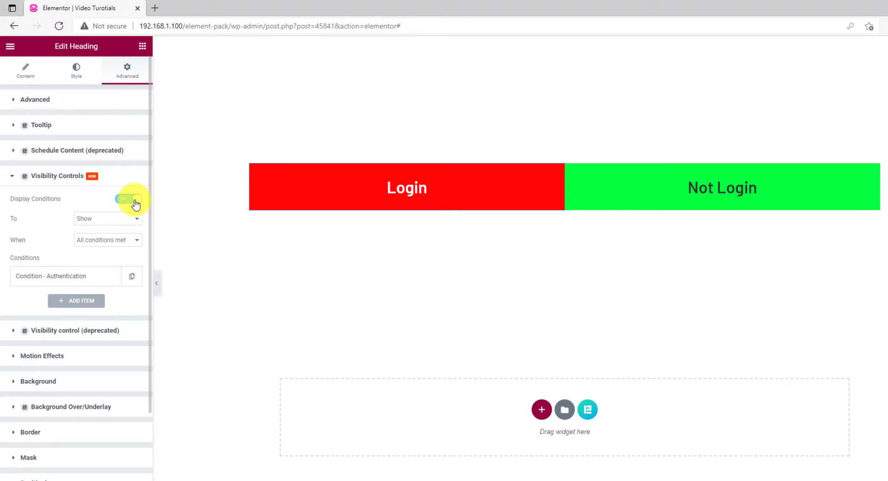
left_click(127, 199)
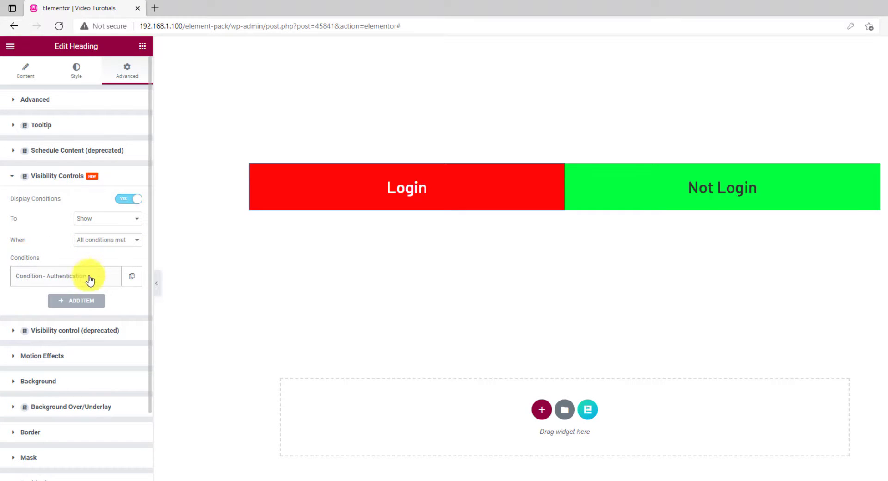
left_click(64, 277)
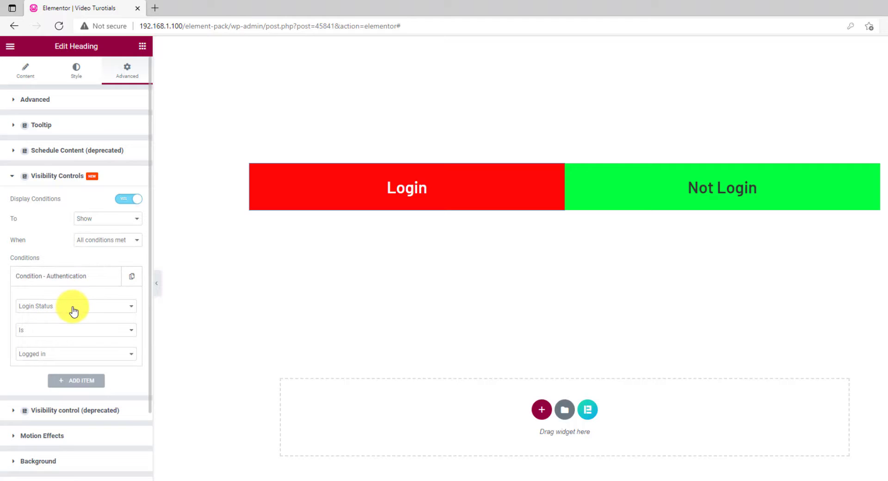
left_click(76, 306)
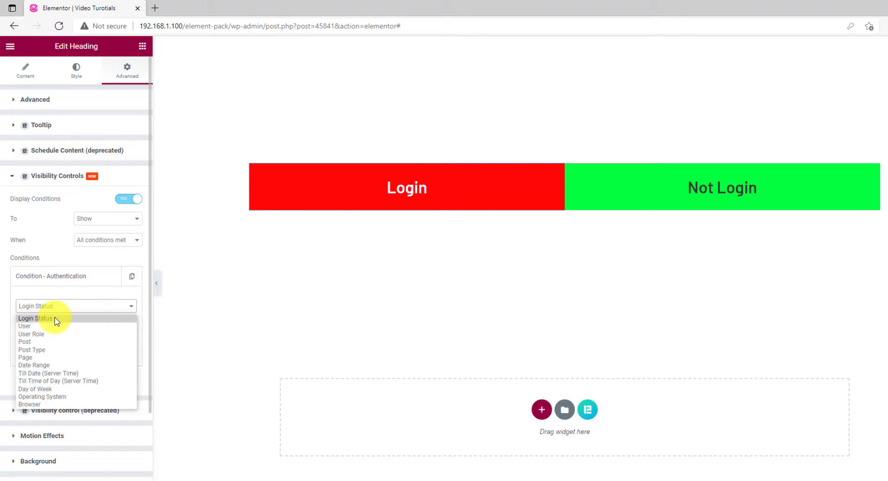
mouse_move(44, 345)
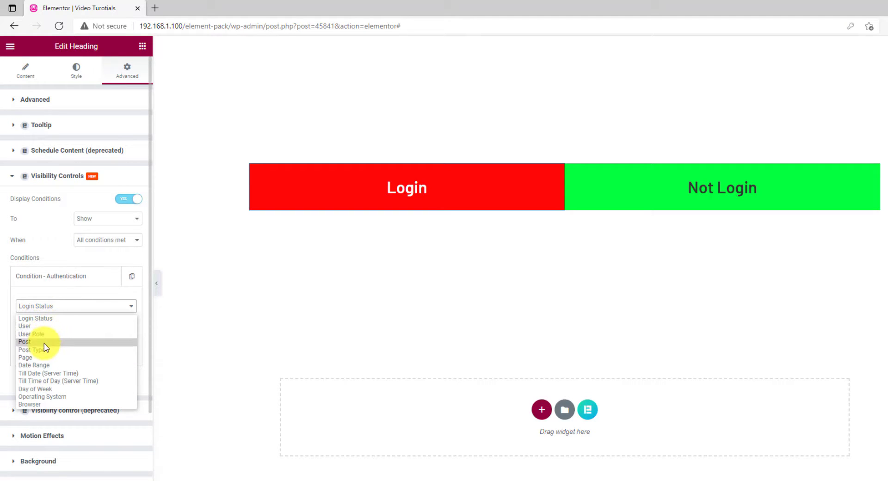
mouse_move(74, 399)
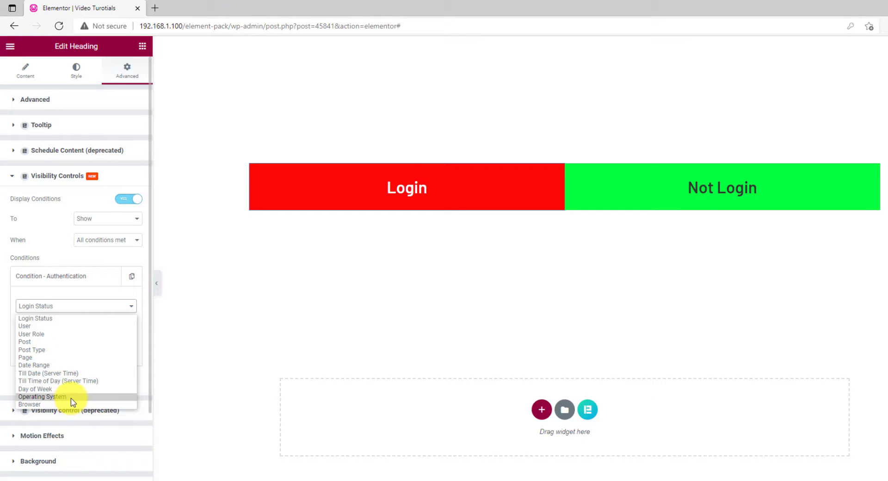
mouse_move(70, 334)
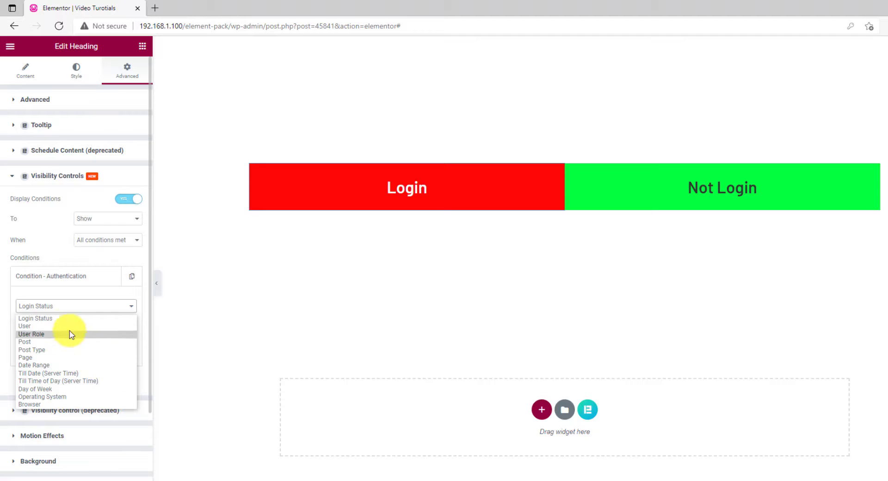
left_click(35, 318)
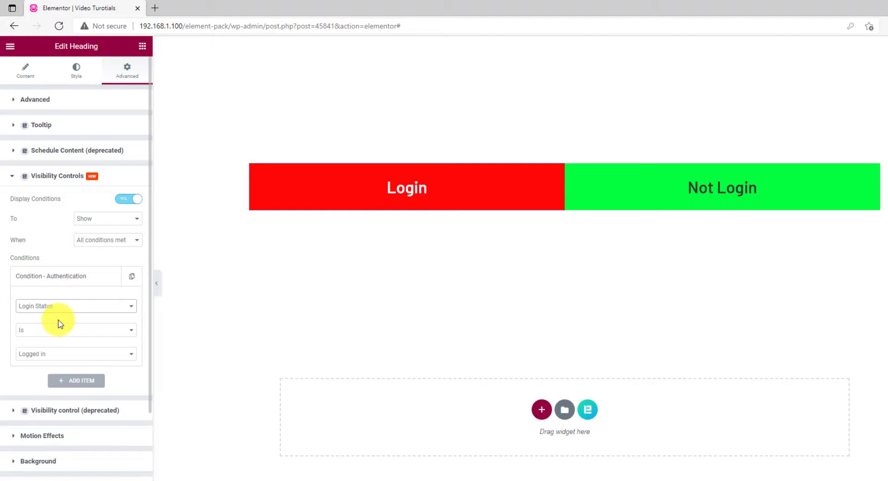
mouse_move(40, 336)
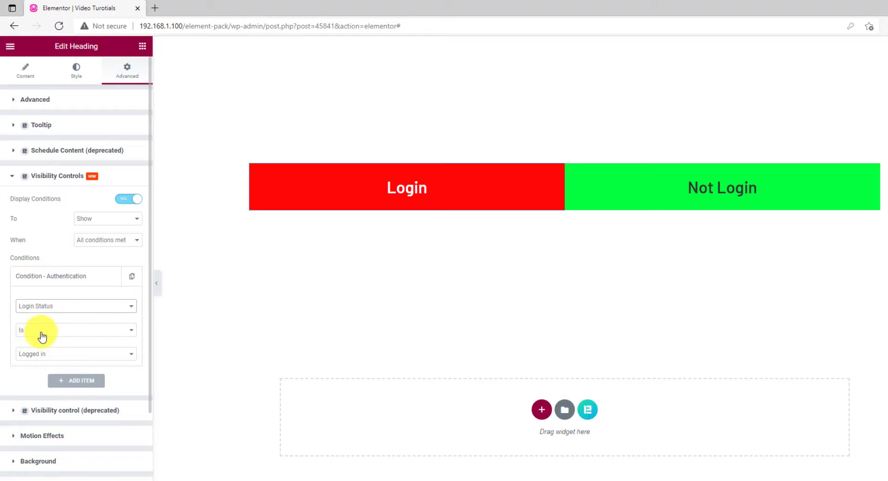
mouse_move(61, 361)
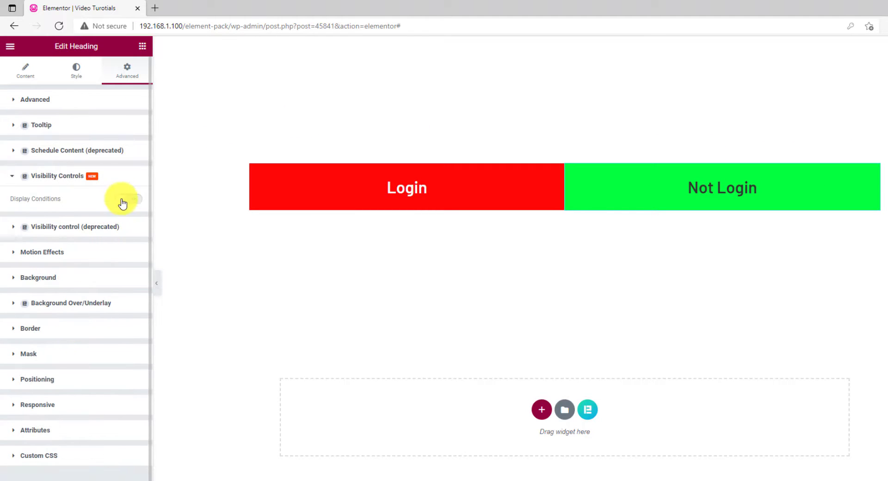
Turn display conditions back on and set the comparison to Is Logged in
left_click(129, 199)
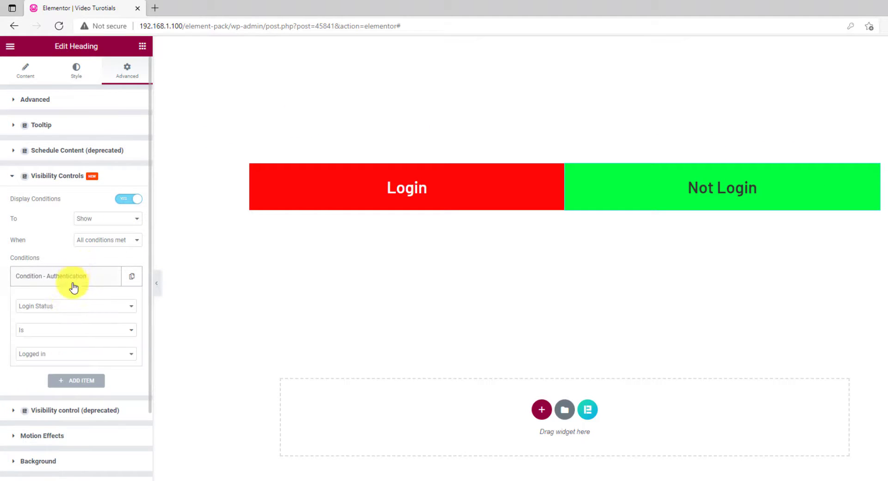
left_click(76, 330)
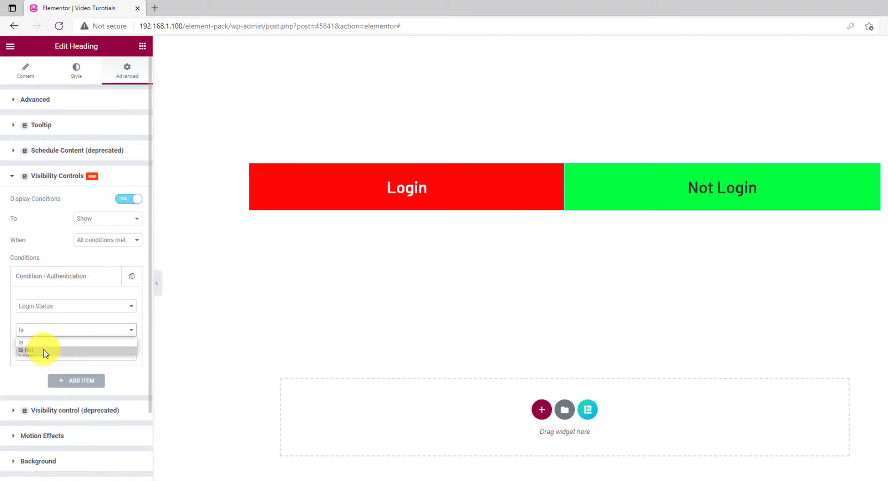
left_click(25, 349)
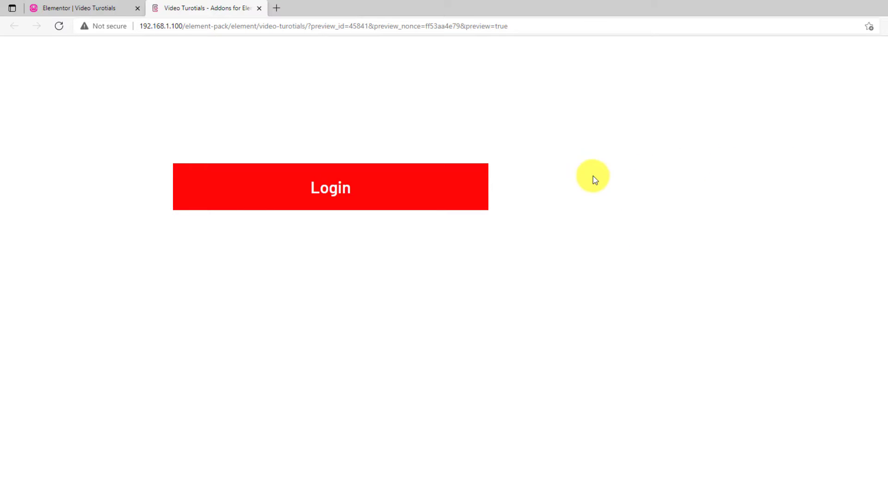
Return from the page preview to the Elementor editor tab
left_click(83, 9)
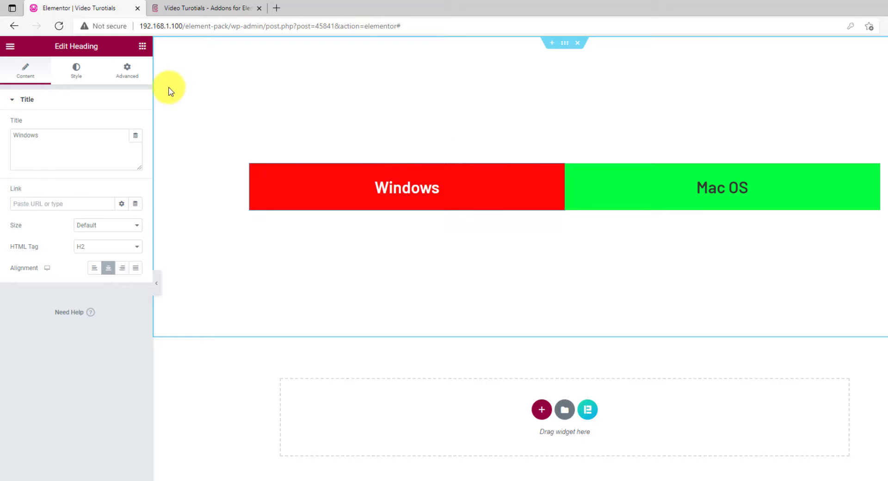
Set the Windows heading to display only when Operating System is Windows
left_click(127, 70)
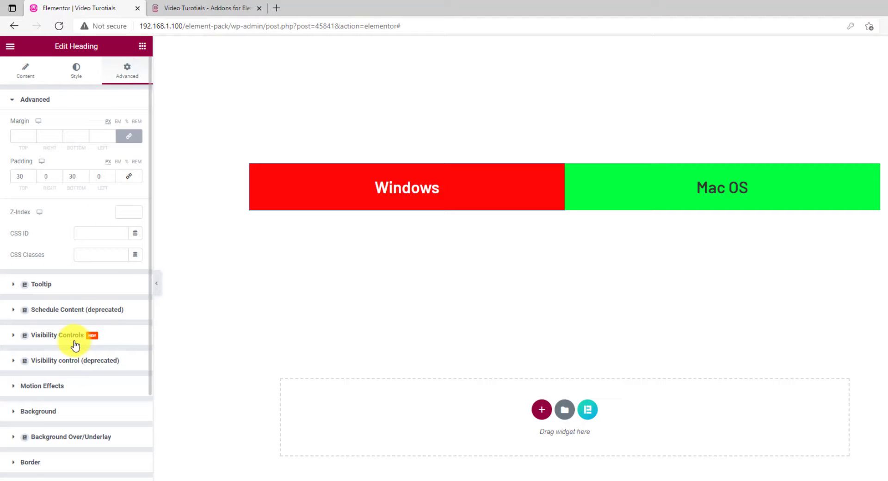
left_click(60, 335)
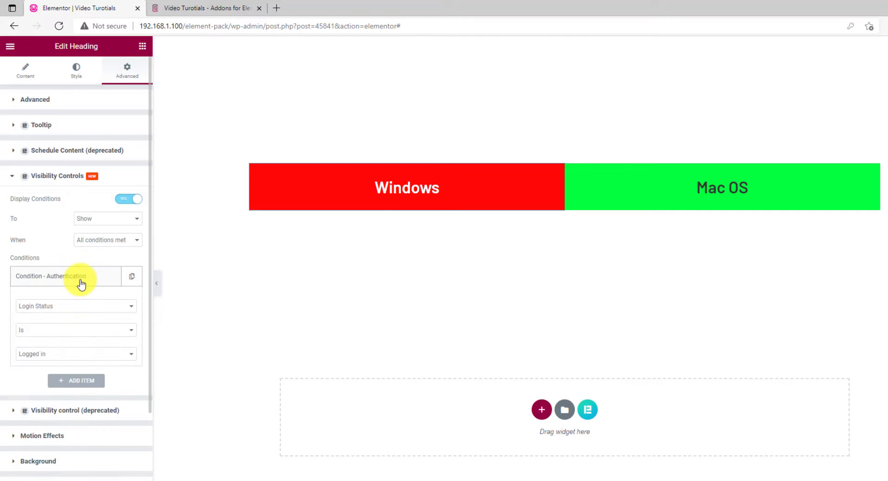
left_click(76, 306)
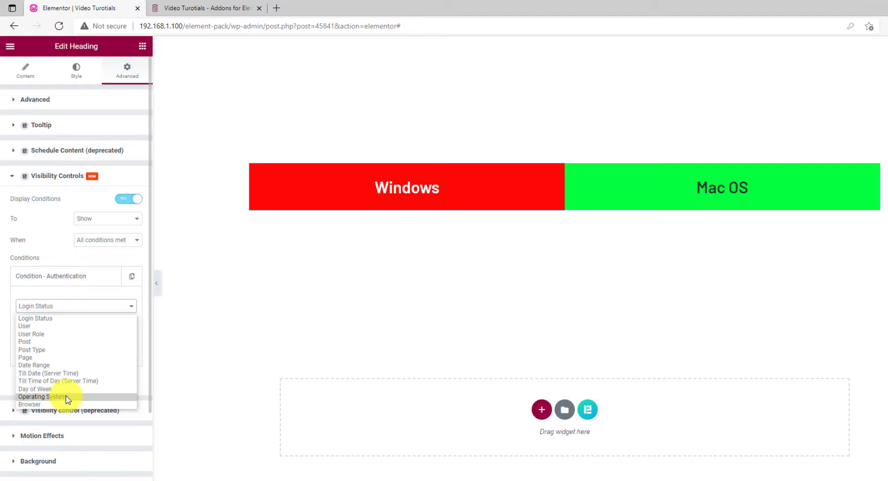
left_click(37, 397)
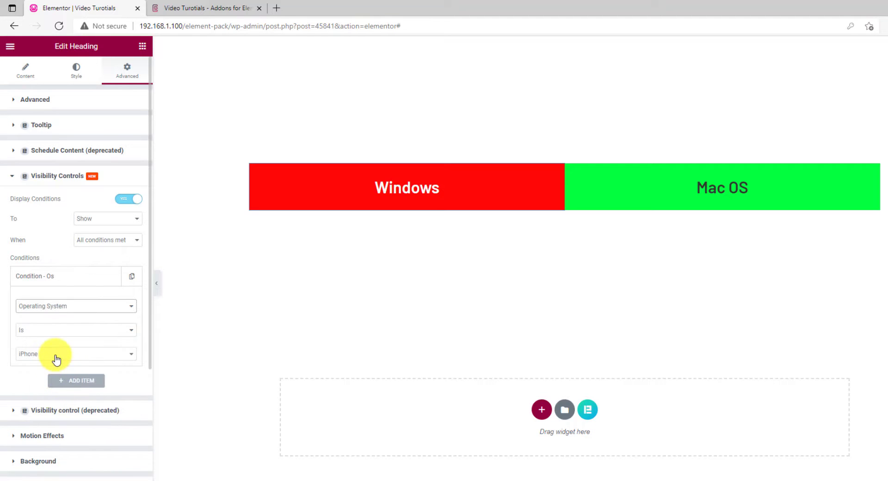
left_click(76, 354)
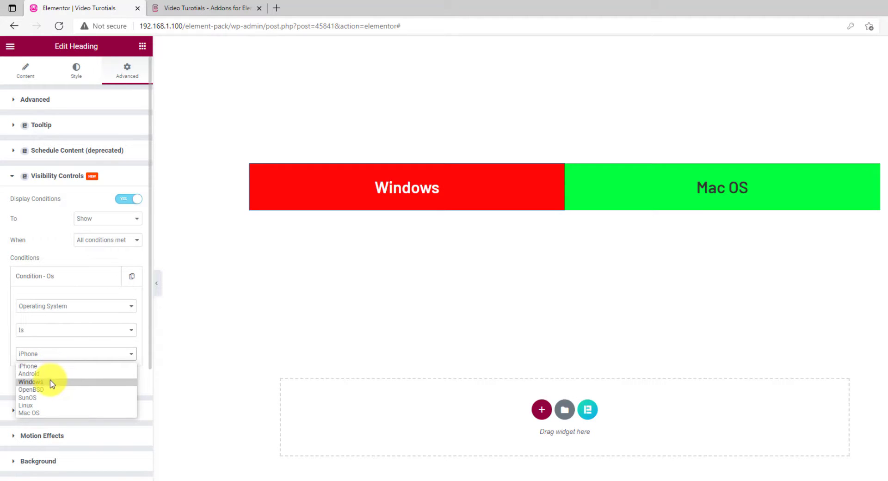
left_click(31, 382)
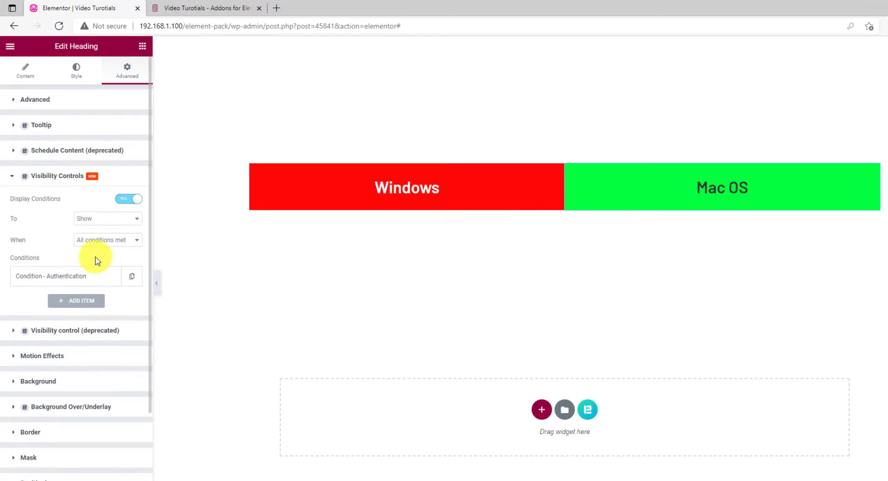
Set the Mac OS heading to display only when Operating System Is Mac OS
left_click(65, 277)
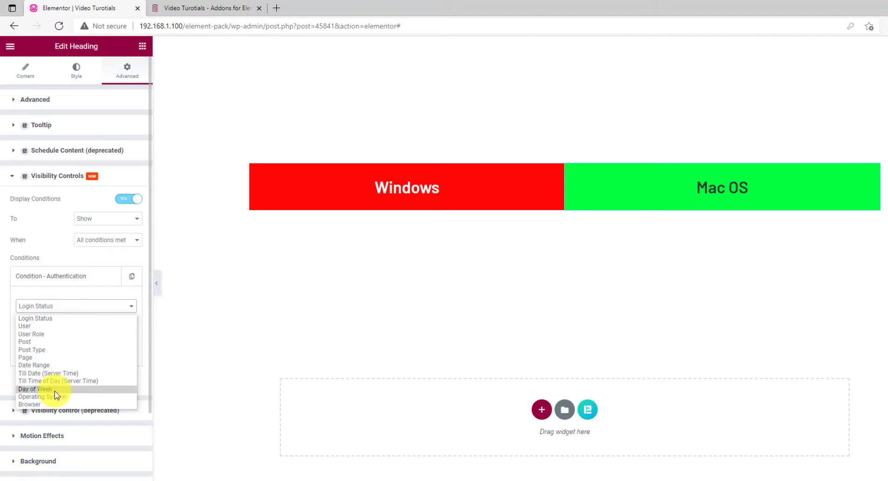
left_click(40, 396)
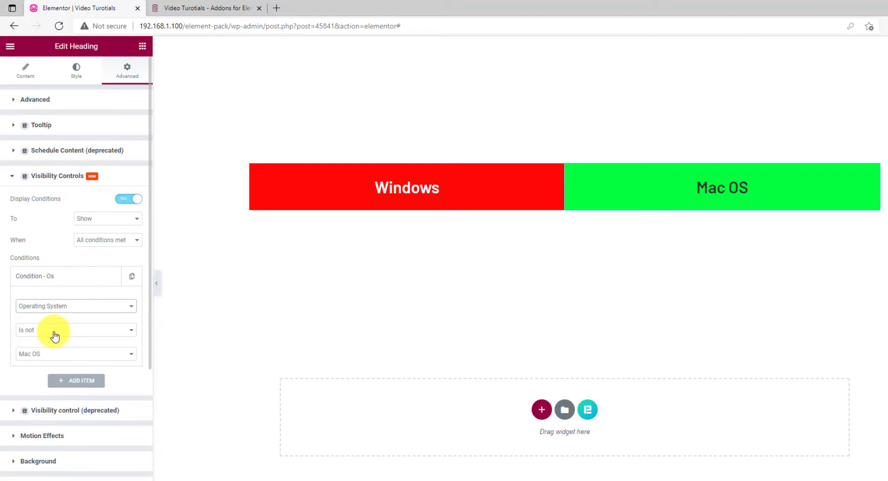
left_click(76, 331)
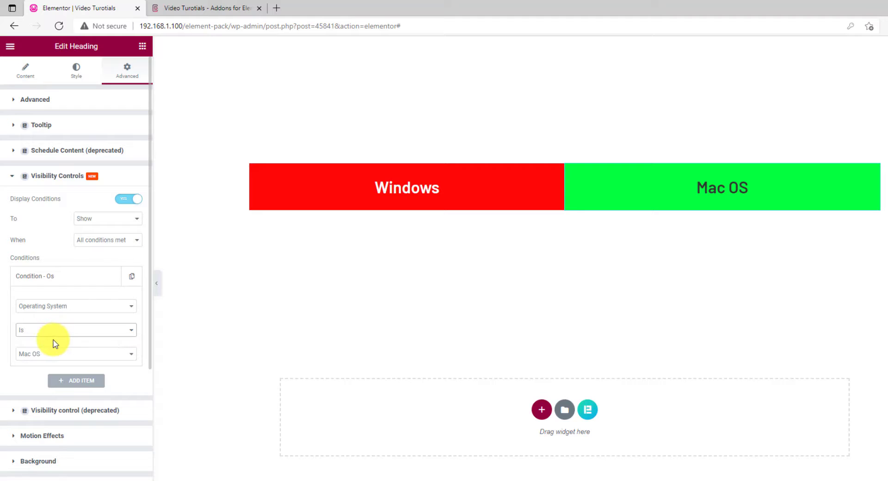
left_click(76, 354)
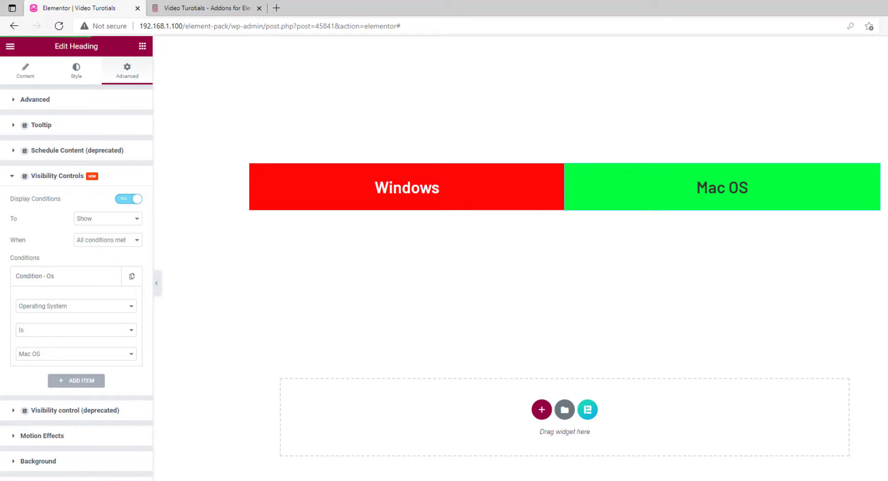
left_click(192, 8)
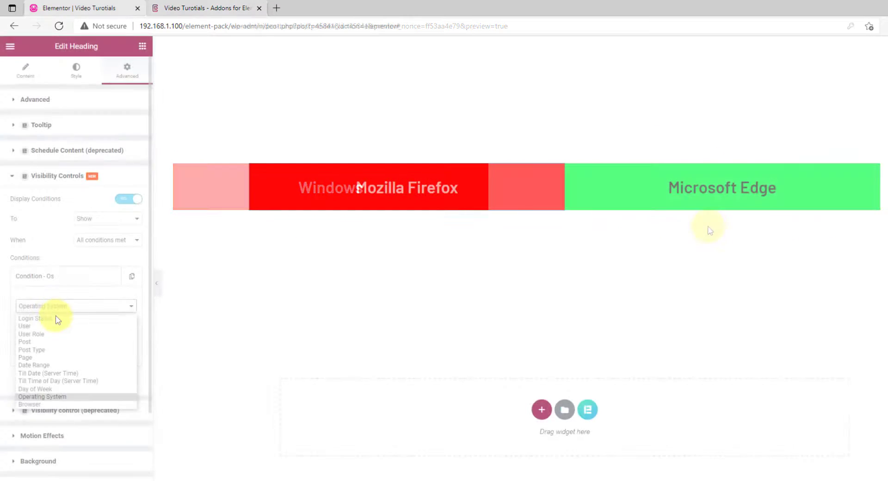
Set the Firefox heading's condition to Browser Is Mozilla Firefox
left_click(29, 404)
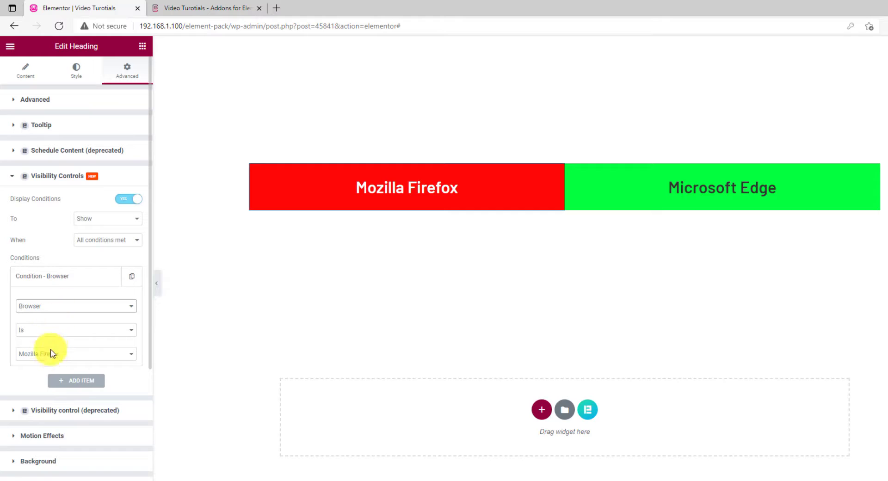
left_click(76, 354)
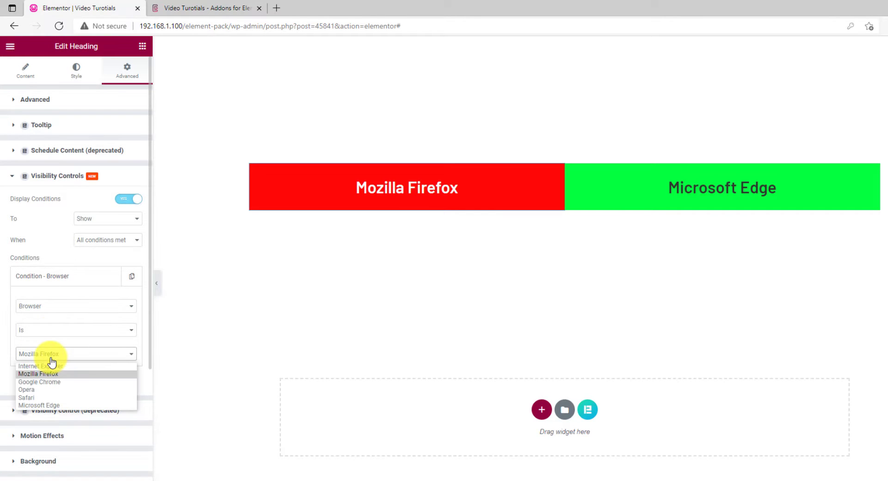
mouse_move(54, 376)
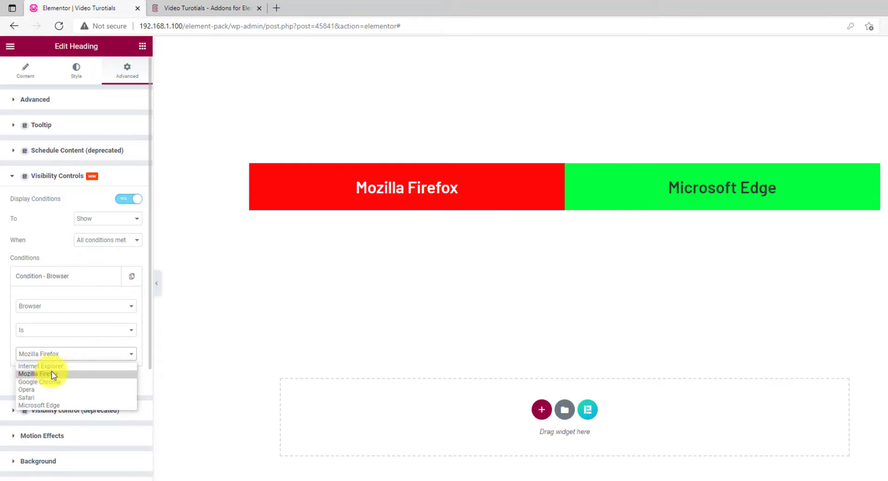
left_click(37, 373)
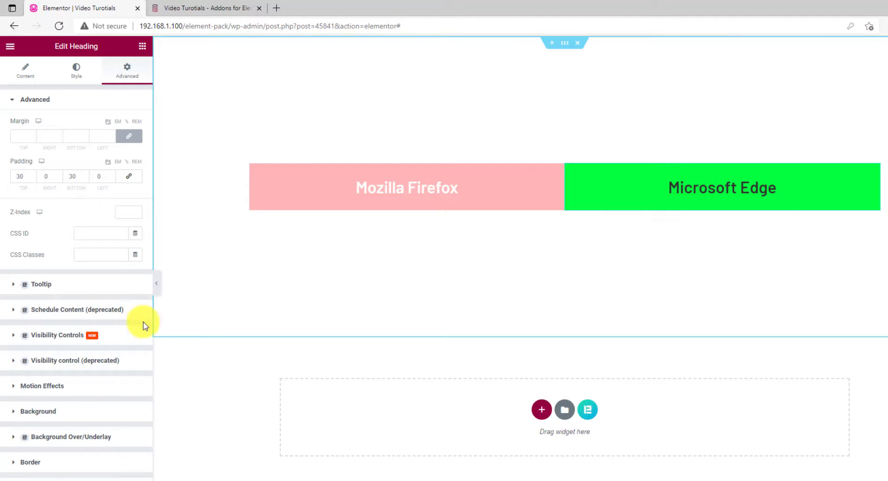
Set the Edge heading to Browser Is Microsoft Edge and preview the page
left_click(57, 335)
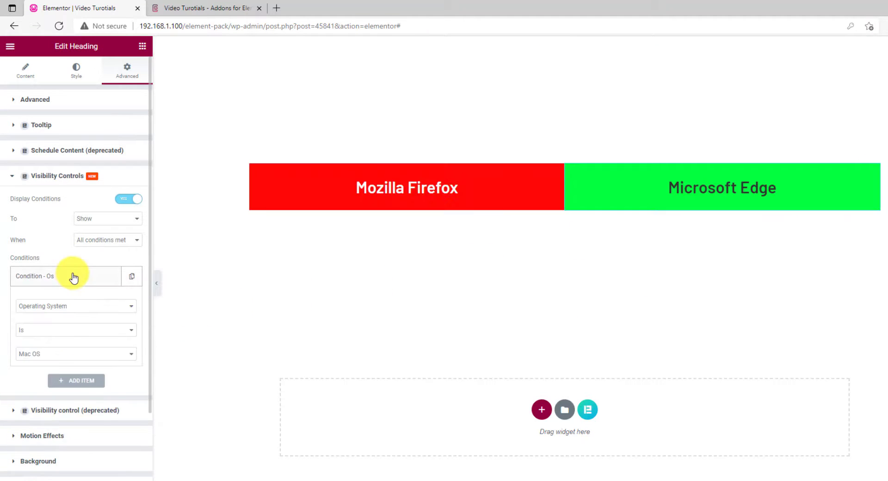
left_click(76, 306)
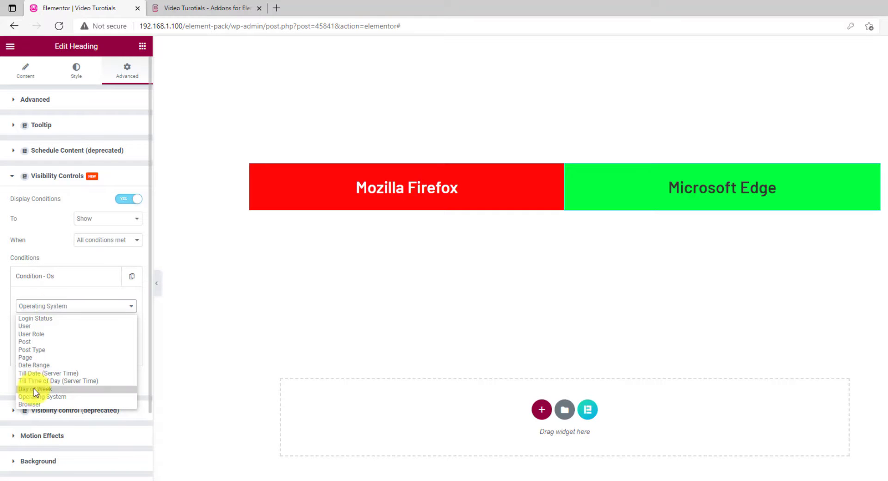
left_click(25, 404)
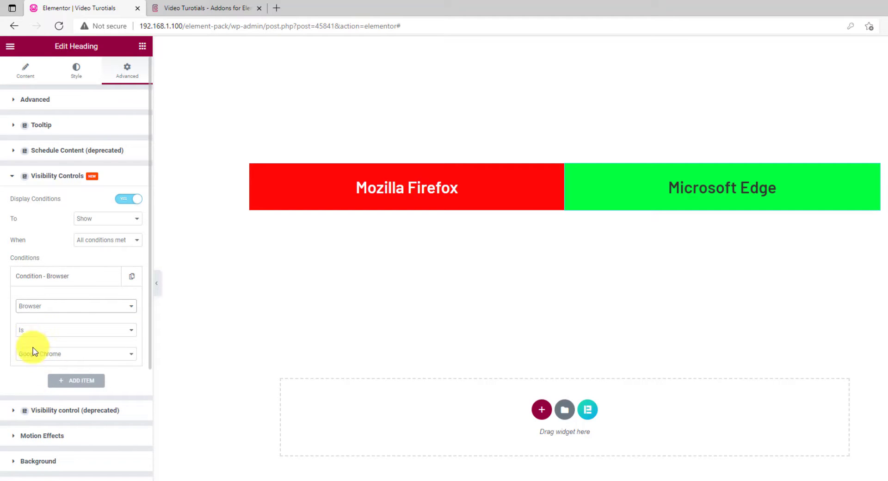
left_click(76, 354)
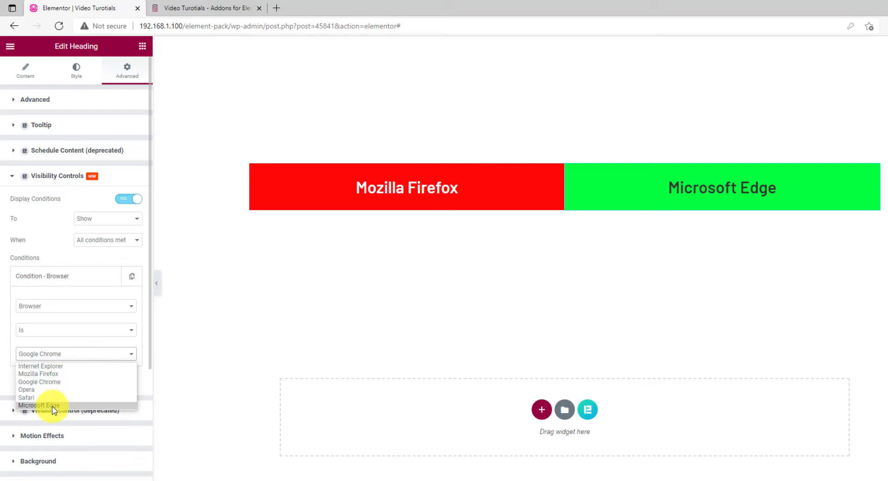
left_click(37, 405)
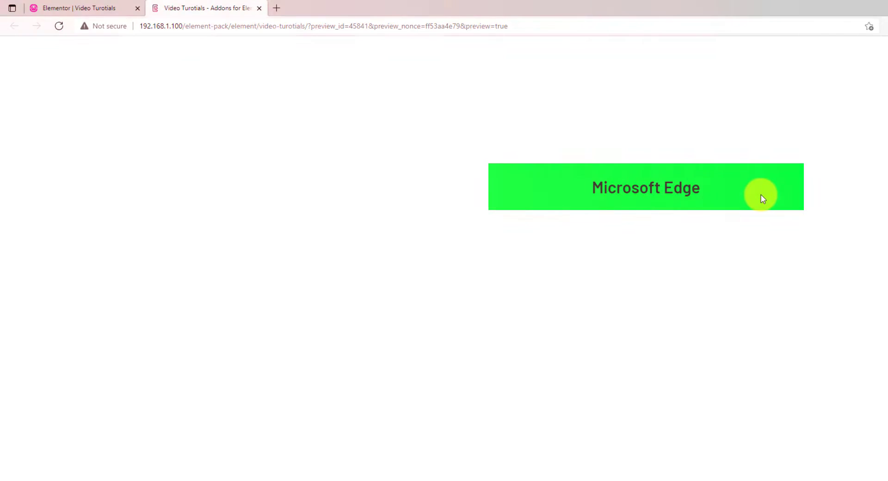
left_click(82, 9)
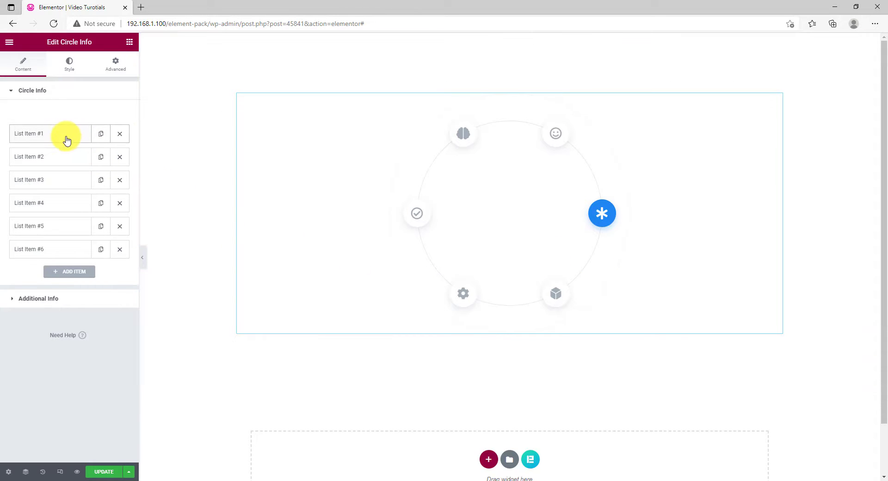
Give Circle Info item #1 a Classic background using the vegetables photo
left_click(29, 133)
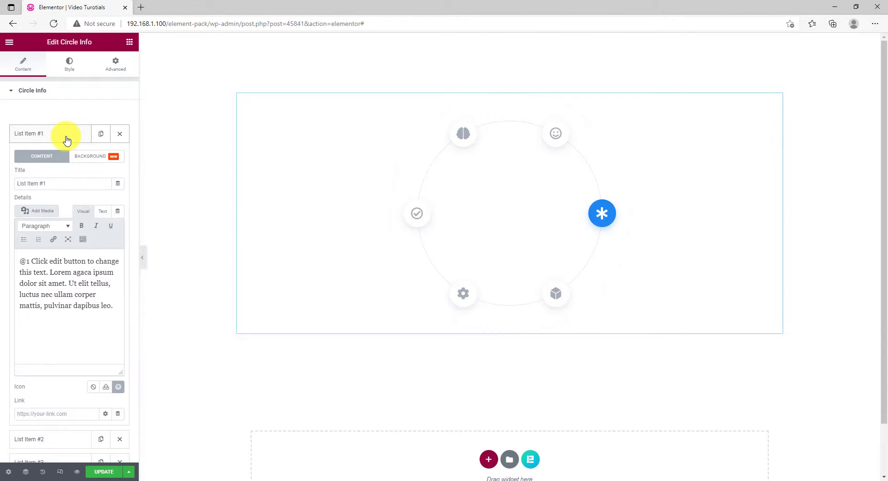
left_click(90, 157)
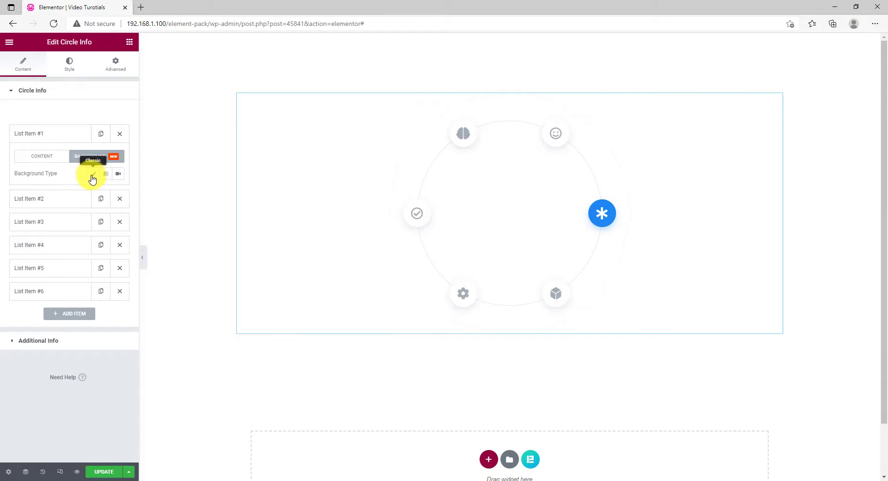
left_click(118, 174)
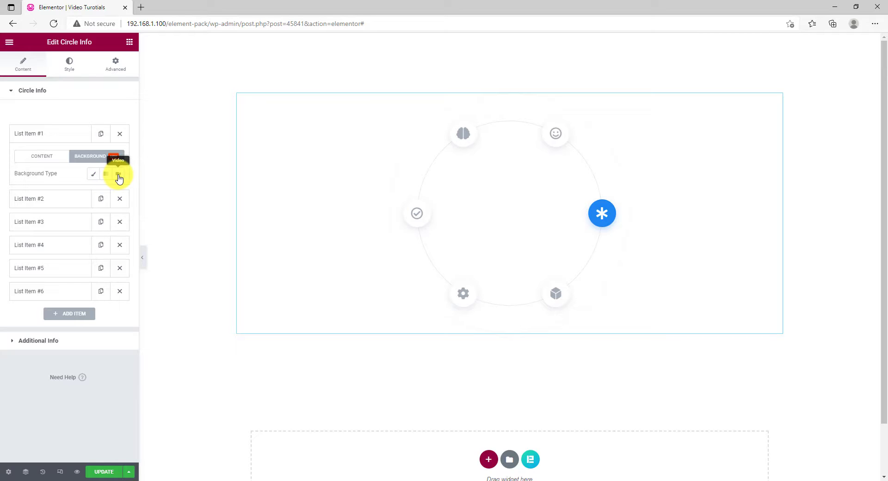
left_click(92, 174)
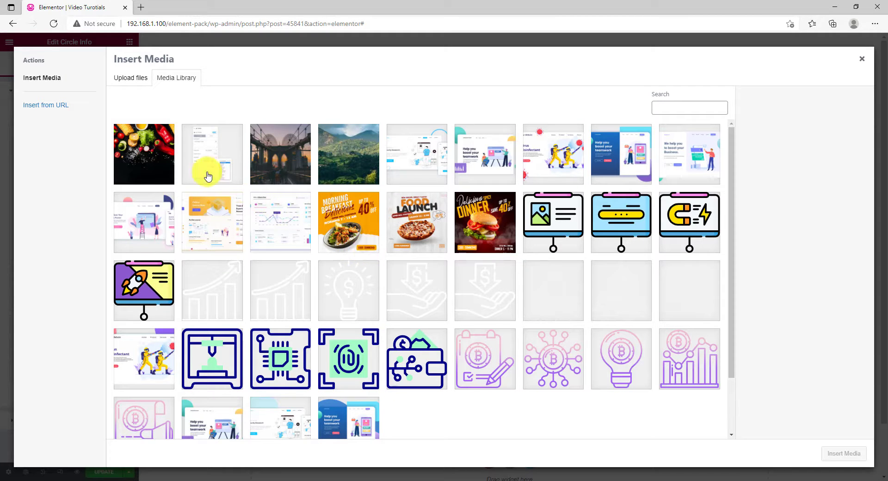
left_click(144, 154)
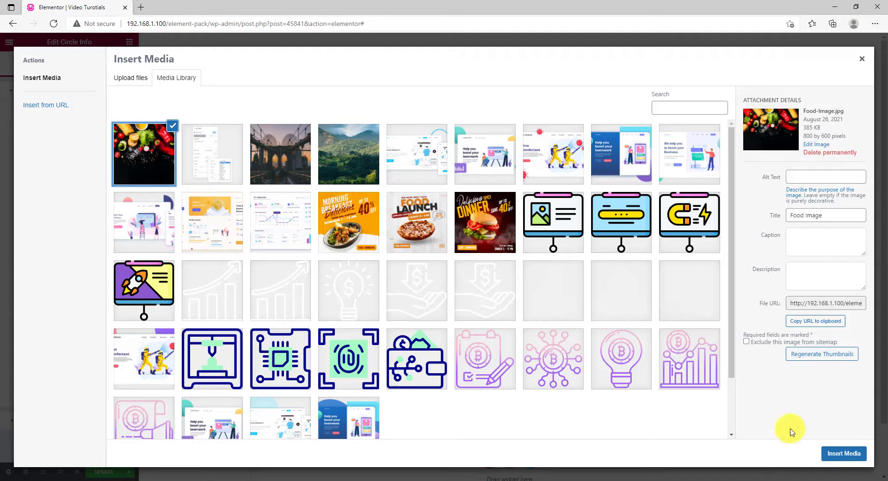
left_click(843, 453)
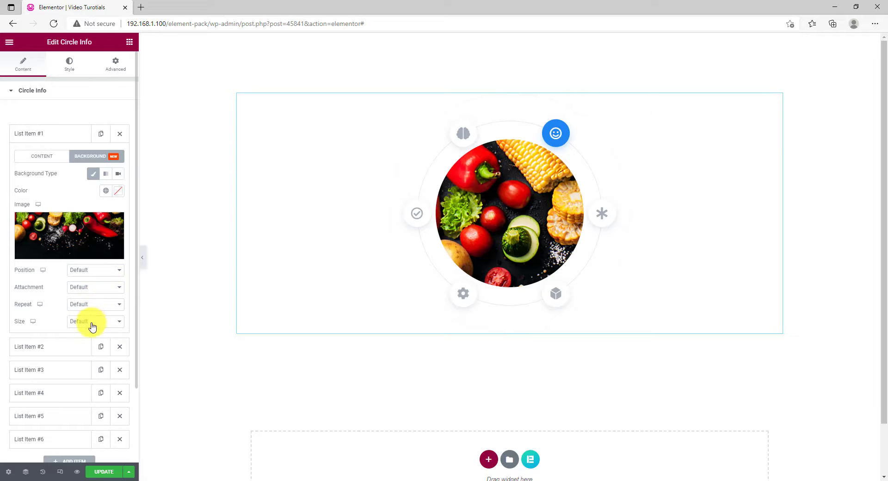
Give Circle Info item #2 a background using the bridge photo
left_click(95, 322)
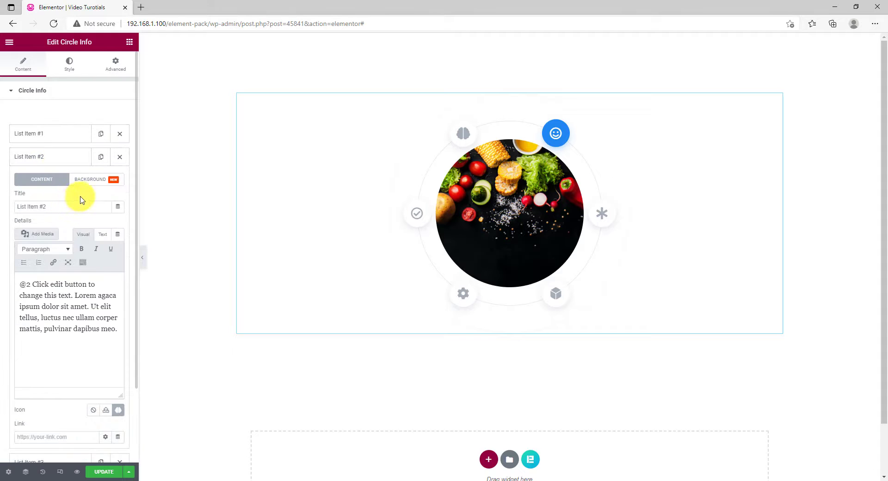
left_click(91, 179)
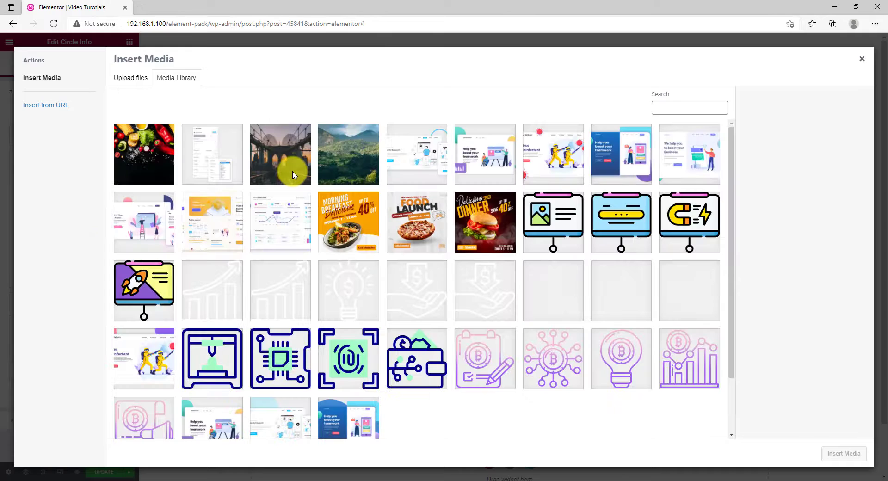
left_click(280, 154)
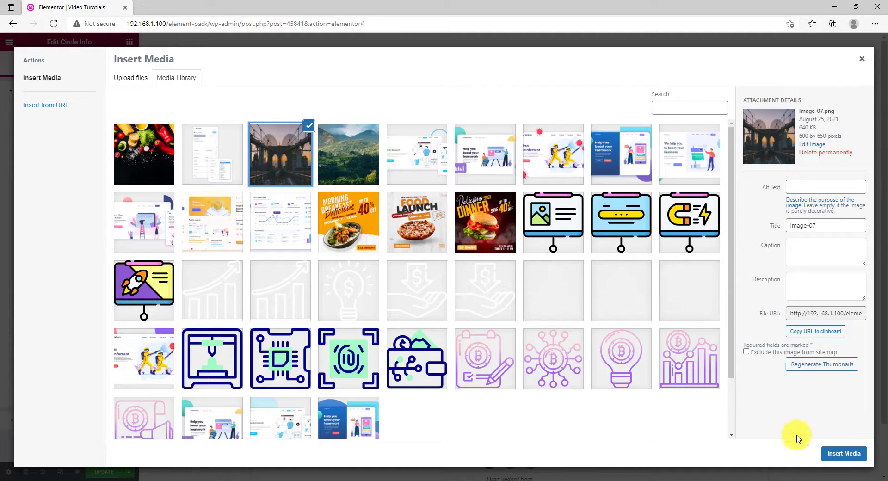
left_click(843, 453)
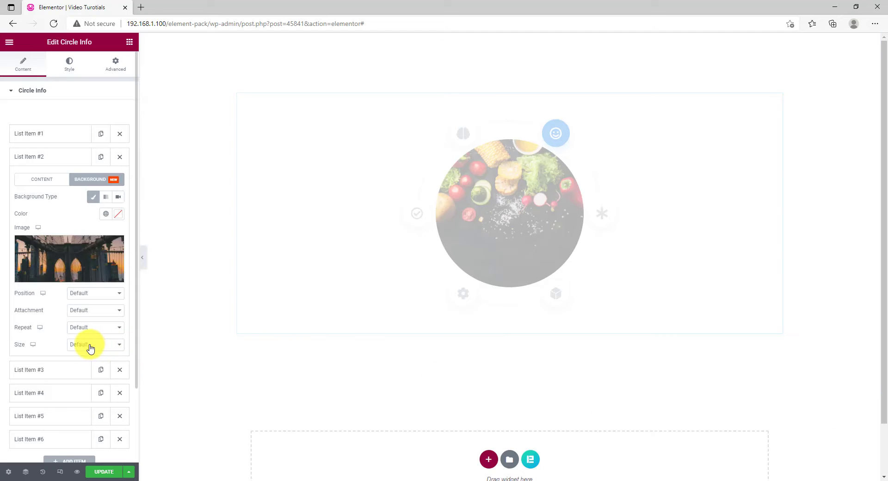
Give item #3 the mountain landscape background with Size set to Cover
left_click(95, 344)
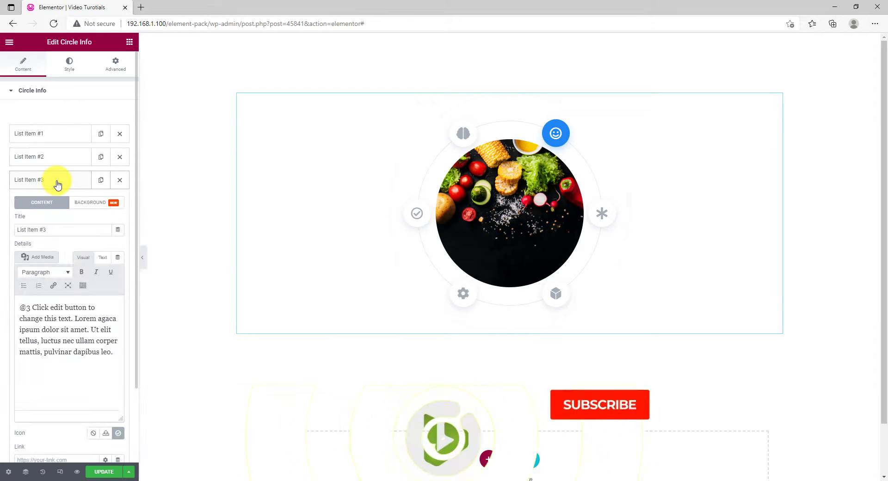
left_click(90, 202)
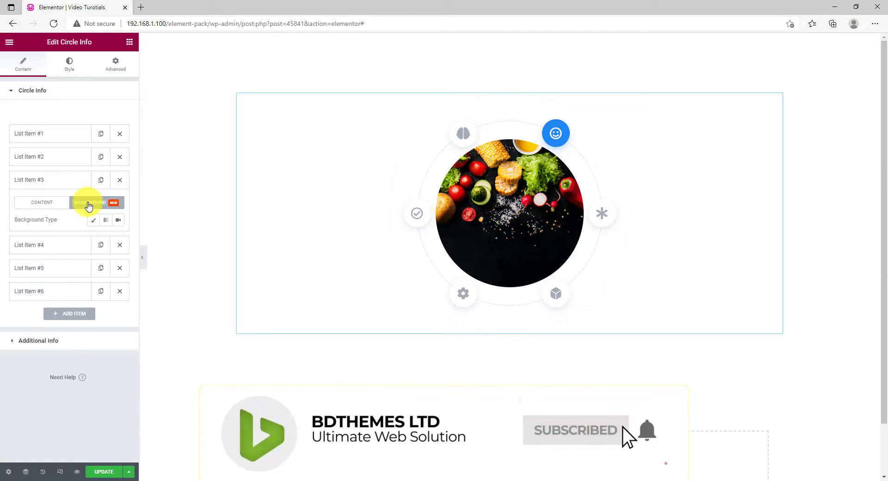
left_click(91, 203)
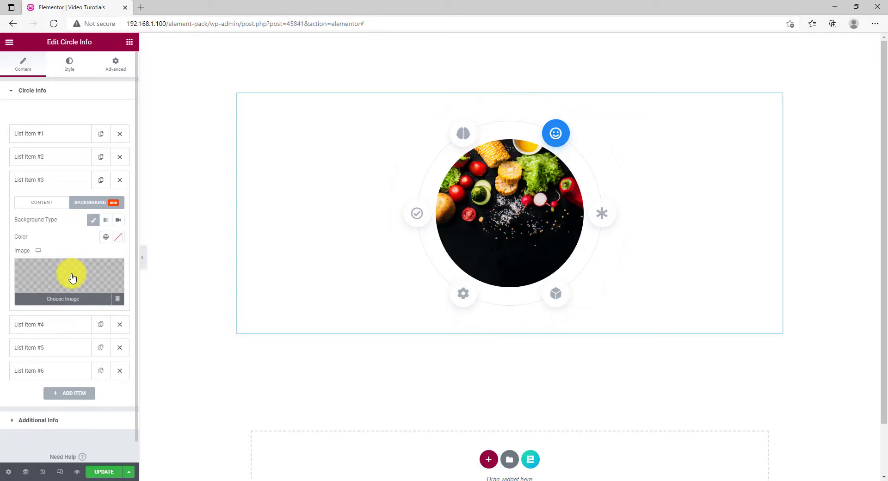
left_click(62, 299)
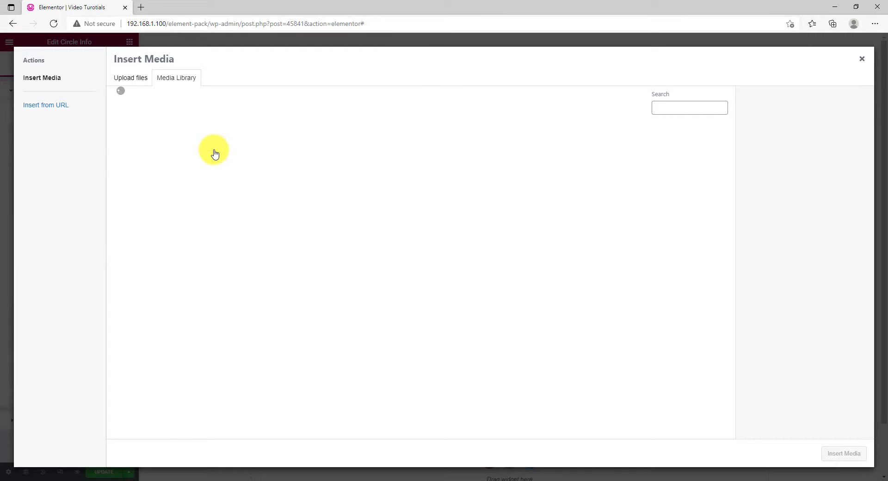
left_click(348, 155)
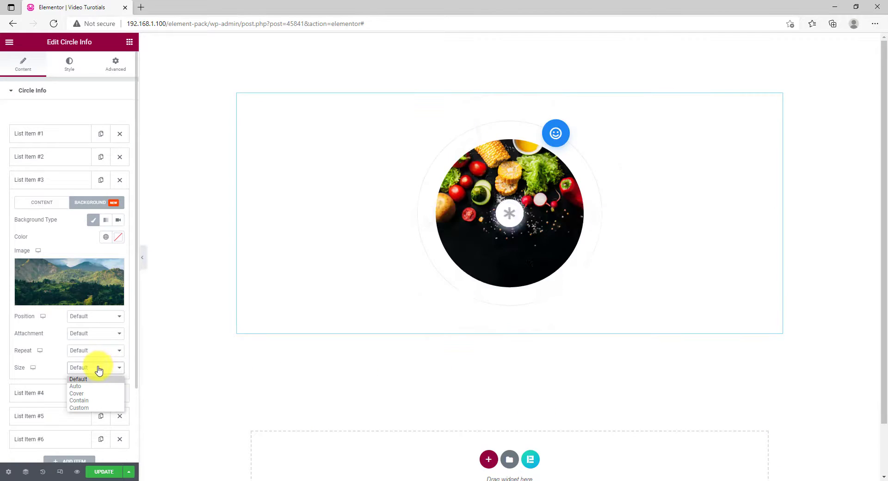
left_click(77, 393)
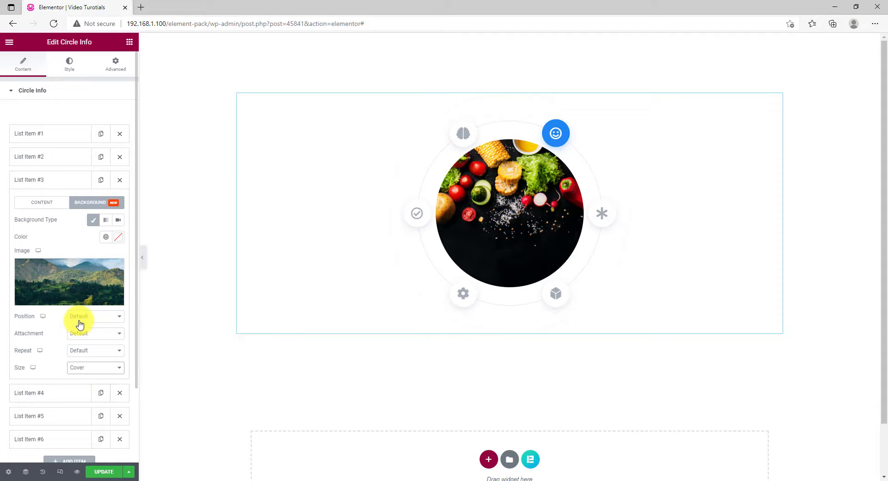
left_click(41, 180)
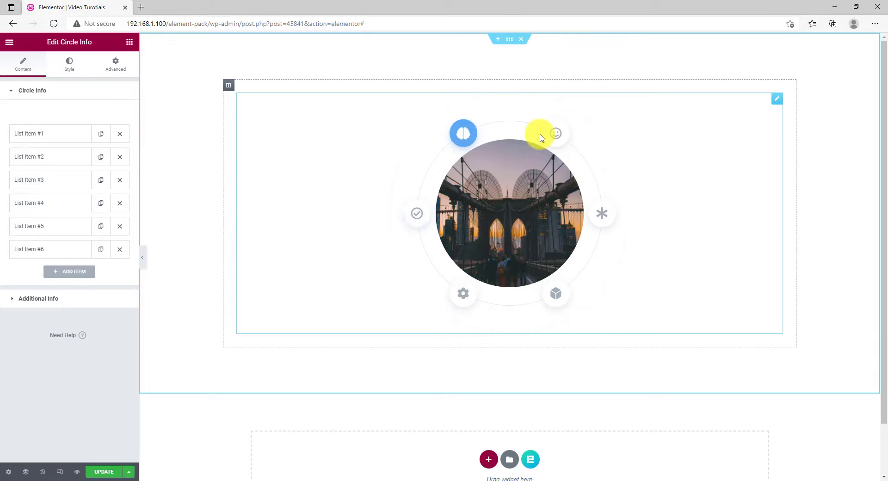
Switch the Circle Info widget to circle layout with Circle Size 213
left_click(416, 214)
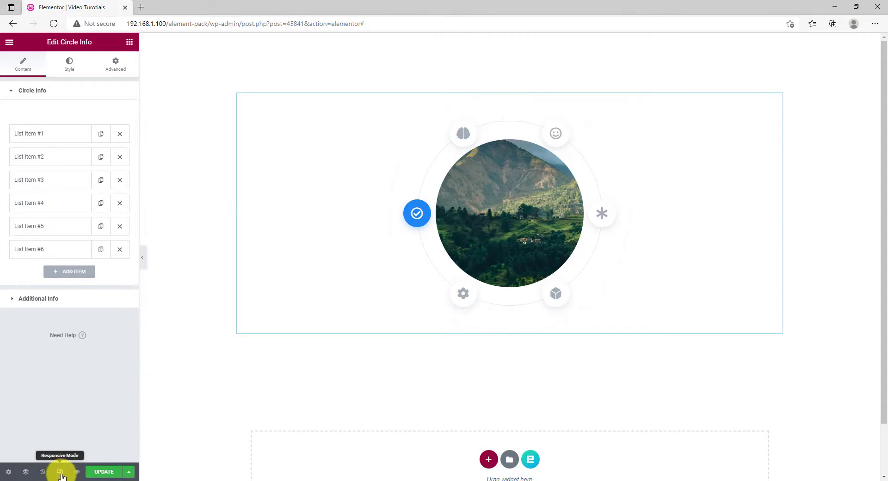
left_click(59, 471)
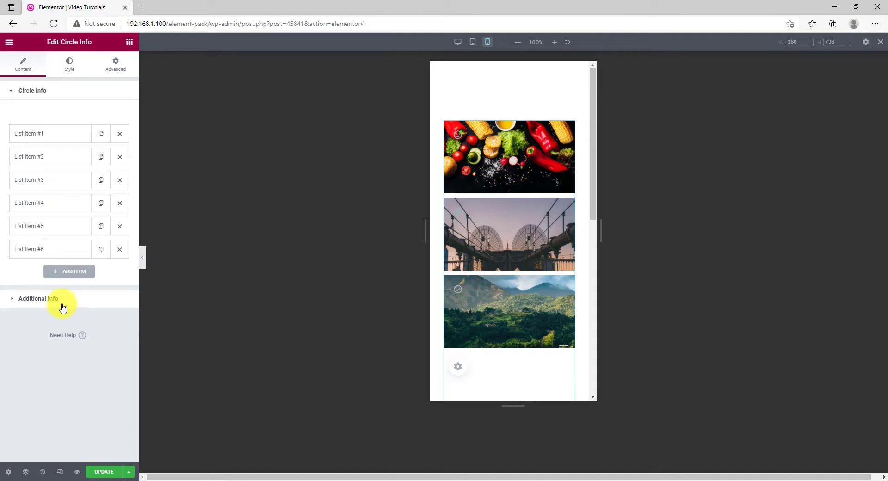
left_click(38, 298)
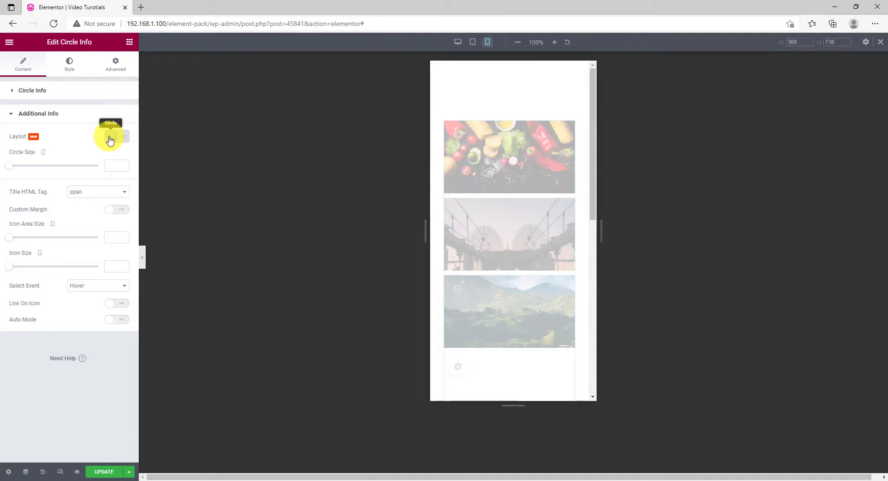
left_click(109, 138)
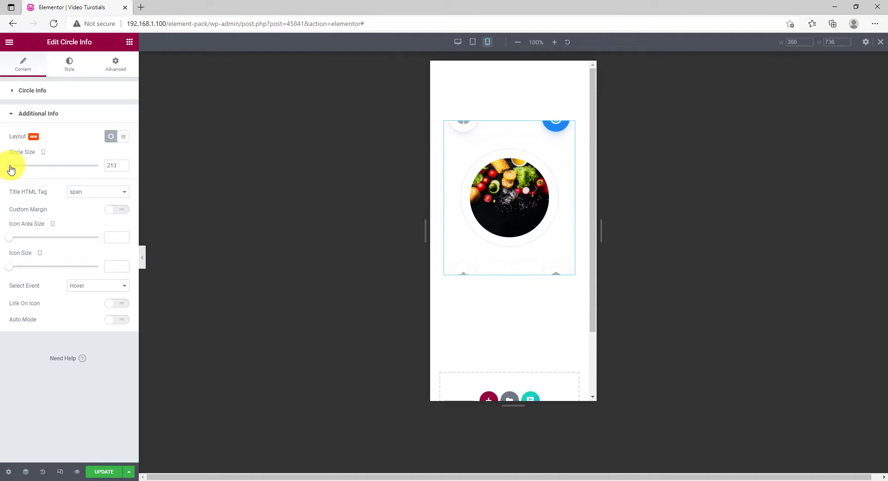
left_click_drag(8, 166, 18, 165)
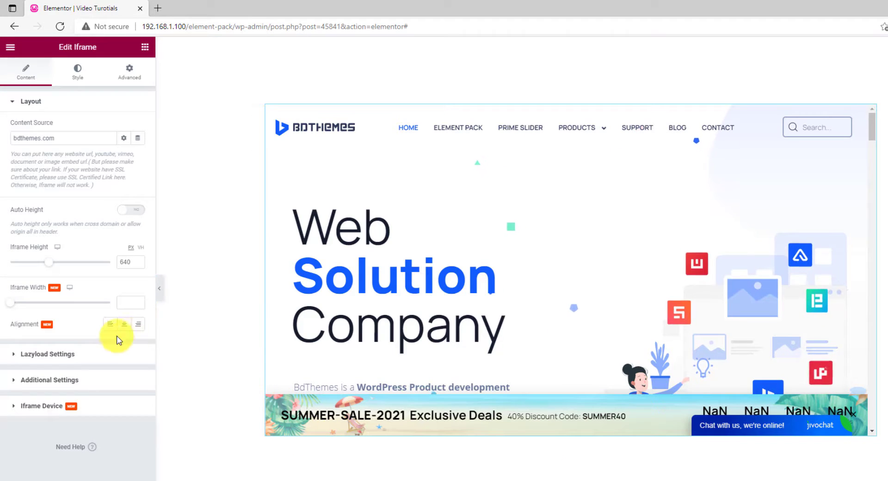
mouse_move(22, 306)
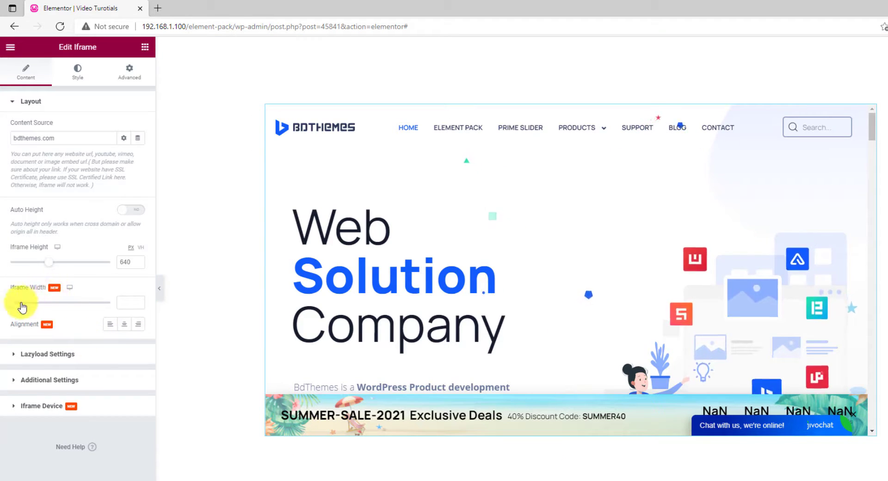
Set the bdthemes.com iframe width to 554 and centre-align it
left_click_drag(19, 302, 39, 301)
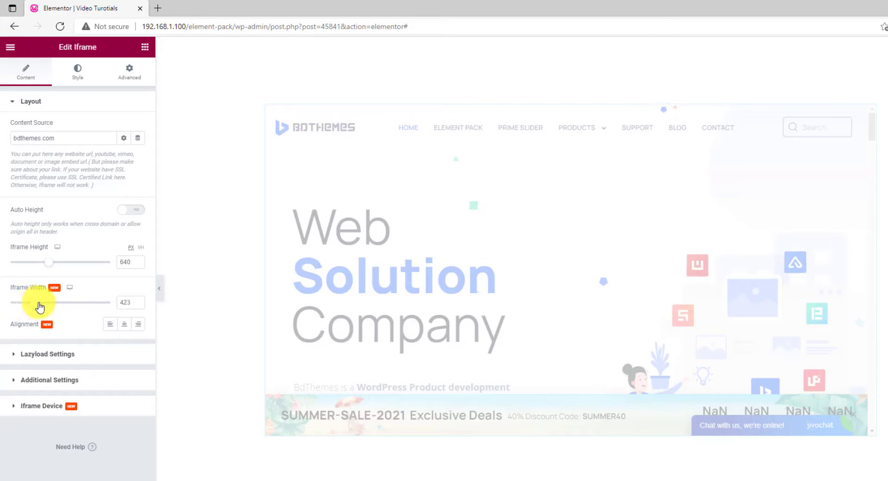
left_click_drag(39, 302, 51, 302)
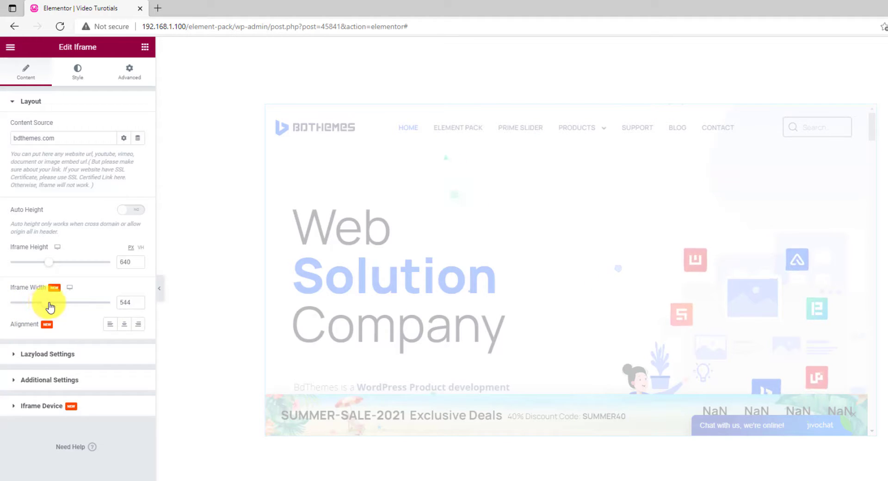
left_click_drag(49, 302, 53, 301)
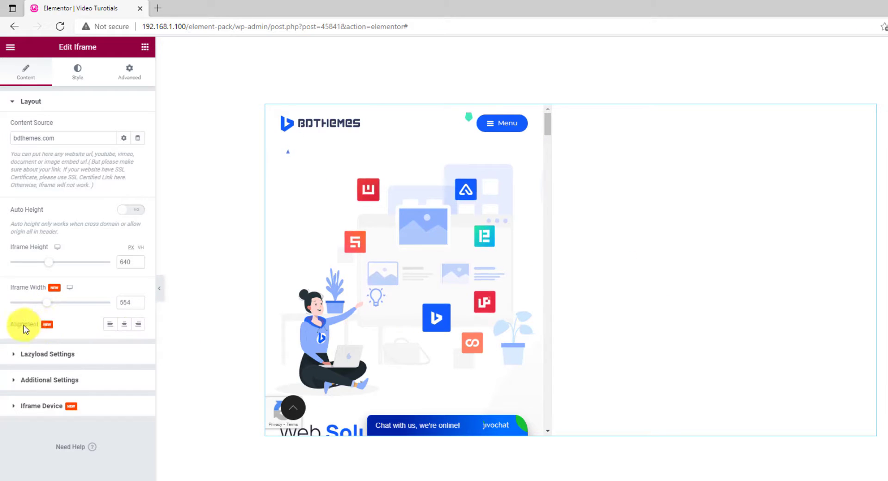
left_click(124, 324)
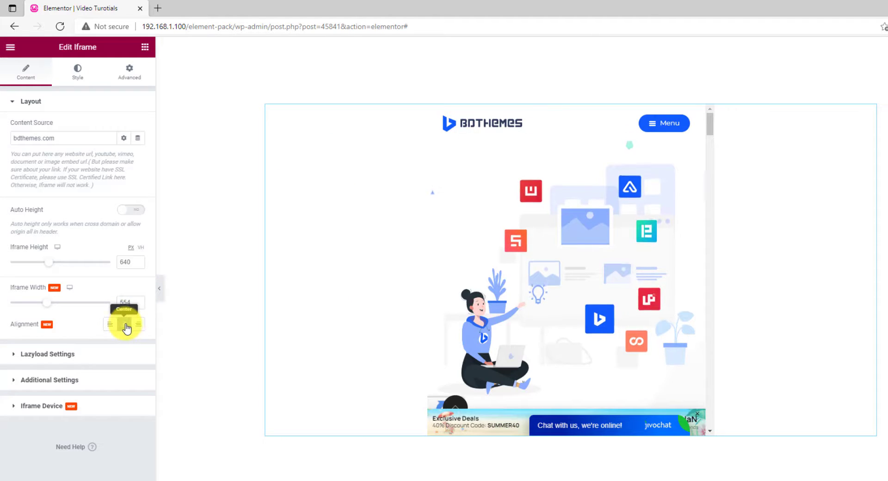
left_click(124, 324)
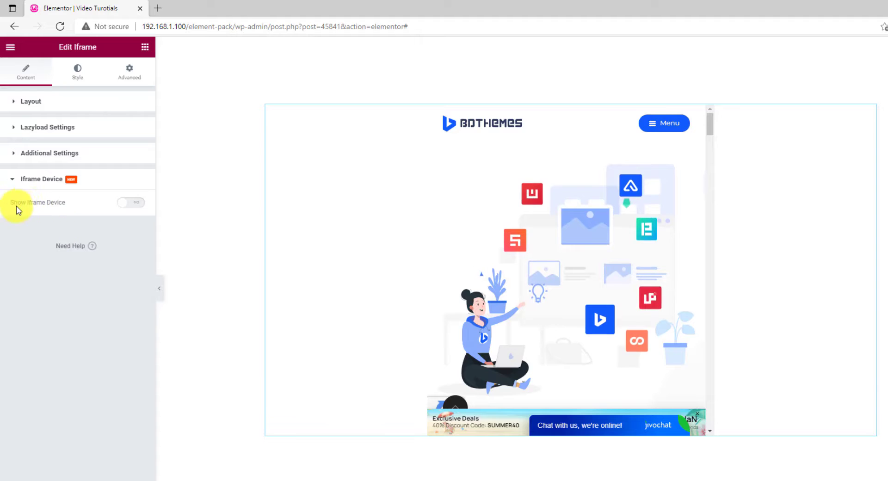
Show the iframe inside a Mobile device frame with side buttons enabled
left_click(131, 203)
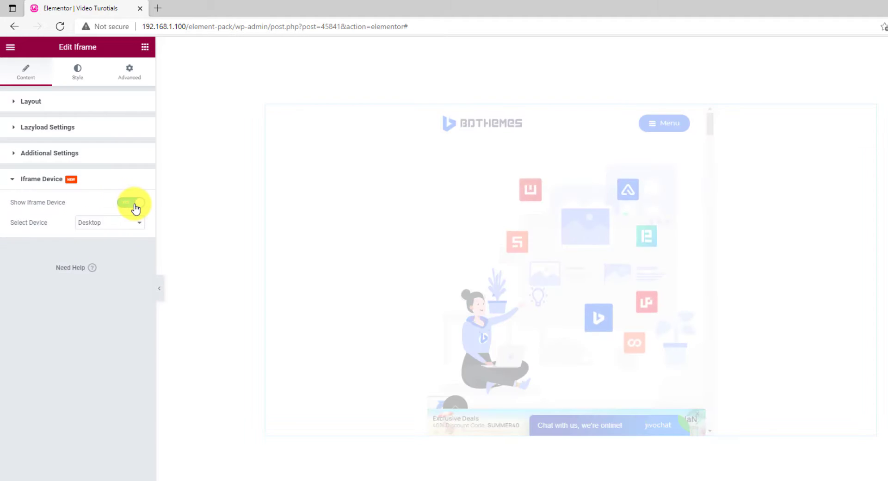
left_click(133, 203)
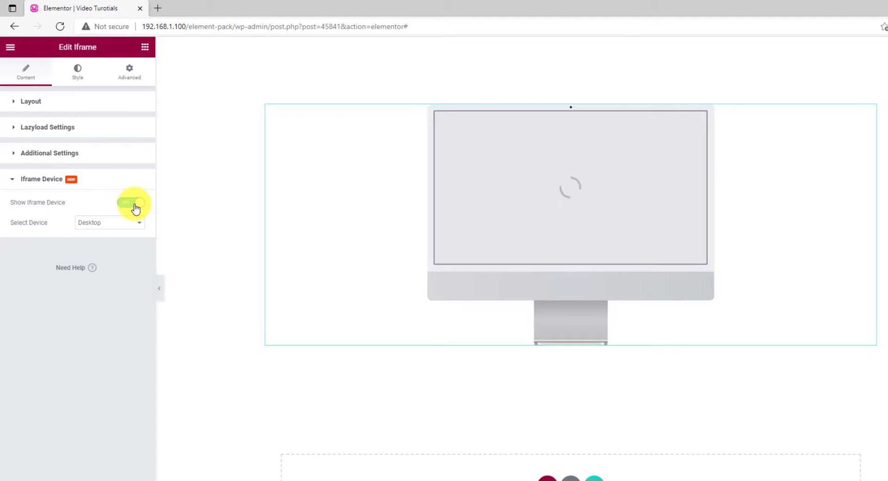
left_click(109, 223)
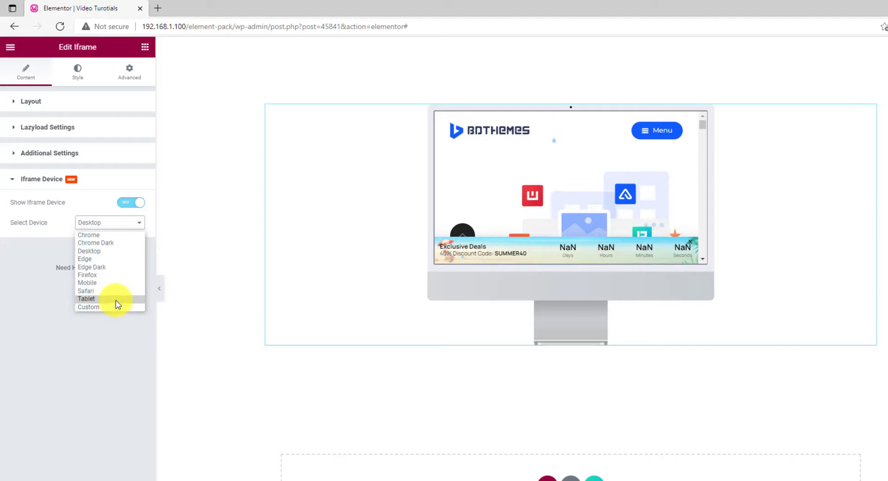
left_click(87, 283)
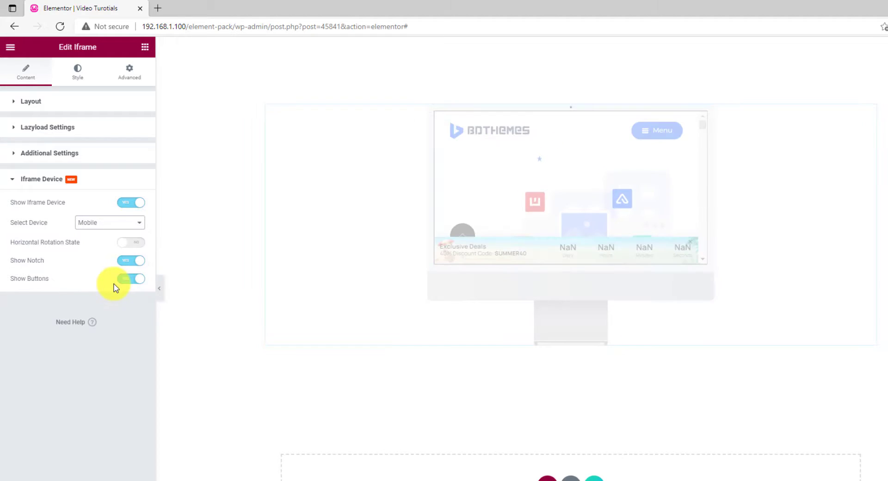
left_click(131, 278)
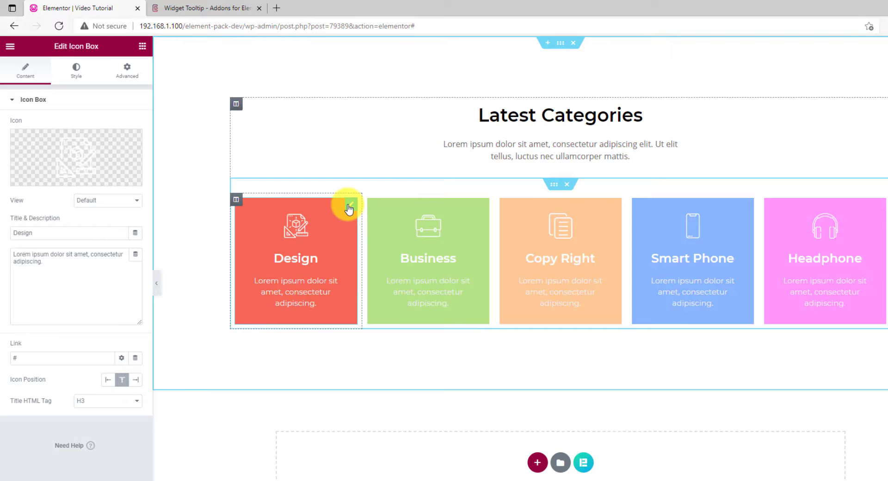
Enable a tooltip on the Design icon box, keeping the default top placement
left_click(127, 69)
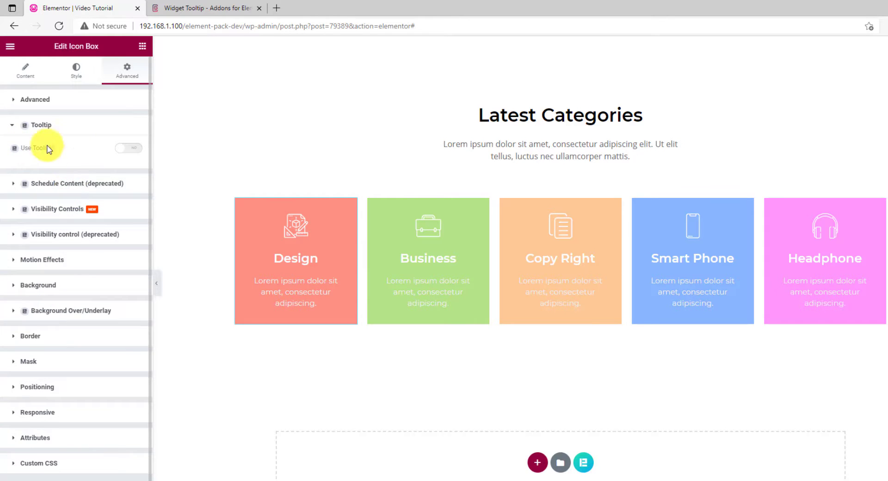
left_click(128, 148)
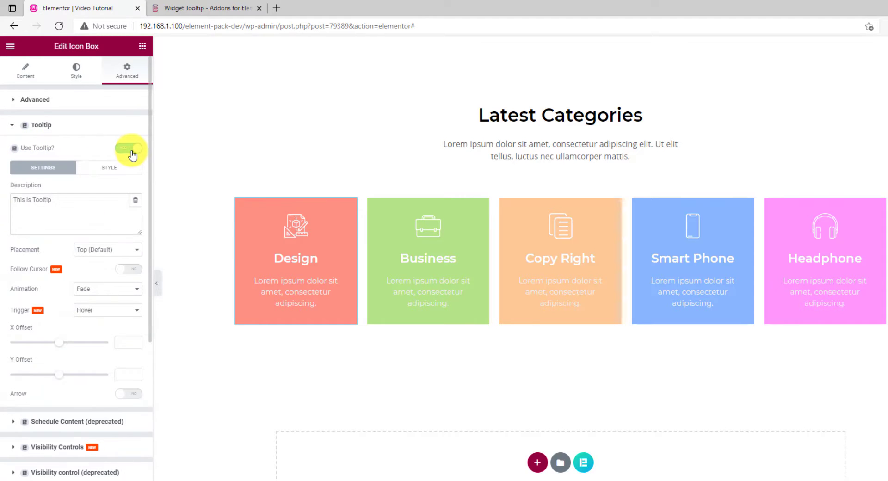
left_click(132, 148)
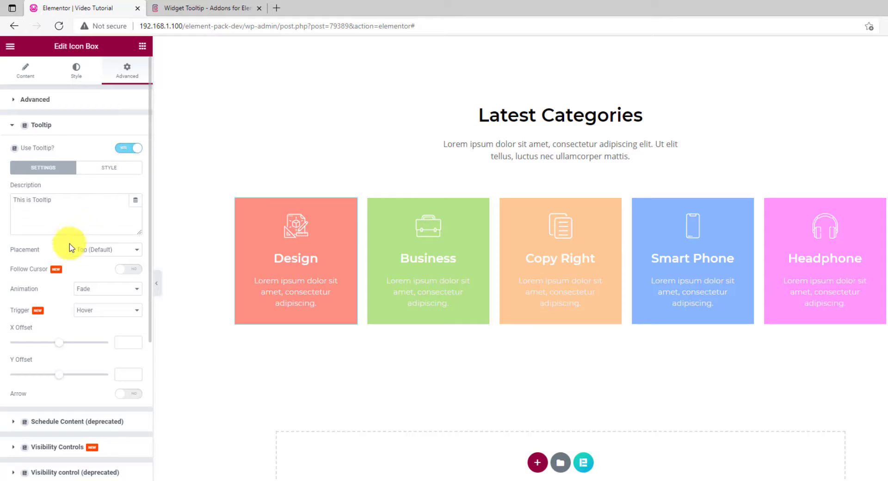
left_click(107, 250)
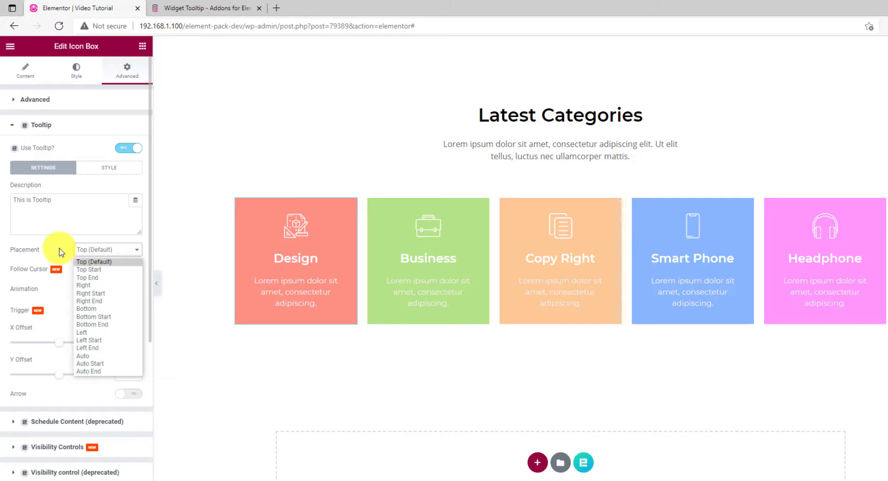
left_click(94, 262)
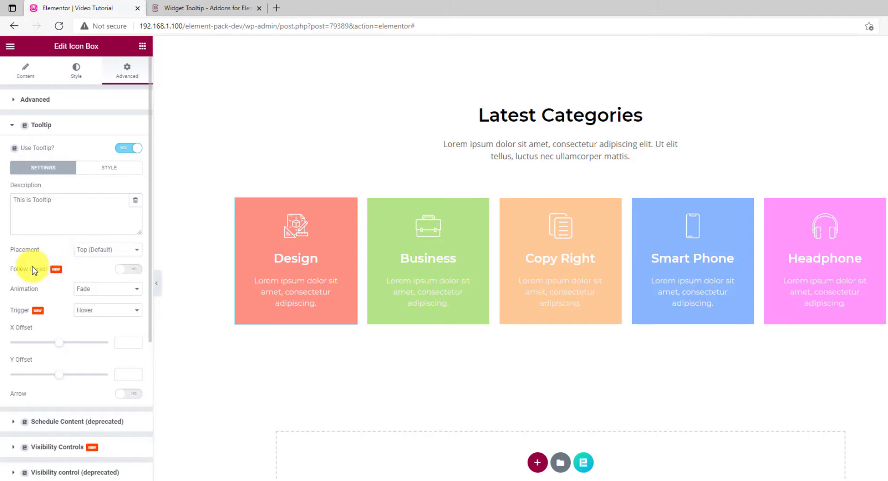
Make the tooltip follow the cursor with Click trigger, and test it on the card
left_click(128, 269)
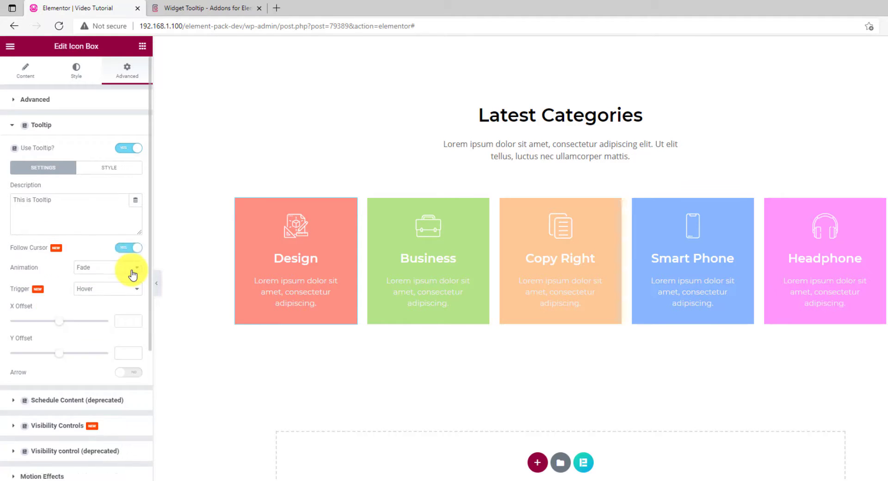
mouse_move(269, 224)
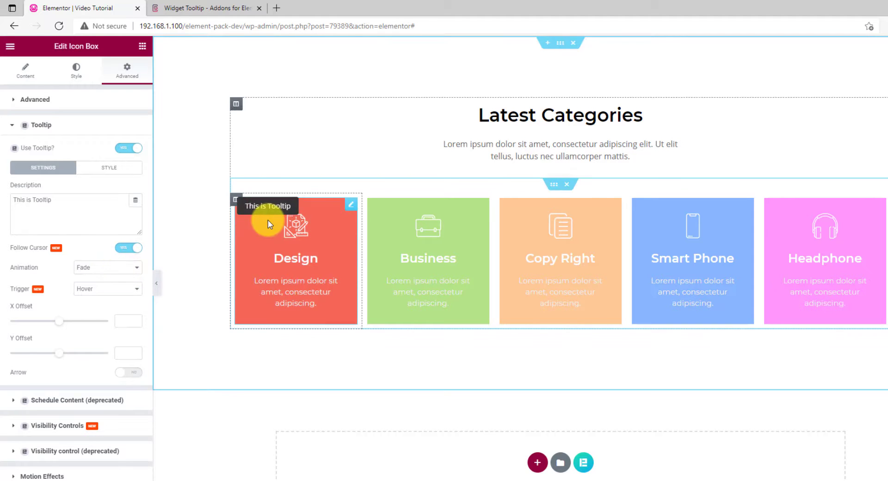
left_click(127, 247)
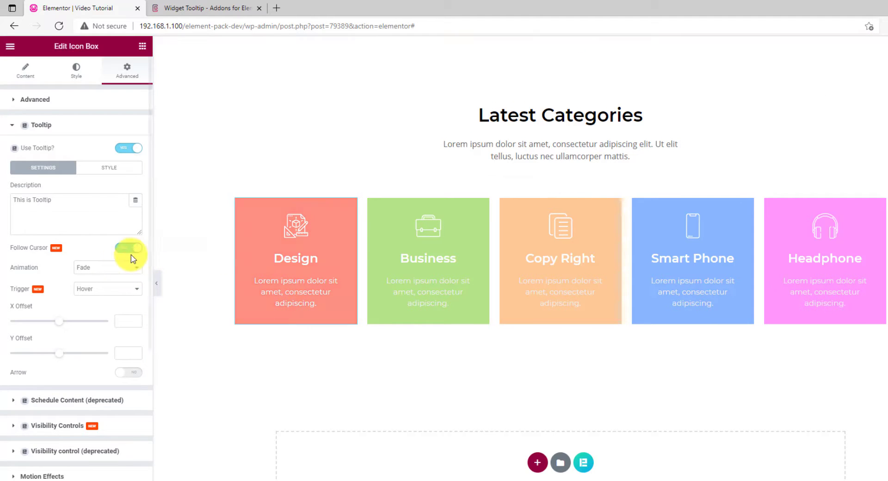
left_click(107, 288)
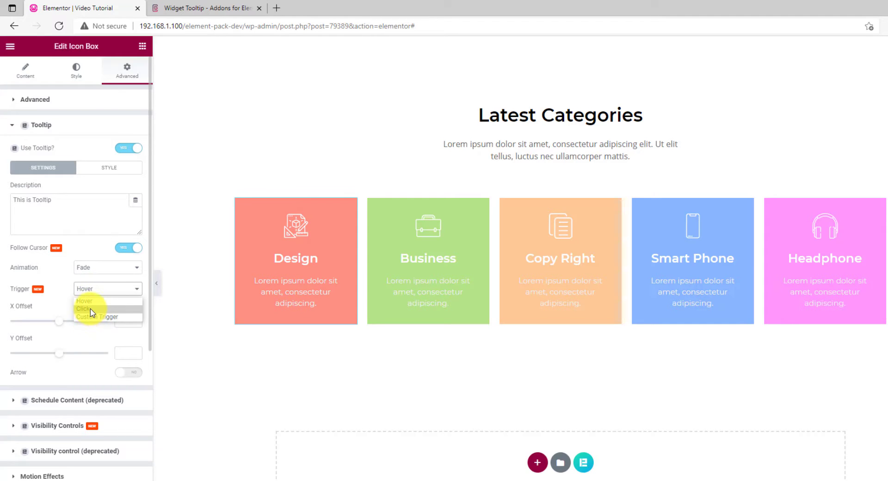
left_click(83, 308)
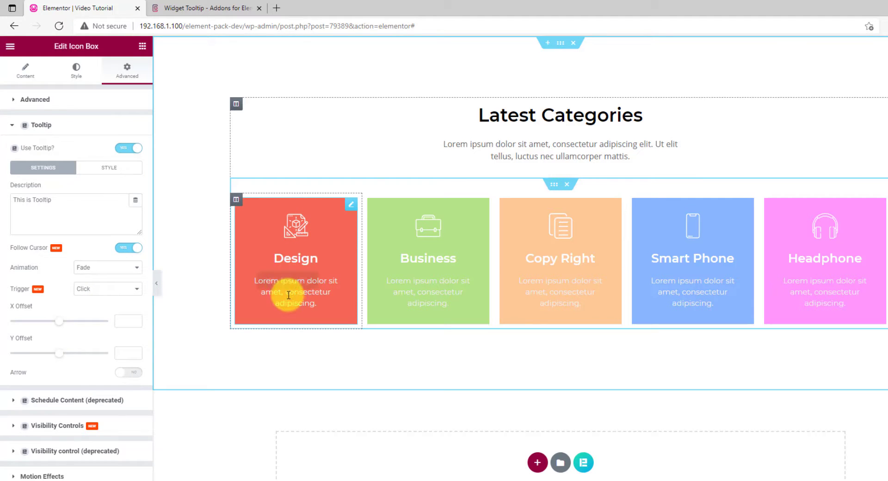
left_click(288, 297)
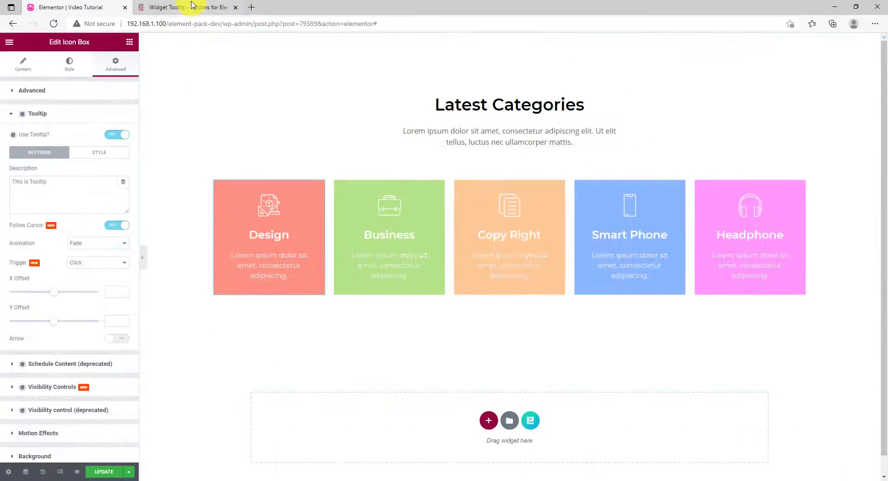
Browse the Widget Tooltip demo page through animation, trigger, offset and follow-cursor examples
left_click(187, 7)
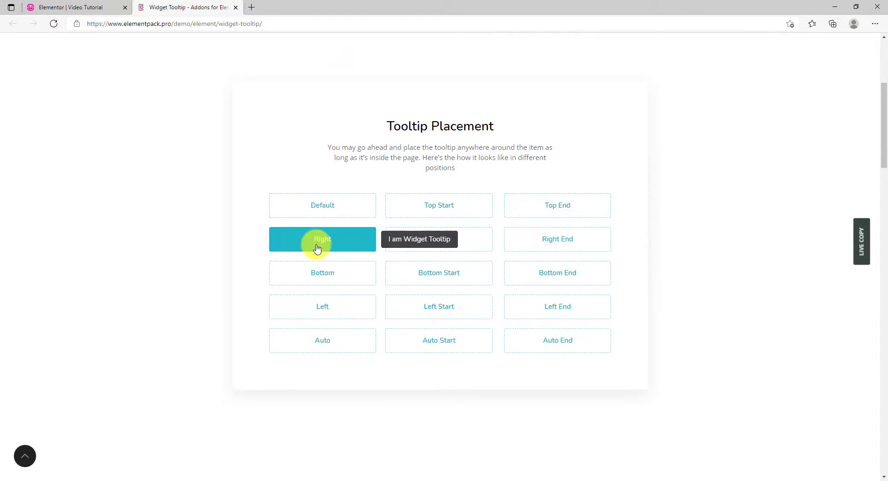
mouse_move(396, 286)
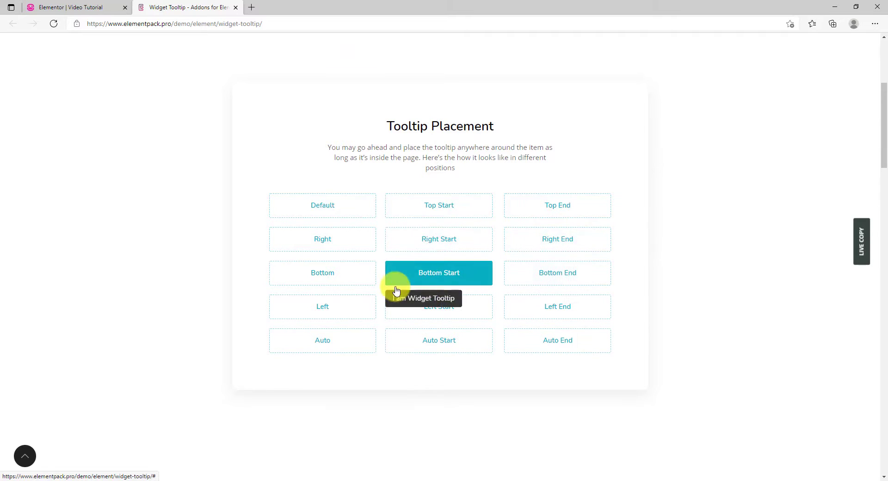
mouse_move(540, 338)
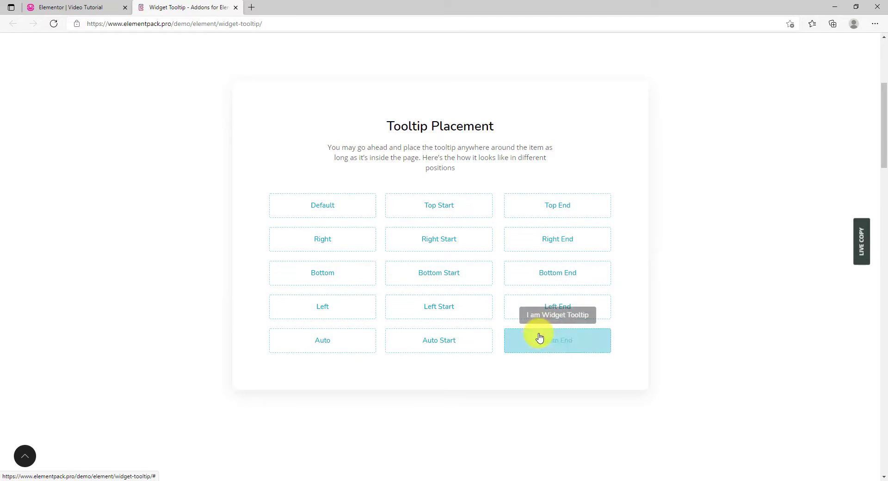
scroll("down", 3)
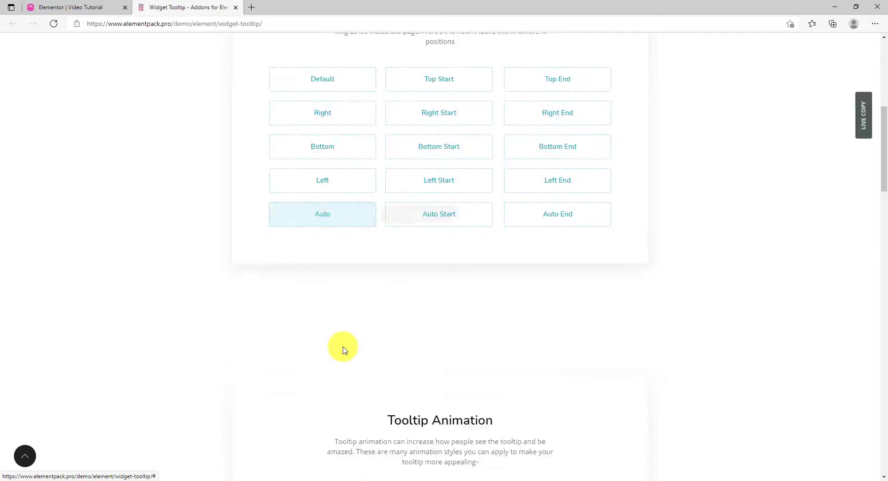
scroll("down", 3)
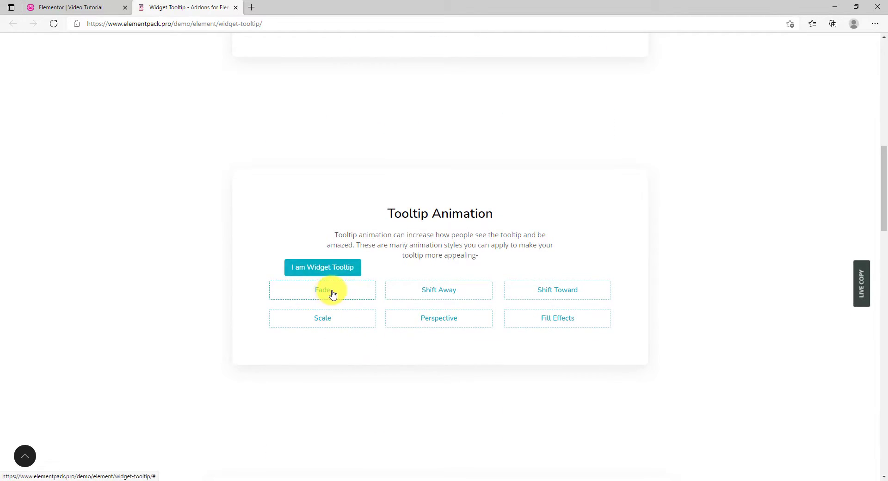
mouse_move(473, 322)
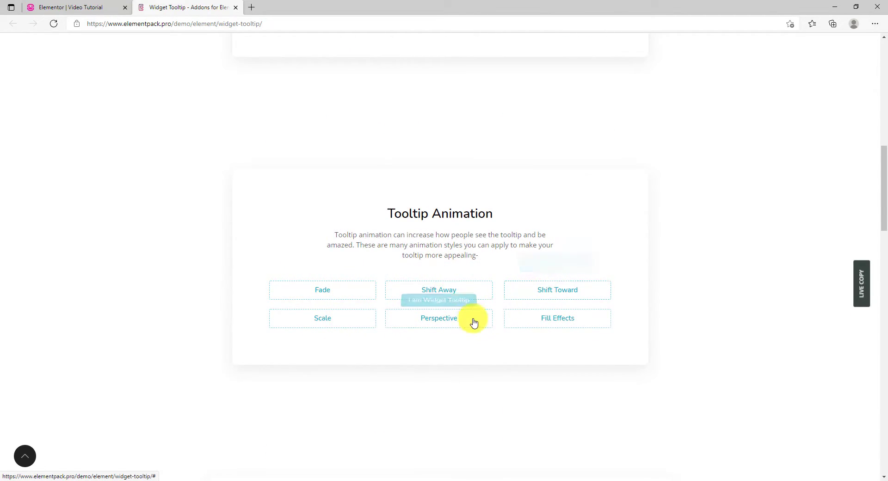
mouse_move(485, 331)
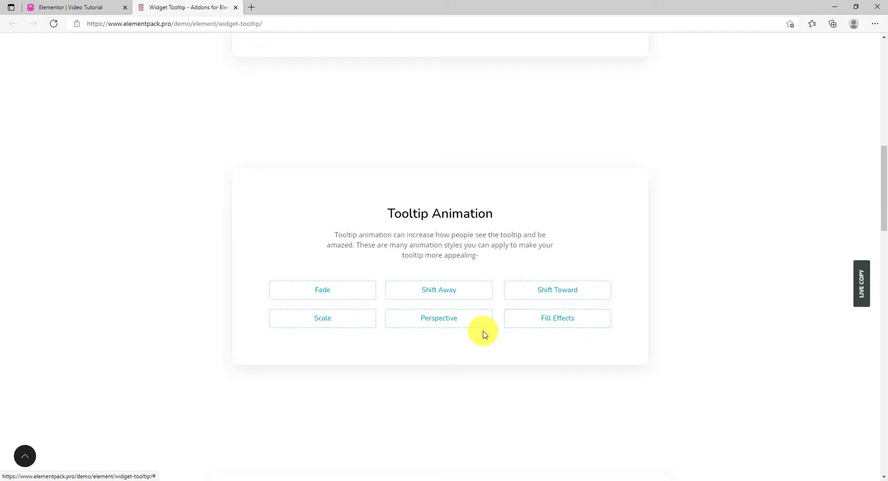
scroll("down", 3)
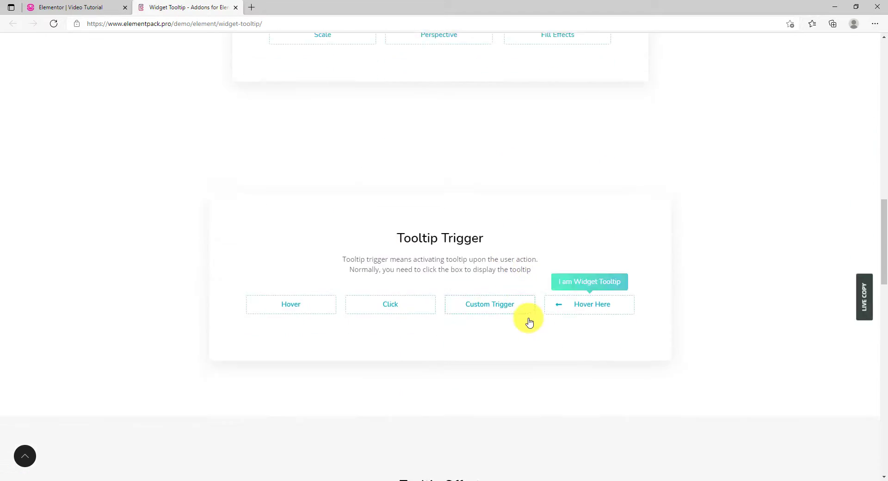
scroll("down", 3)
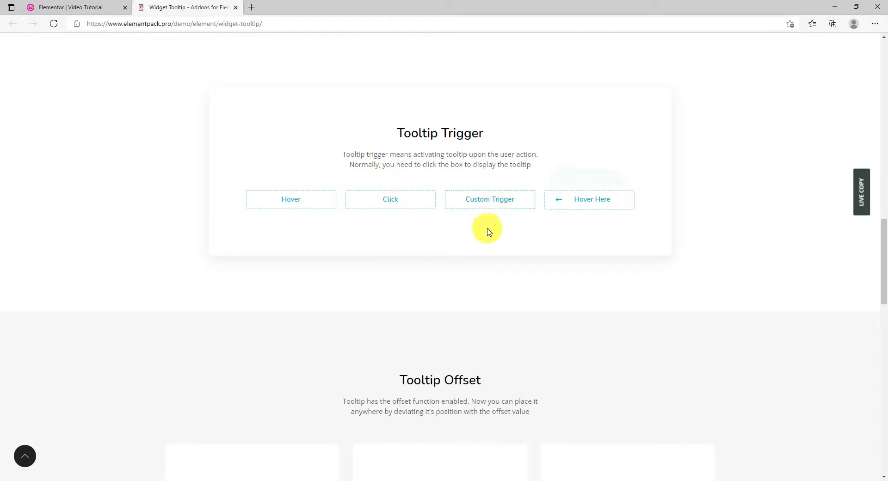
scroll("down", 3)
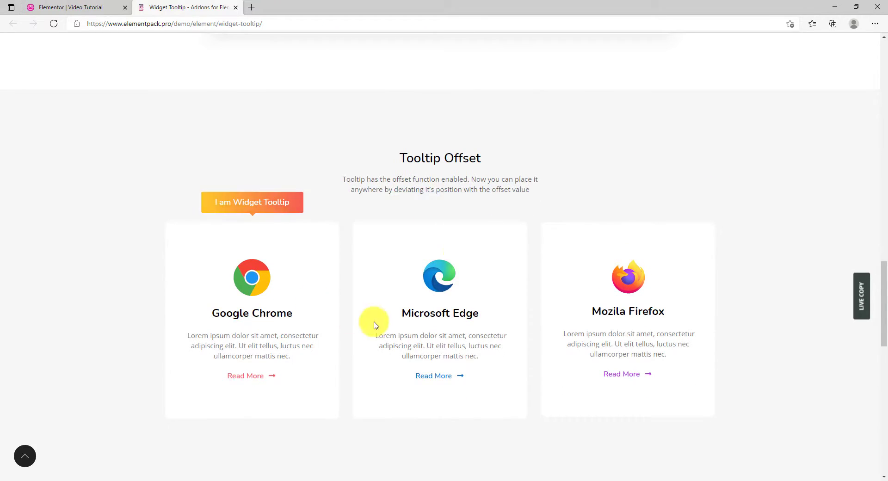
scroll("down", 3)
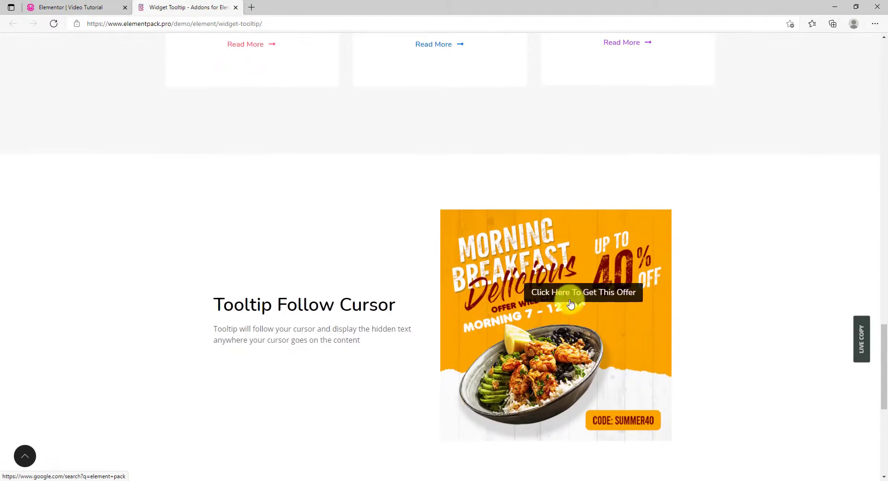
scroll("down", 3)
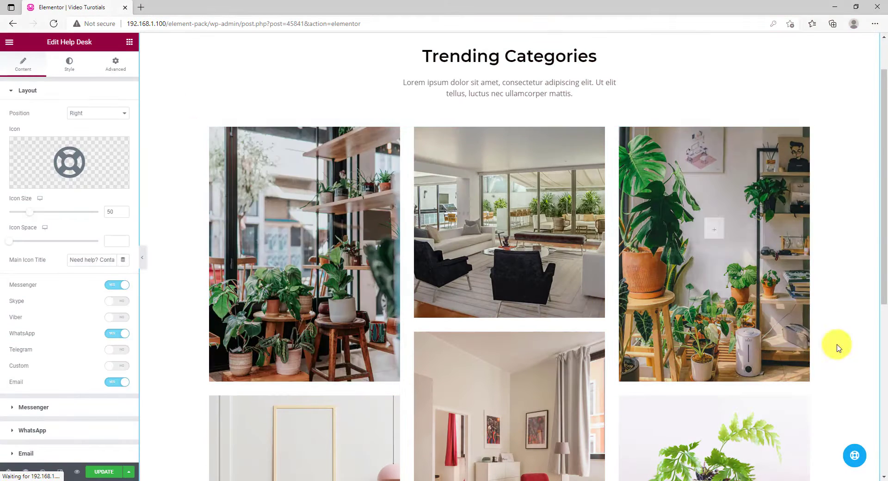
mouse_move(844, 332)
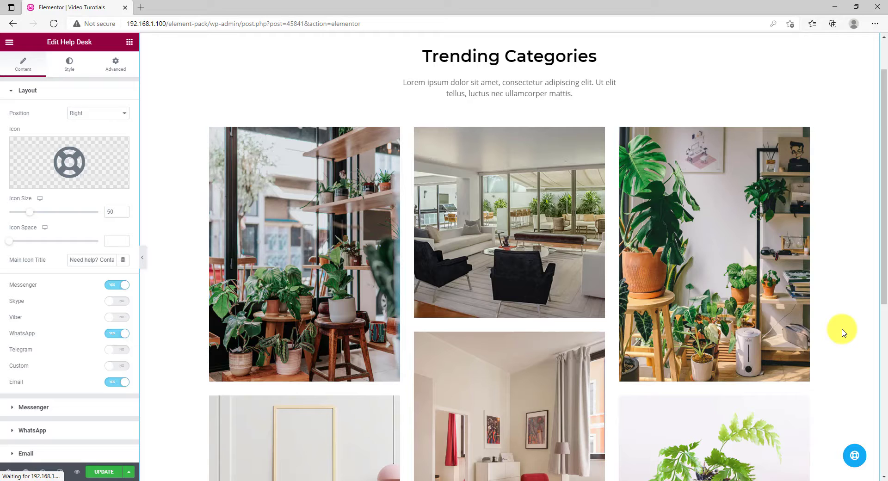
mouse_move(104, 93)
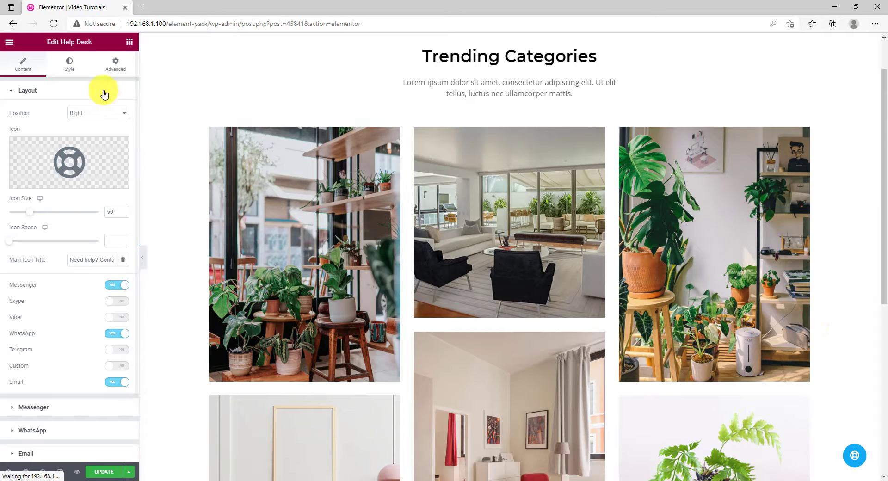
Expand the floating Help Desk button to show Email, WhatsApp and Messenger icons
left_click(855, 455)
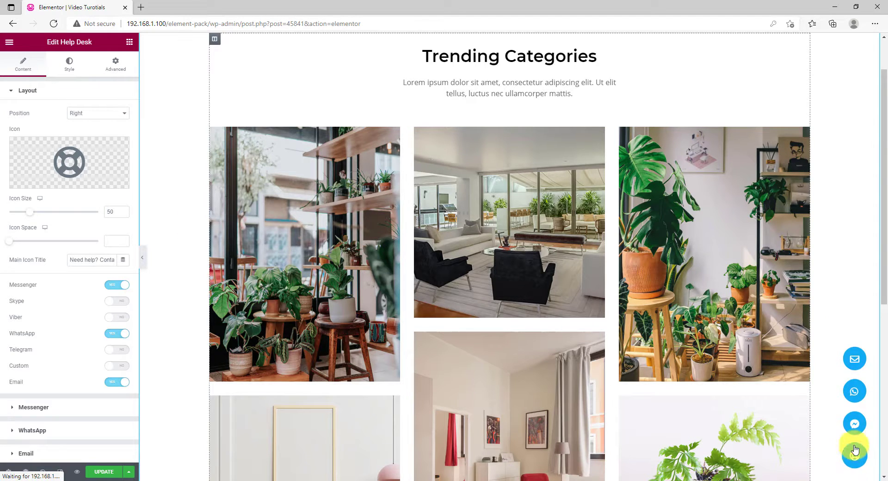
mouse_move(854, 358)
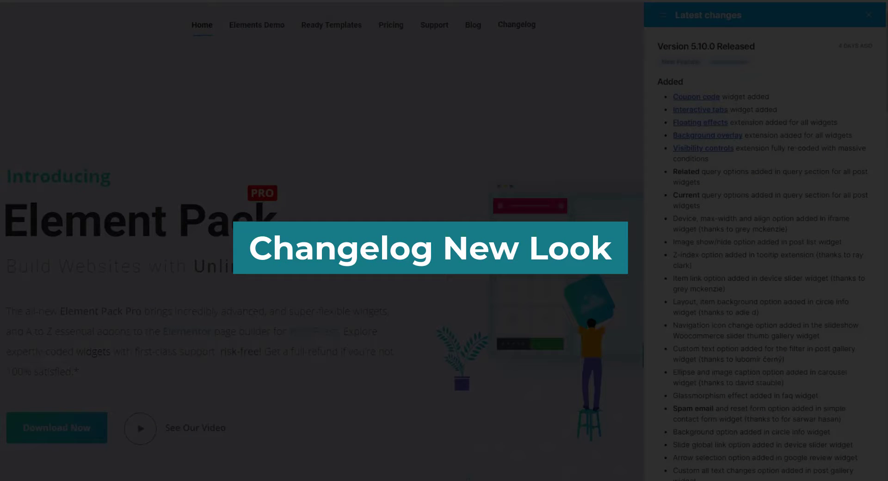
Open the Latest changes sidebar from the Changelog menu and scroll through older releases
left_click(870, 16)
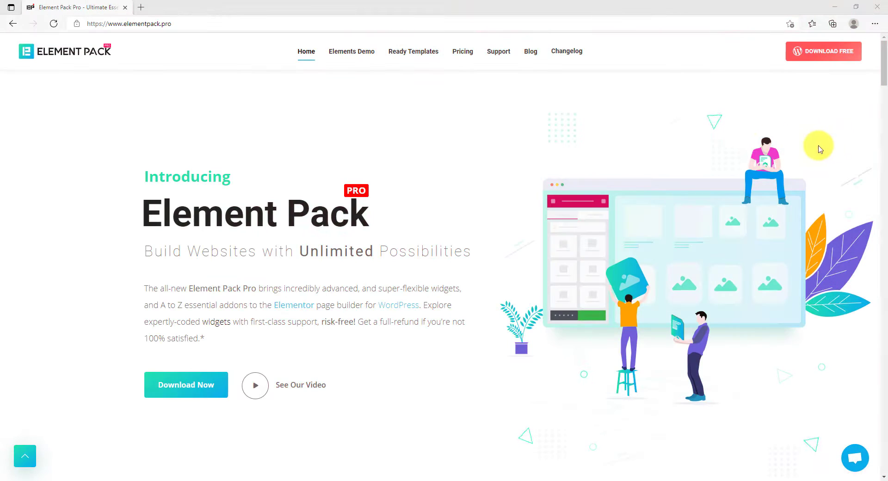
mouse_move(573, 50)
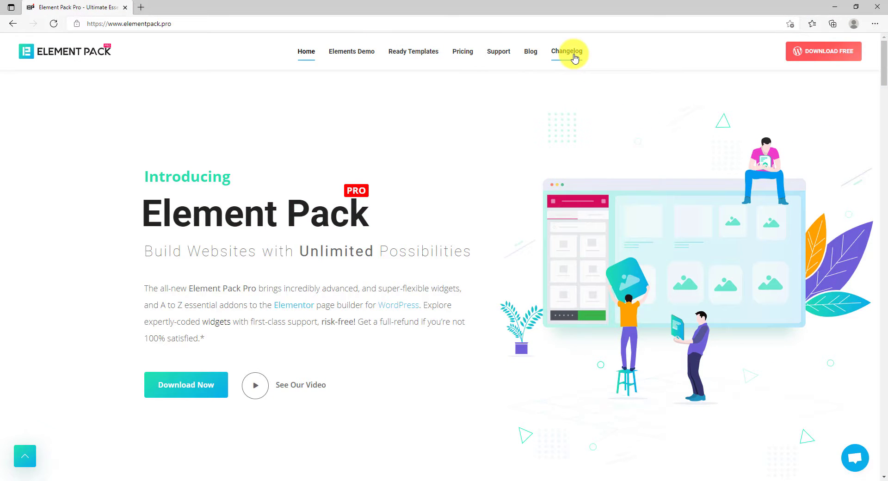
left_click(566, 51)
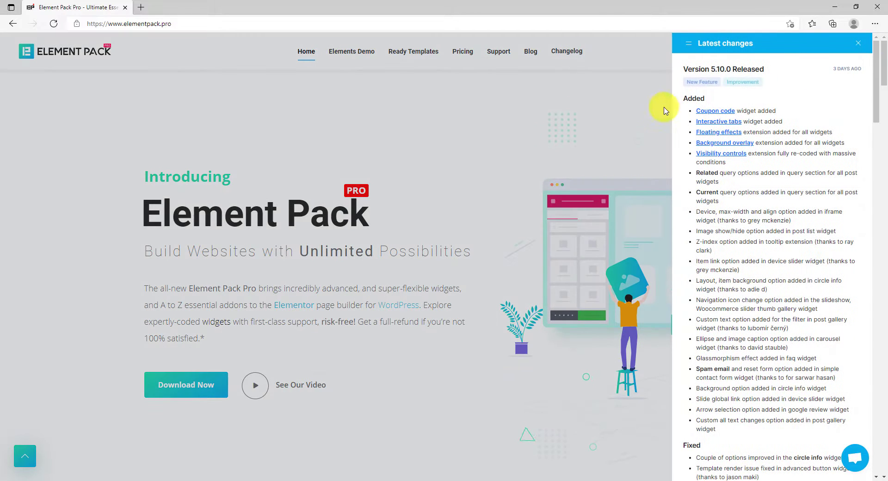
mouse_move(824, 113)
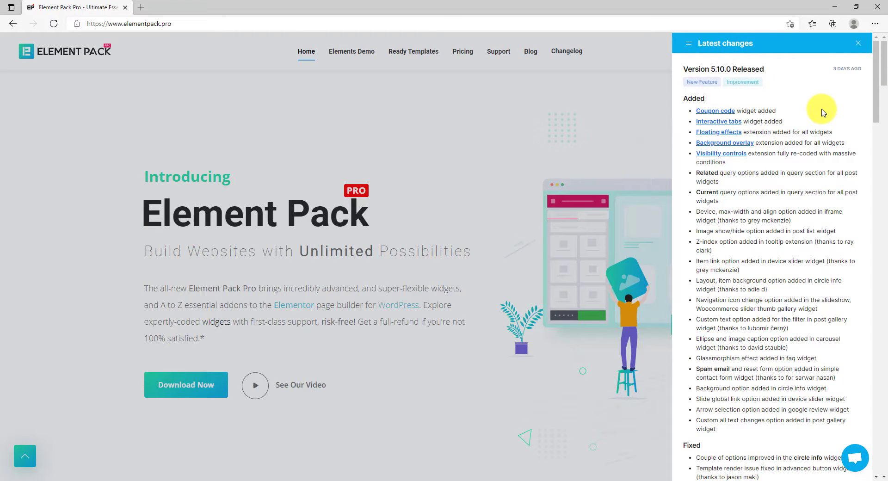
mouse_move(842, 184)
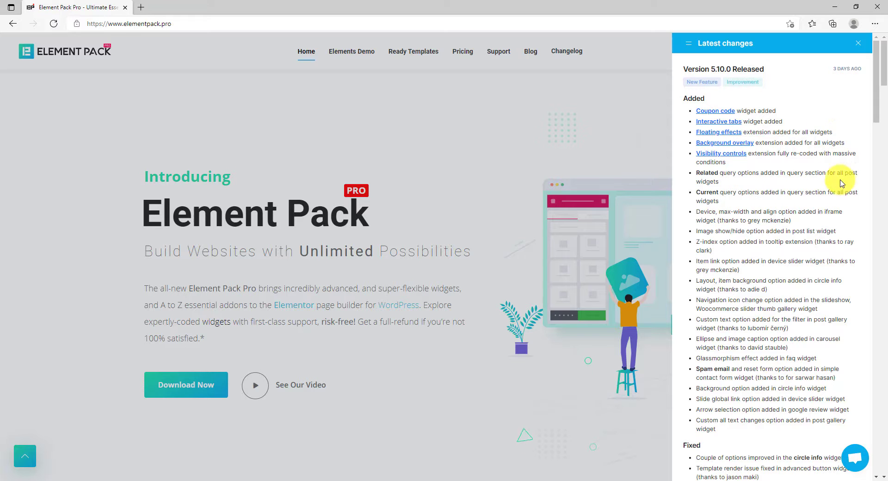
scroll("down", 3)
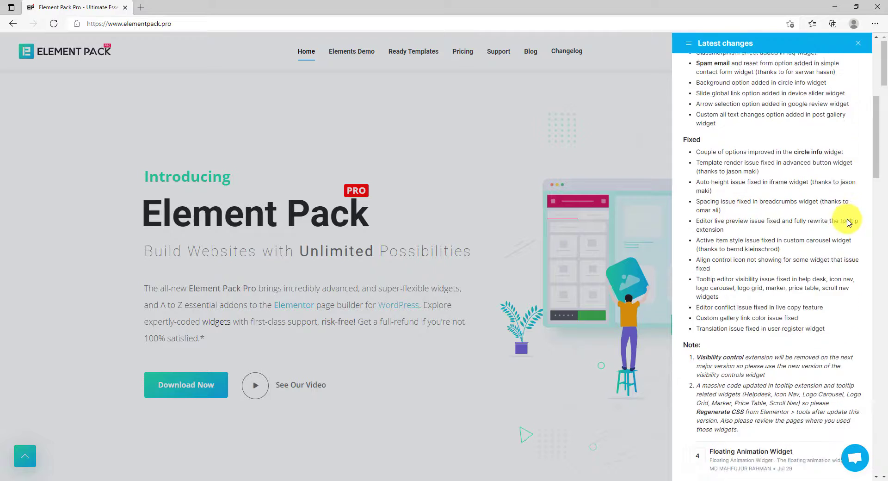
scroll("down", 3)
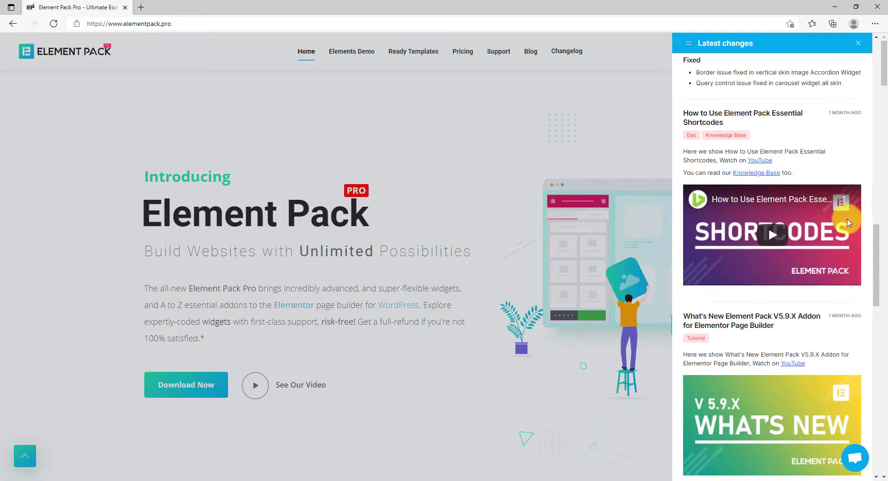
scroll("down", 3)
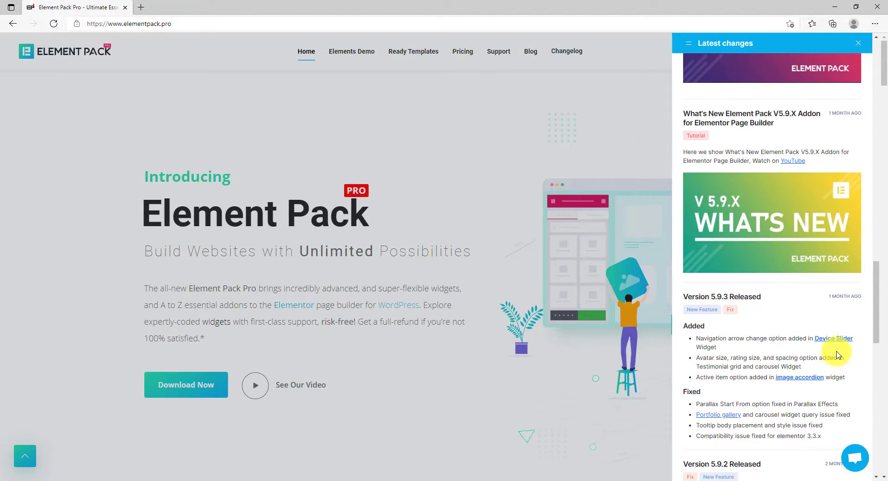
scroll("down", 3)
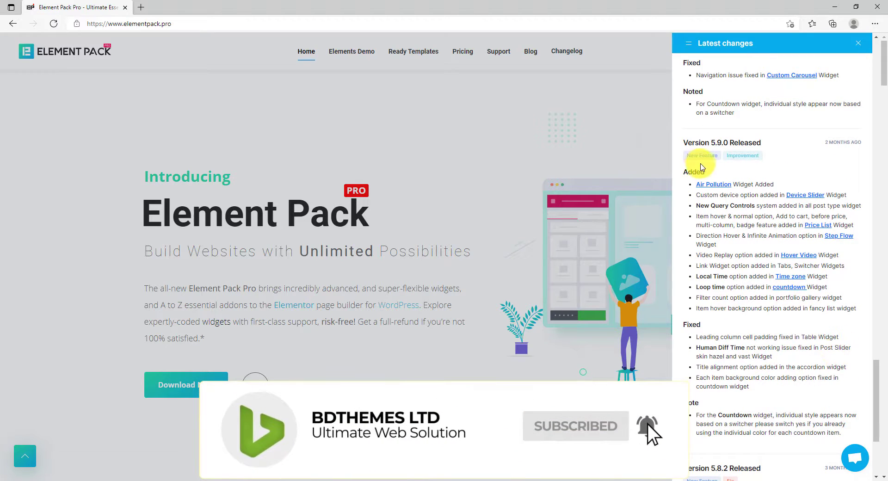
From the sidebar's page menu, go to the Submit Your Idea feature-request board
left_click(690, 44)
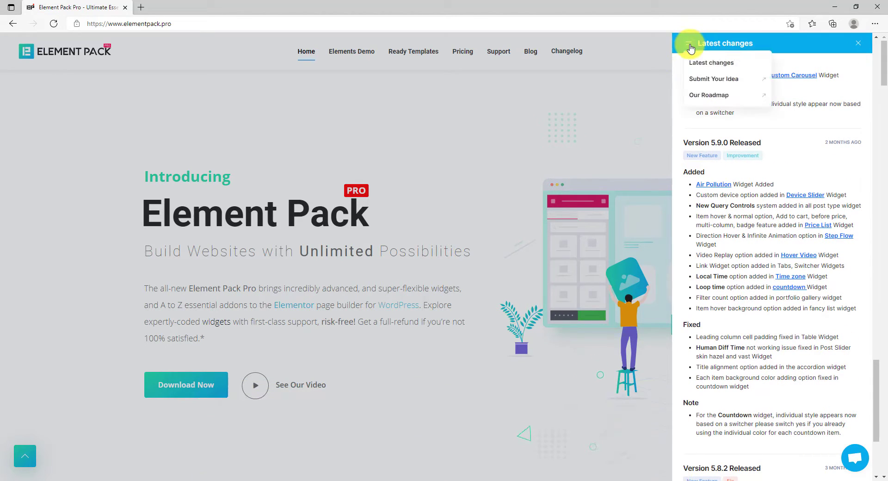
mouse_move(733, 82)
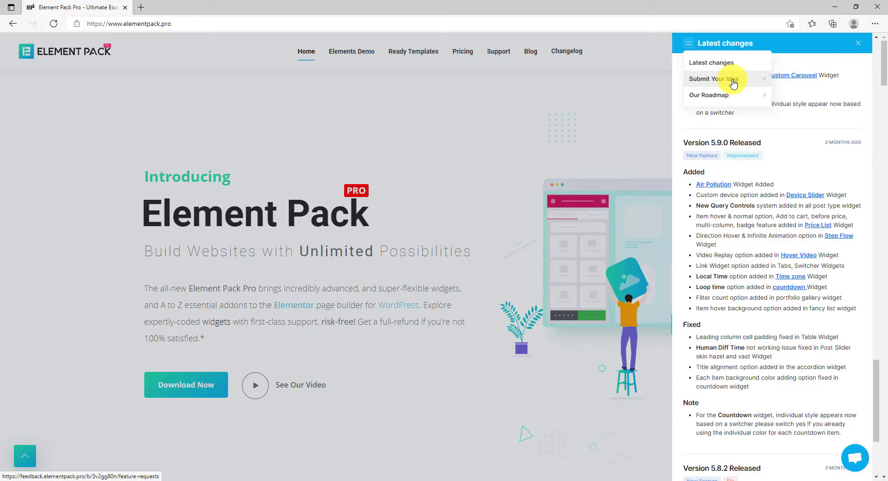
left_click(715, 79)
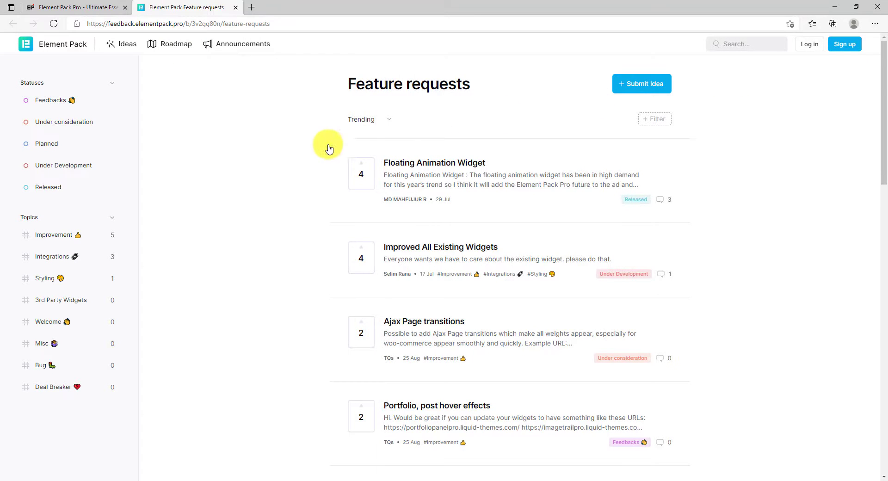
mouse_move(563, 108)
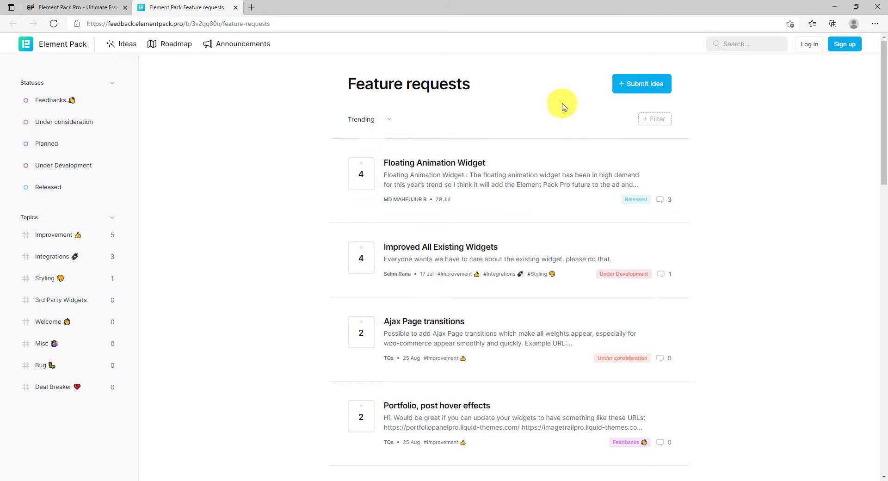
mouse_move(654, 87)
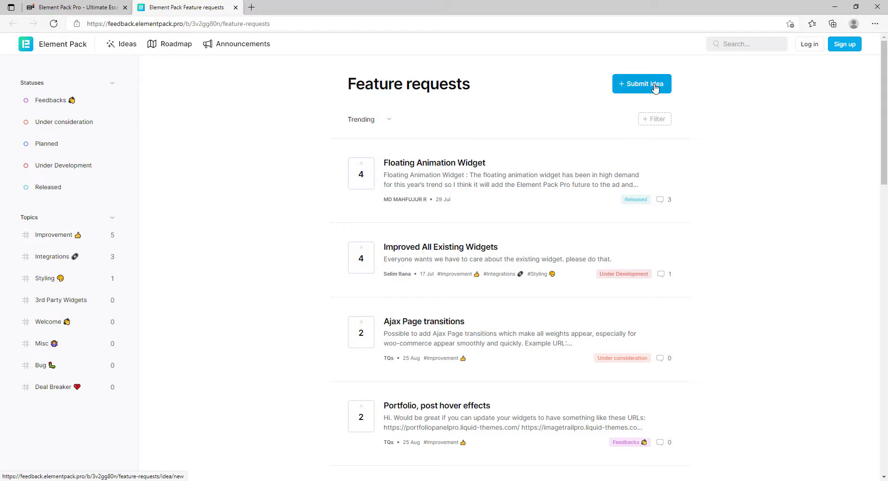
mouse_move(659, 91)
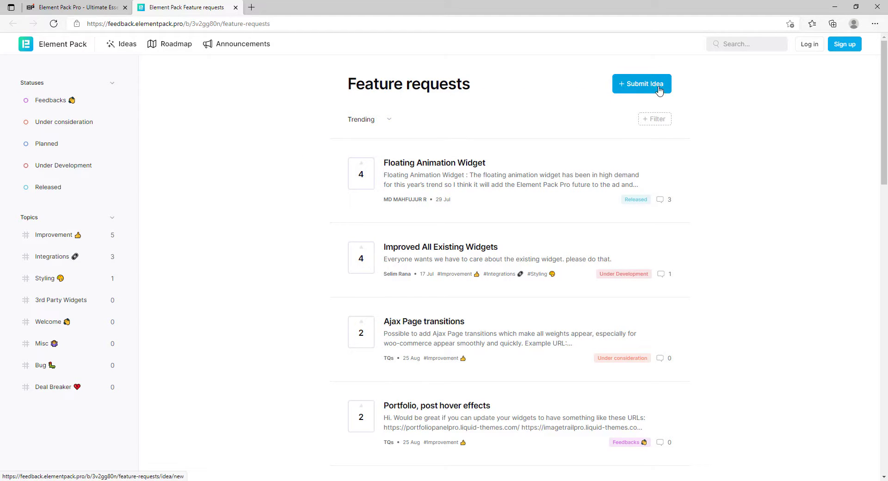